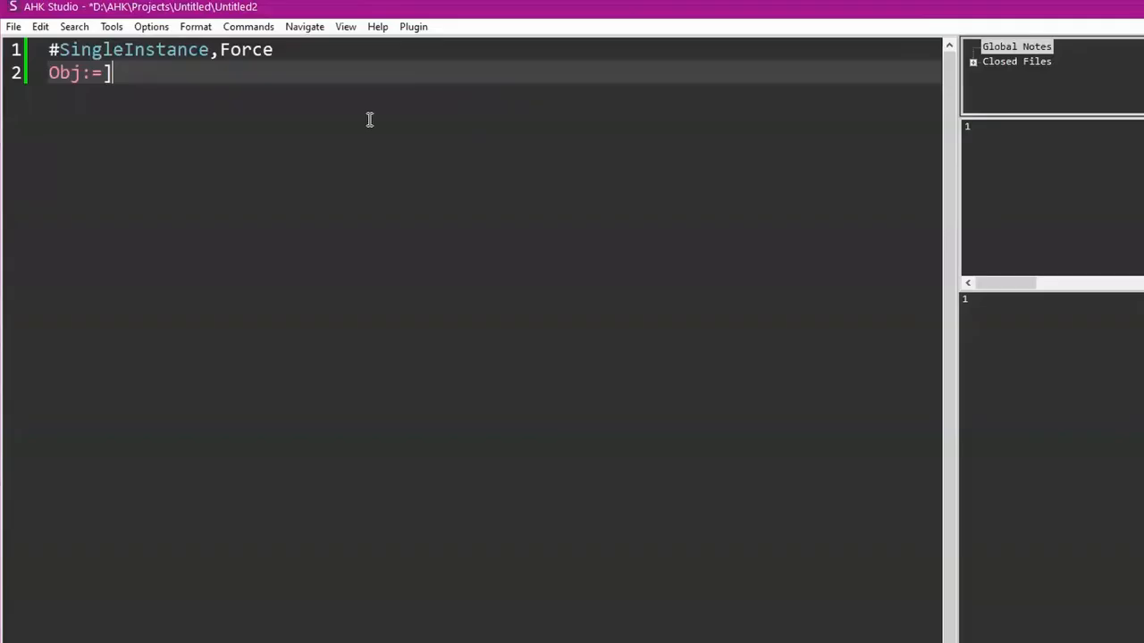
Write Obj:=StrSplit("This is information"," ") on line 2 and leave a new line below.
text([)
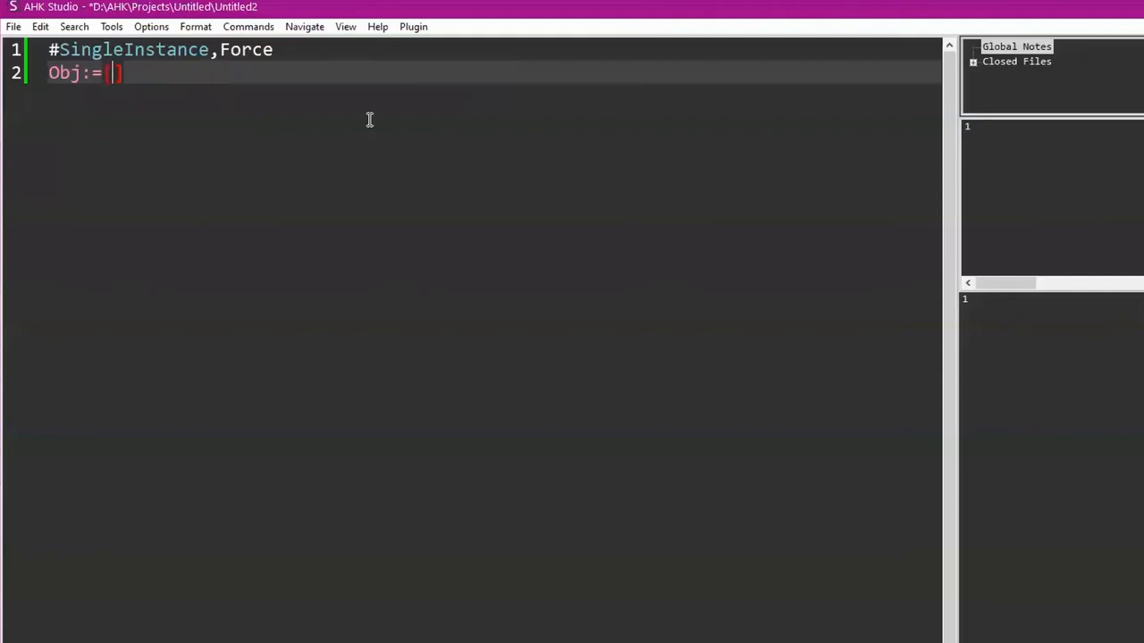
text(StrSplit)
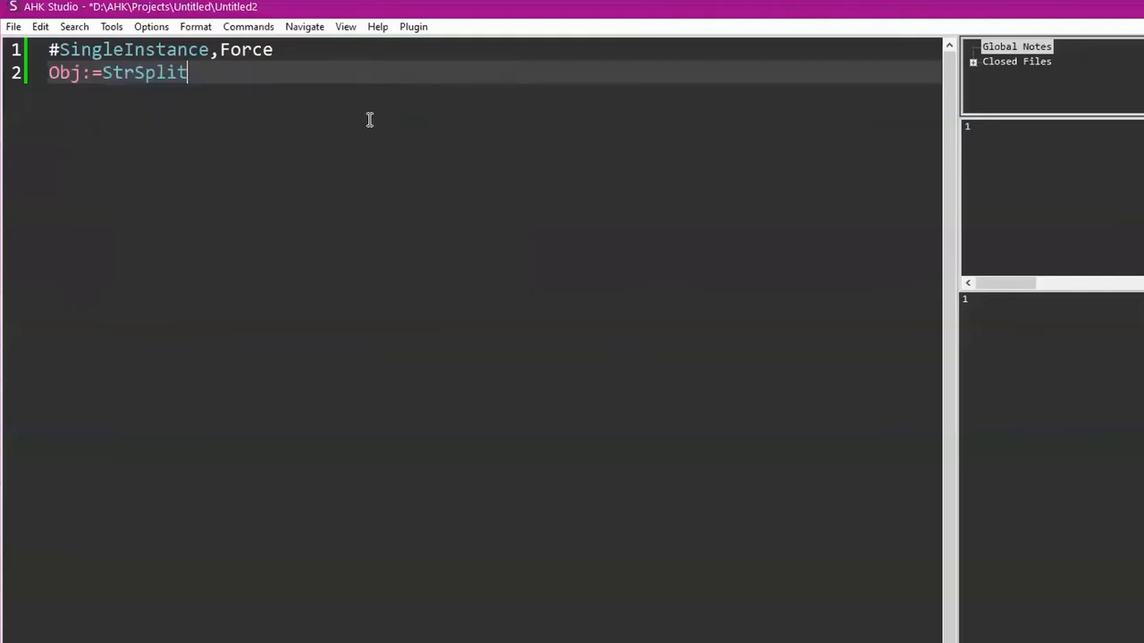
text(("T")
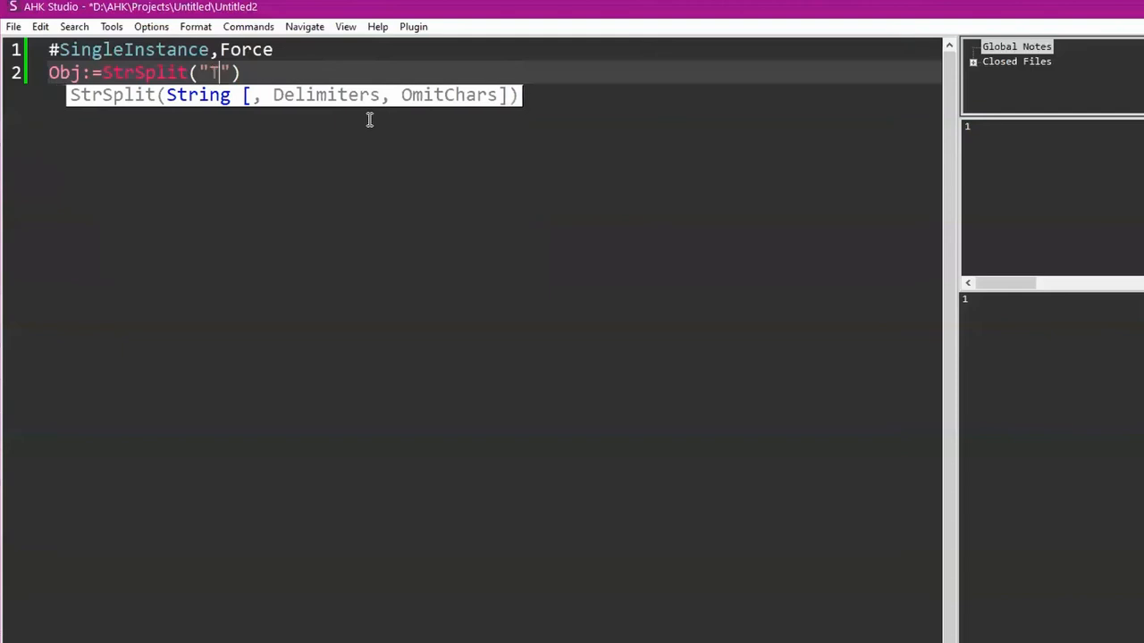
text(his is infor)
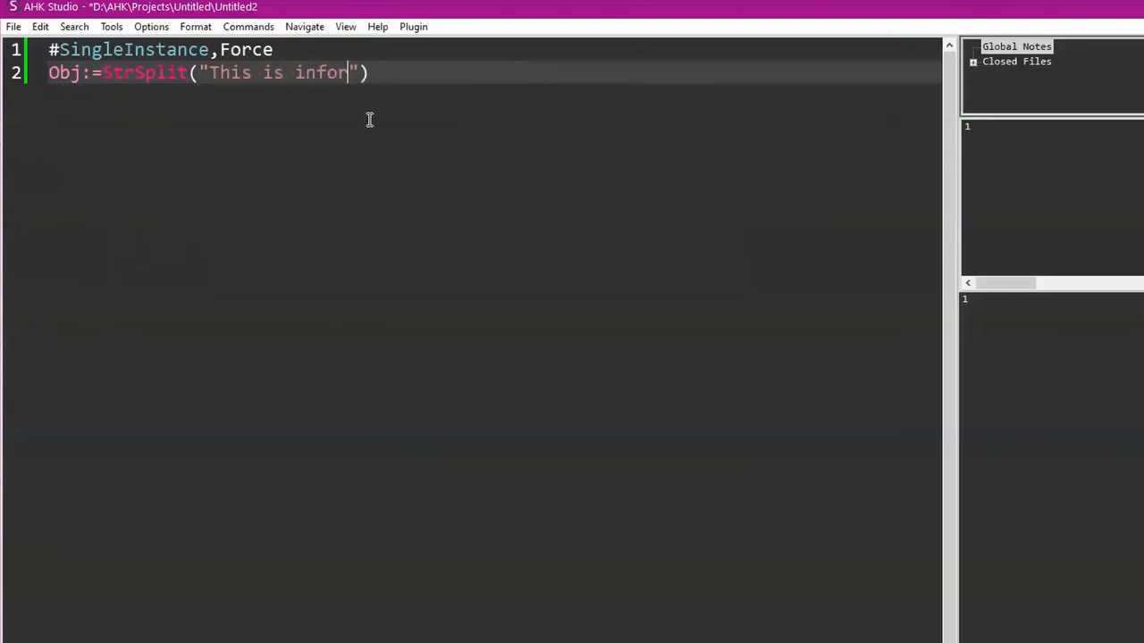
text(mation",)
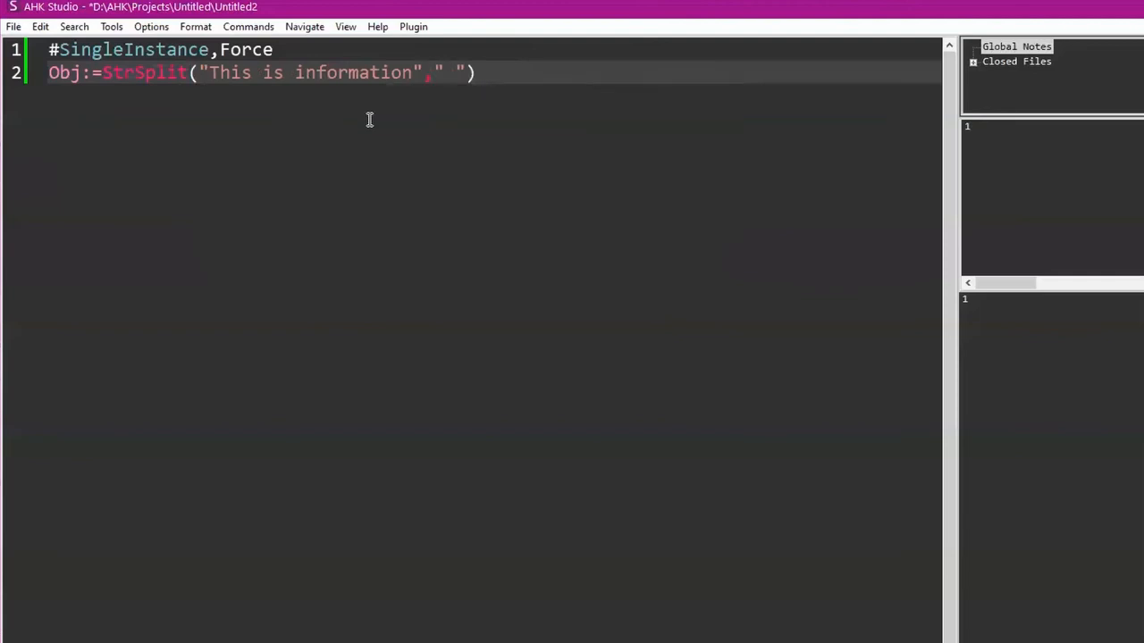
key(Return)
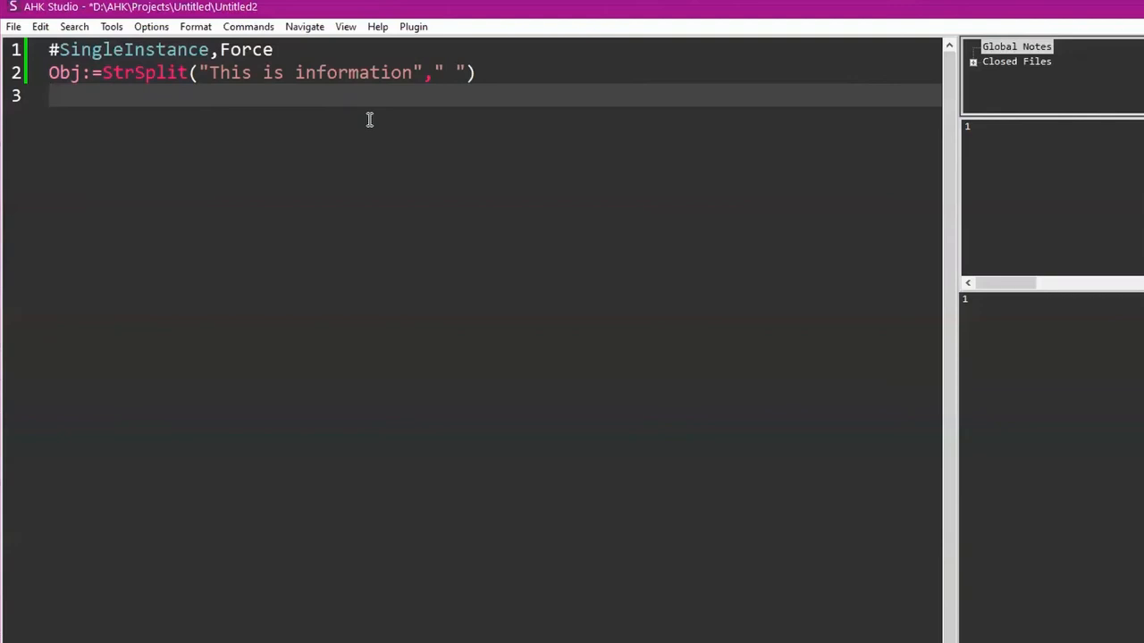
Write a for a,b in Obj loop calling m(a) when b="information", with a blank line above.
text(for a,b in Obj{)
text(if)
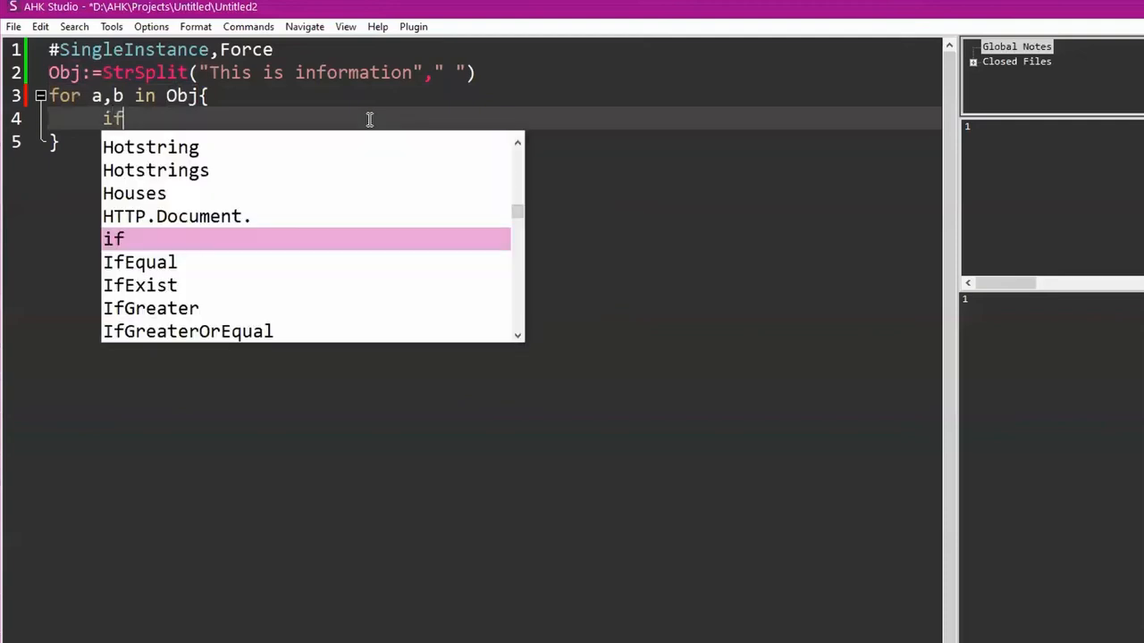
text((b="Infor")
text(m()
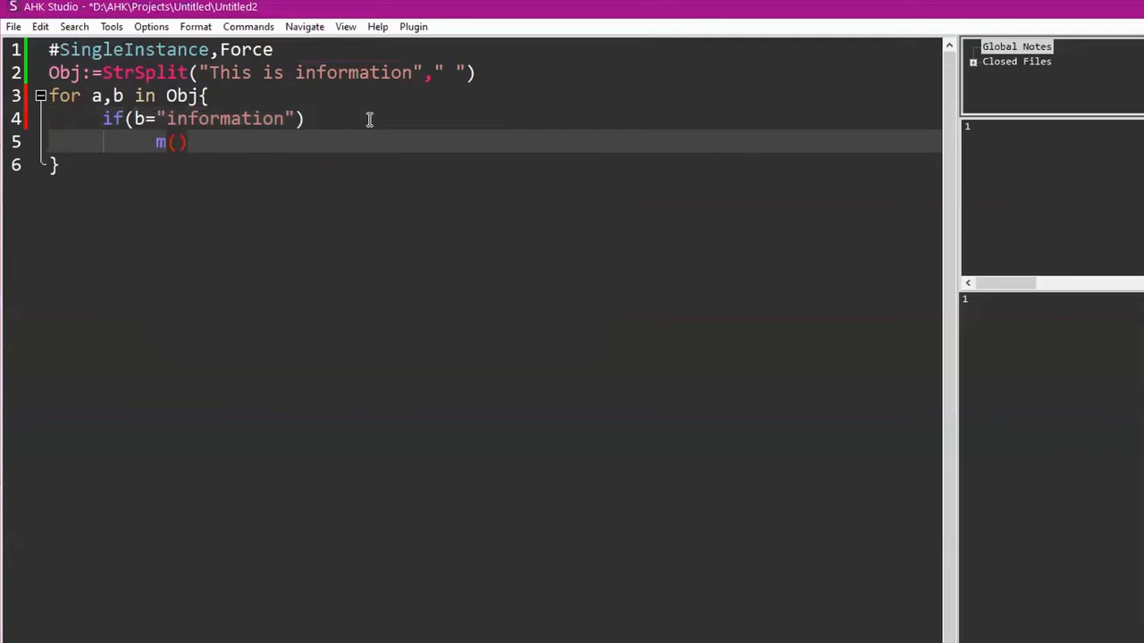
text(a)
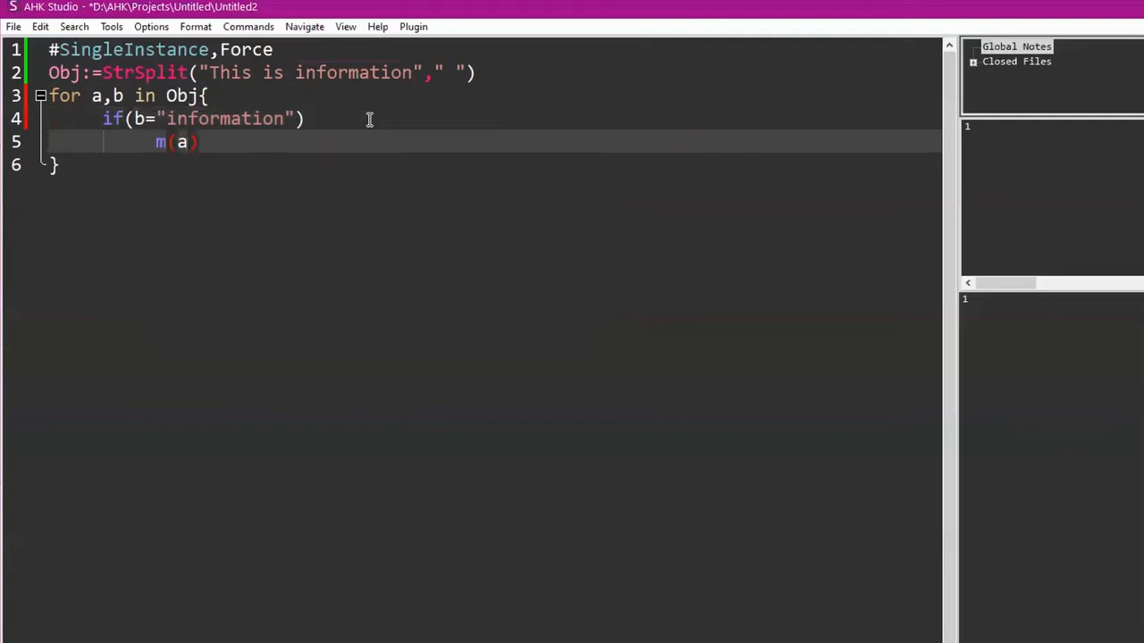
mouse_move(410, 94)
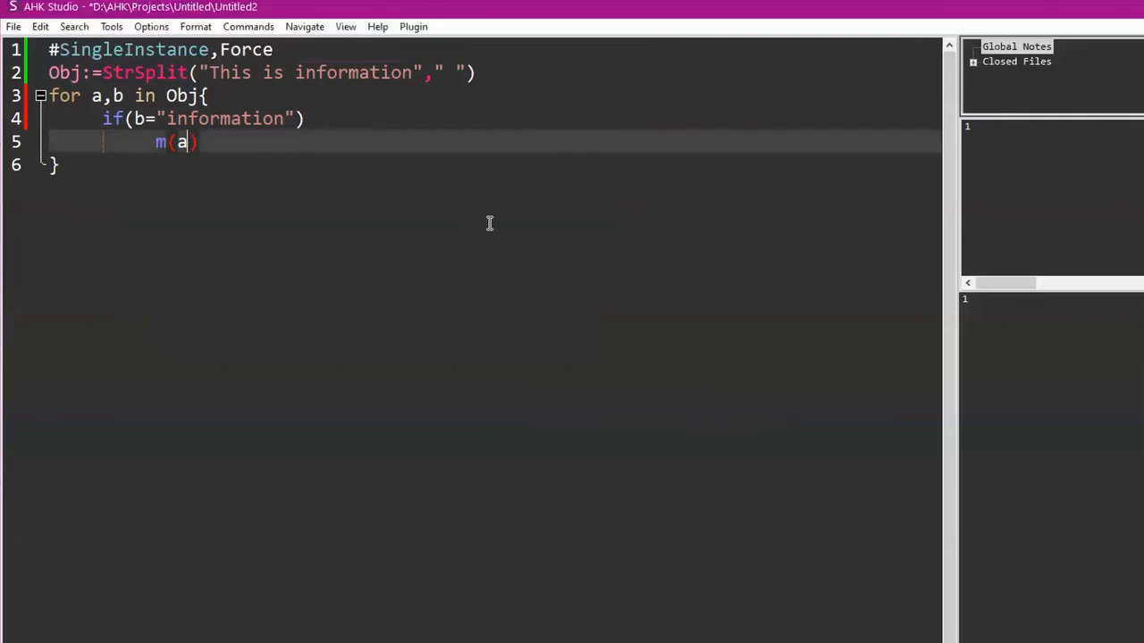
key(Enter)
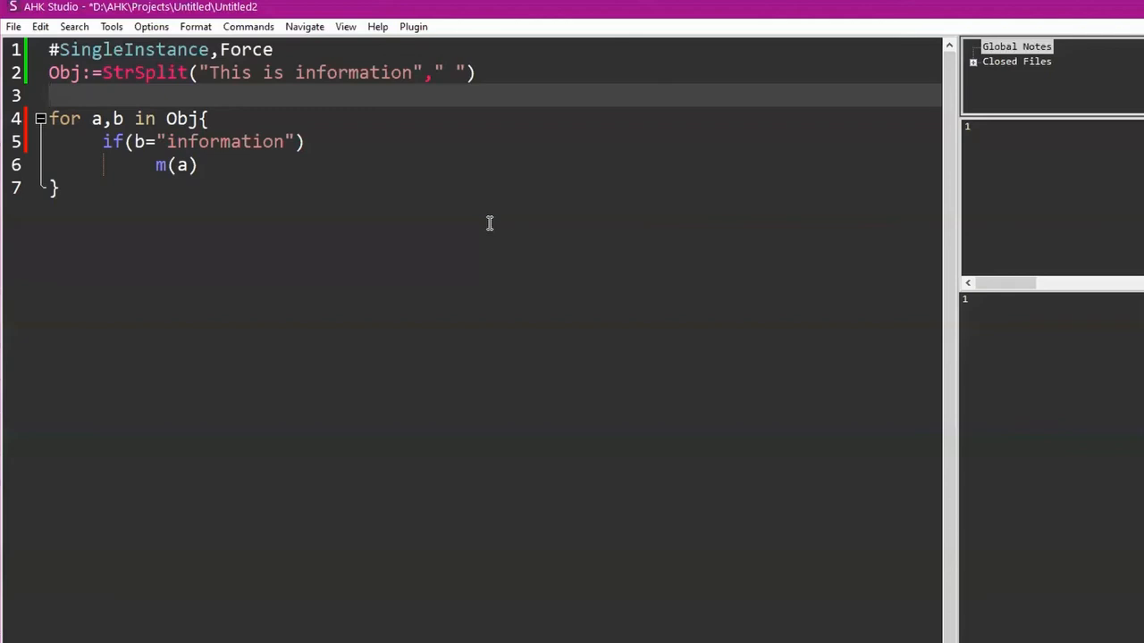
Define Obj:={information:3,this:1,is:2} on line 3 and start a new line.
text(Obj:={})
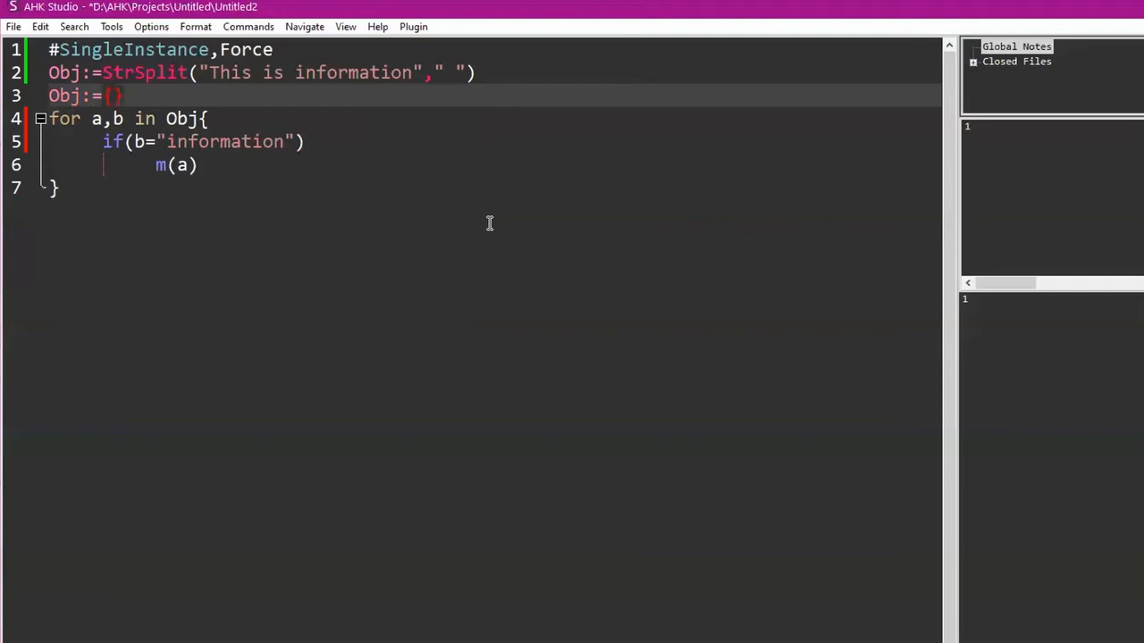
text(information:3,)
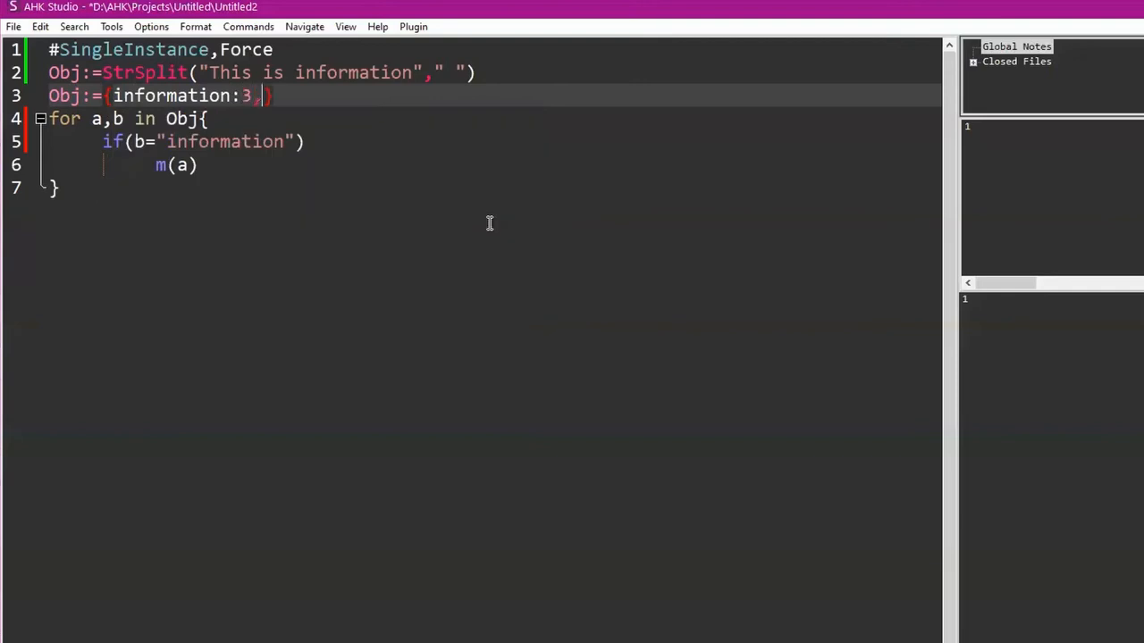
text(this:1,i)
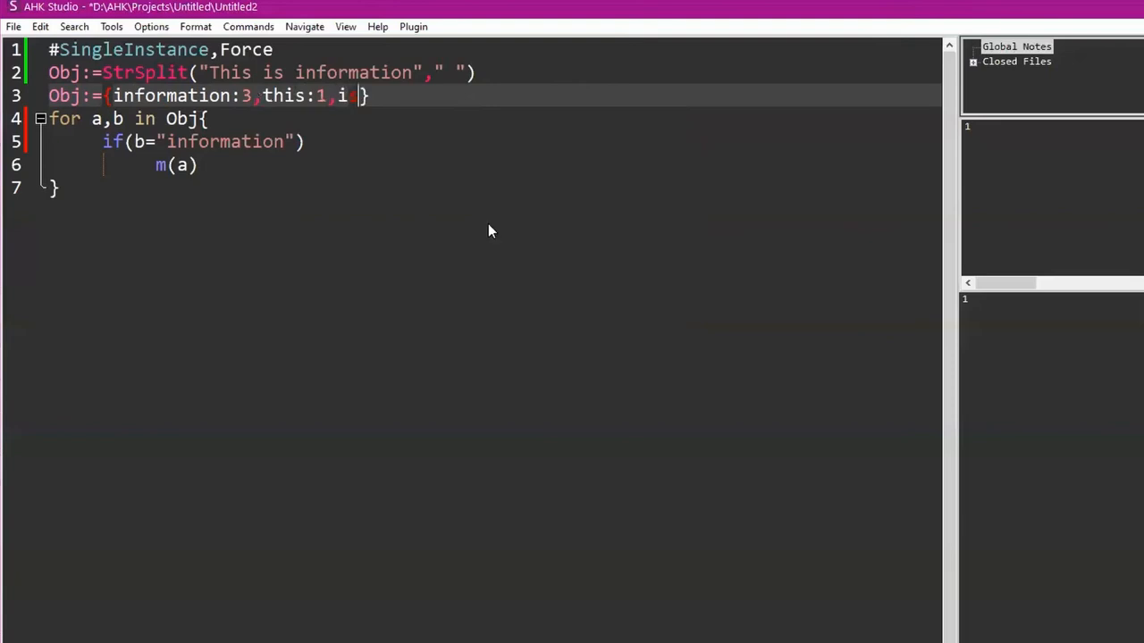
text(s:2)
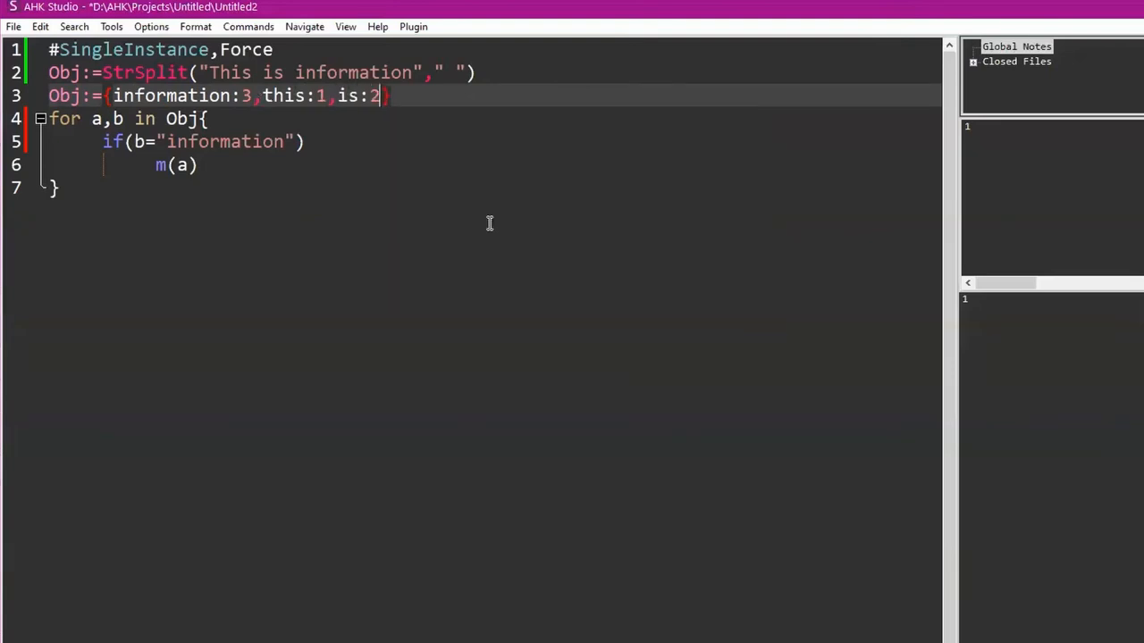
key(Return)
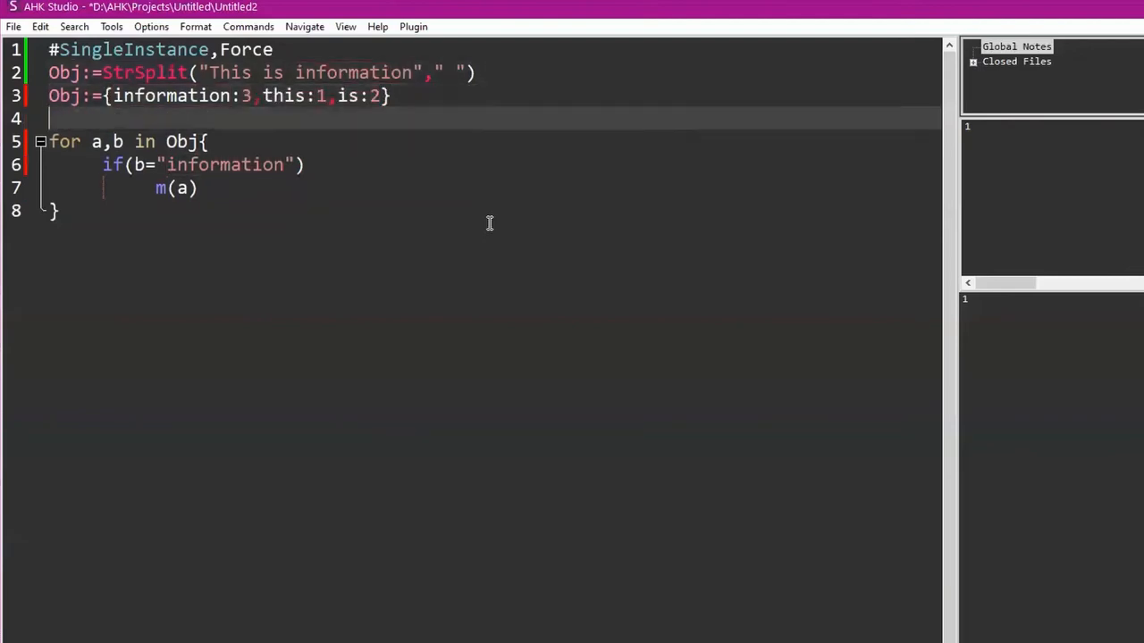
Reference Obj.information inside an m() call below the definition.
text(Obj.In)
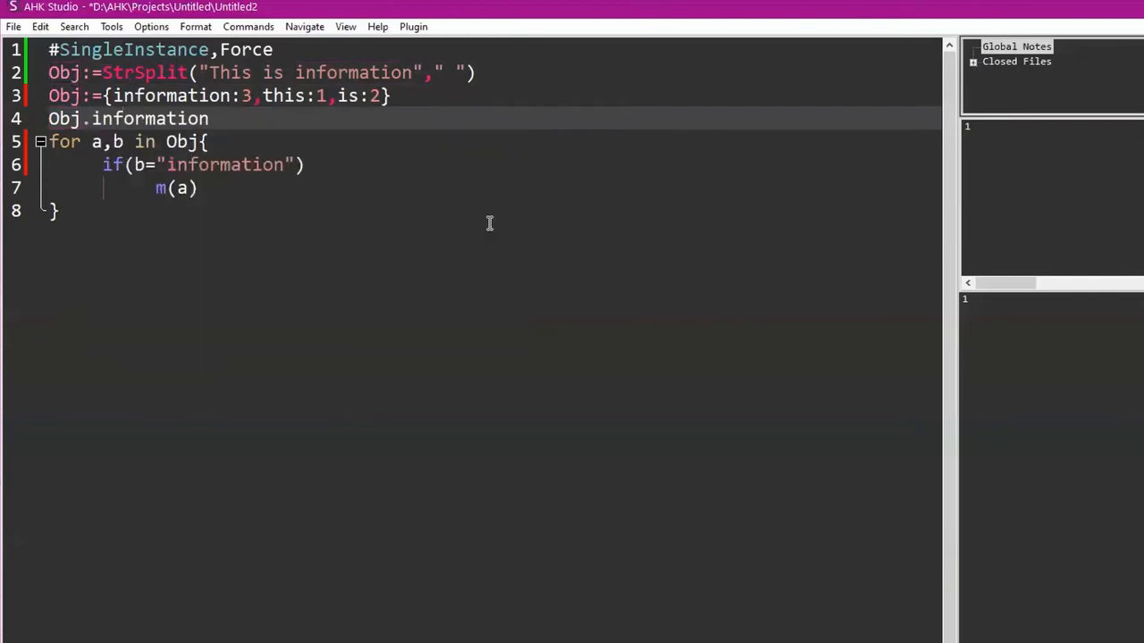
text(m()
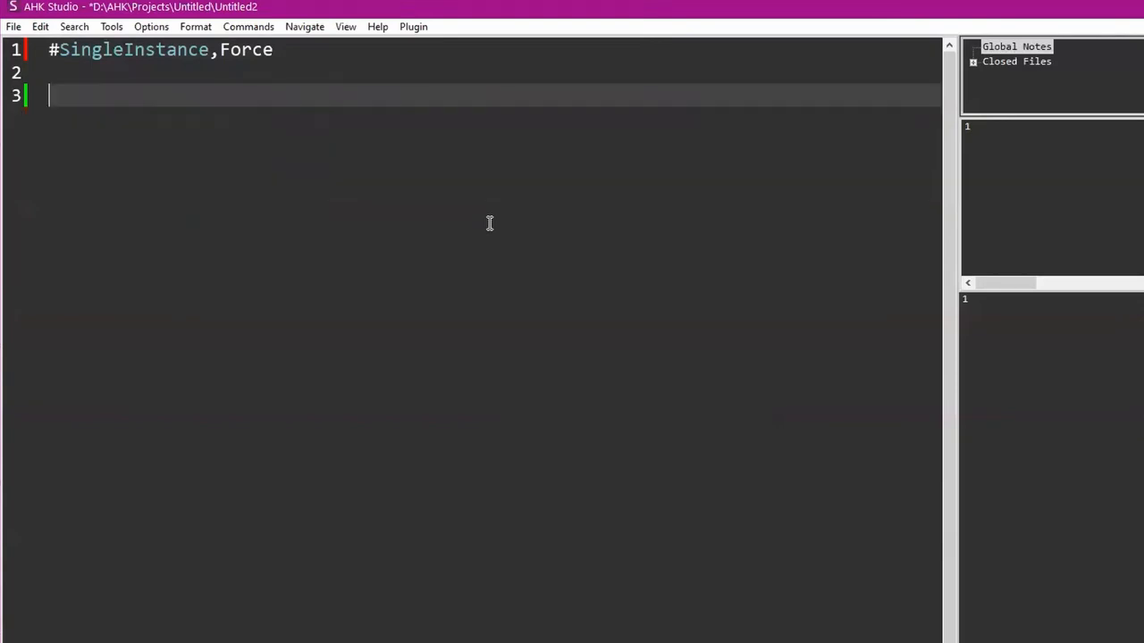
Remove the leftover demo line and focus the Omni-Search file search box.
key(Backspace)
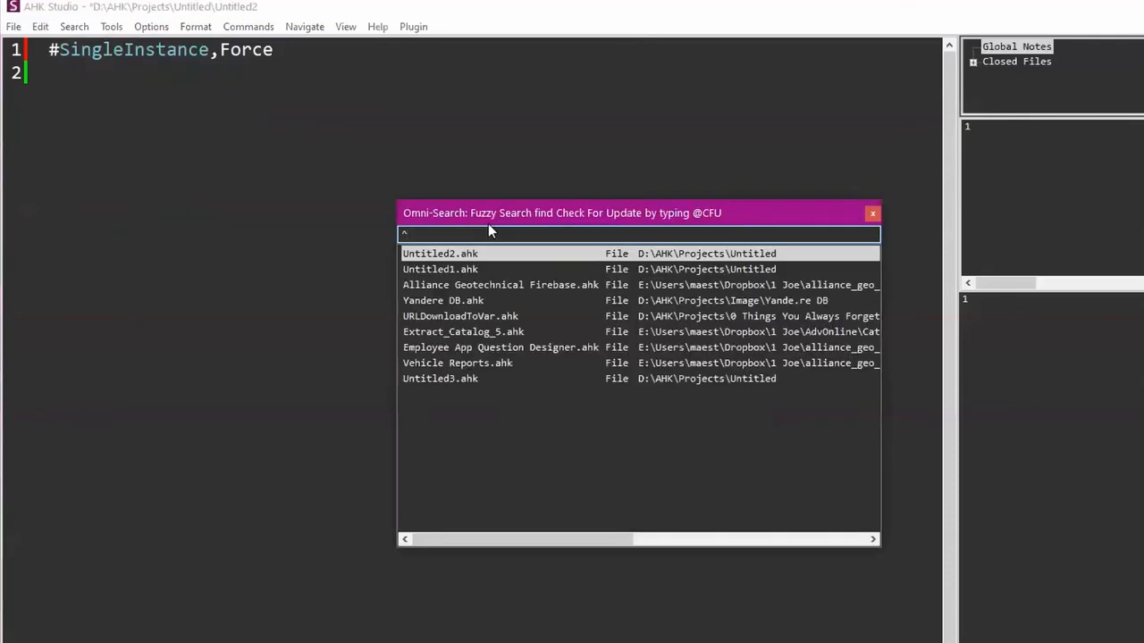
click(872, 213)
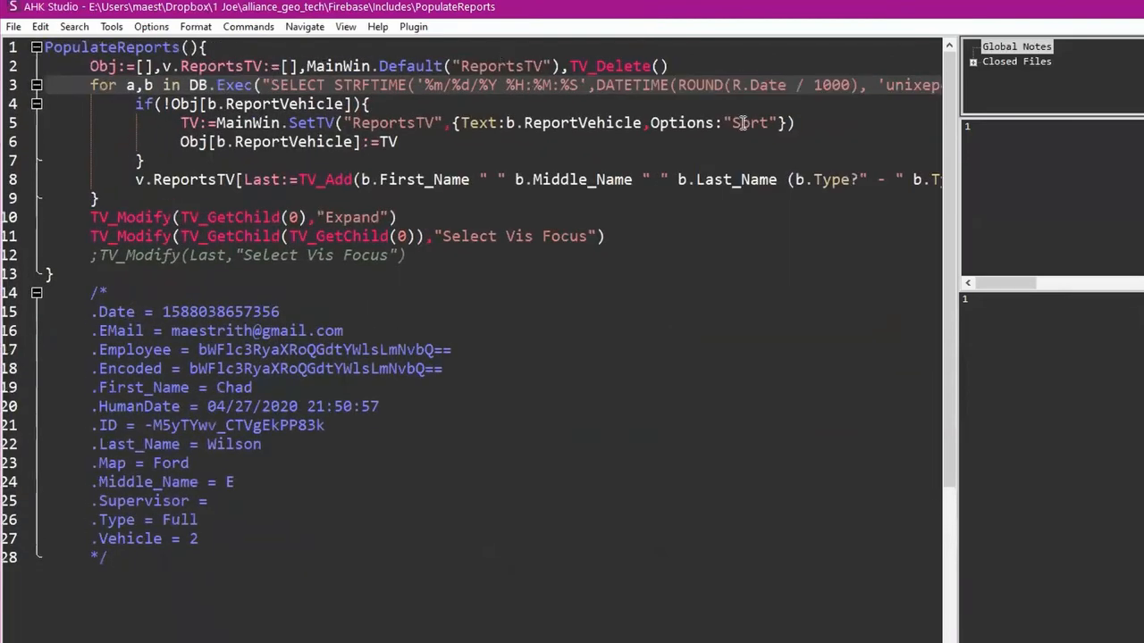
Insert a blank line inside the PopulateReports loop and inspect the report-filling code.
key(Return)
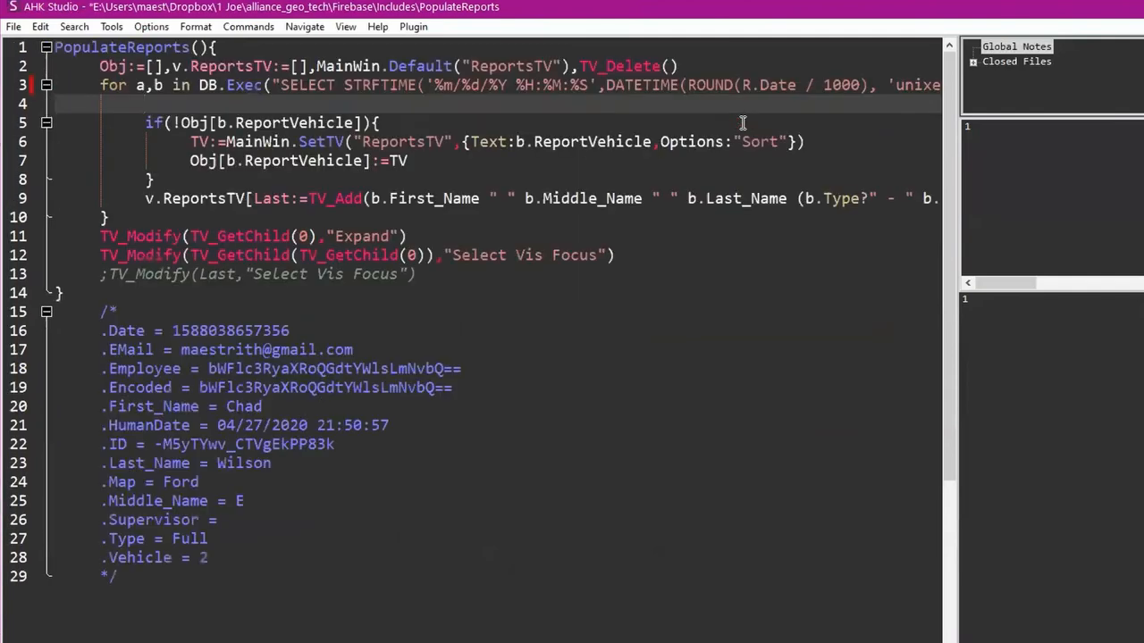
double_click(294, 123)
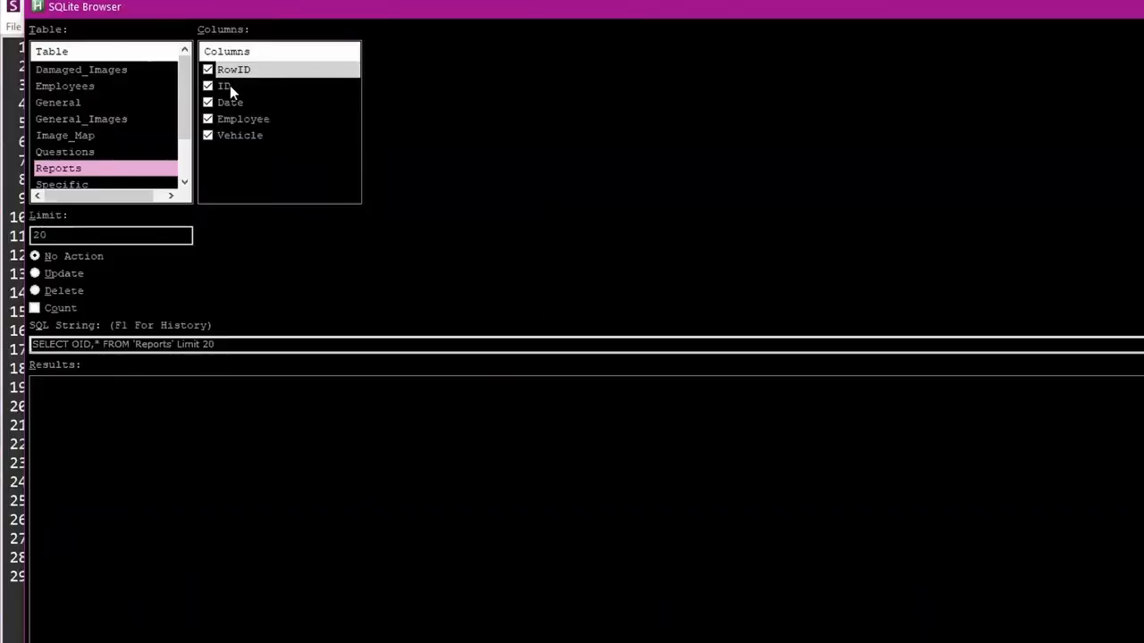
mouse_move(231, 107)
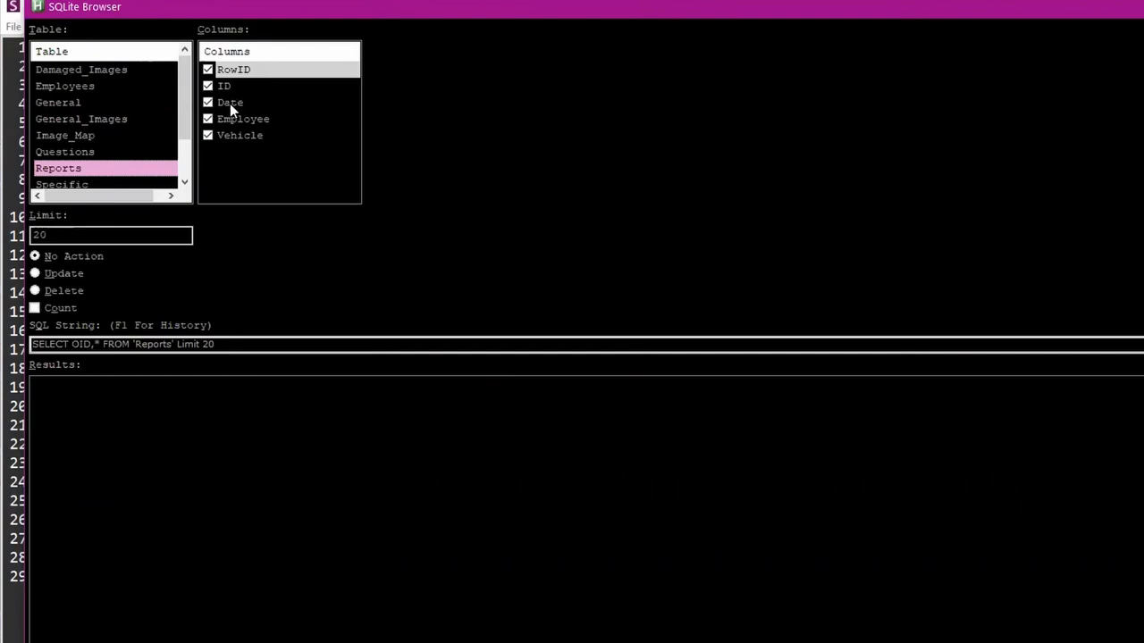
Select the Employee and Vehicle columns of the Reports table in the SQLite Browser.
click(243, 118)
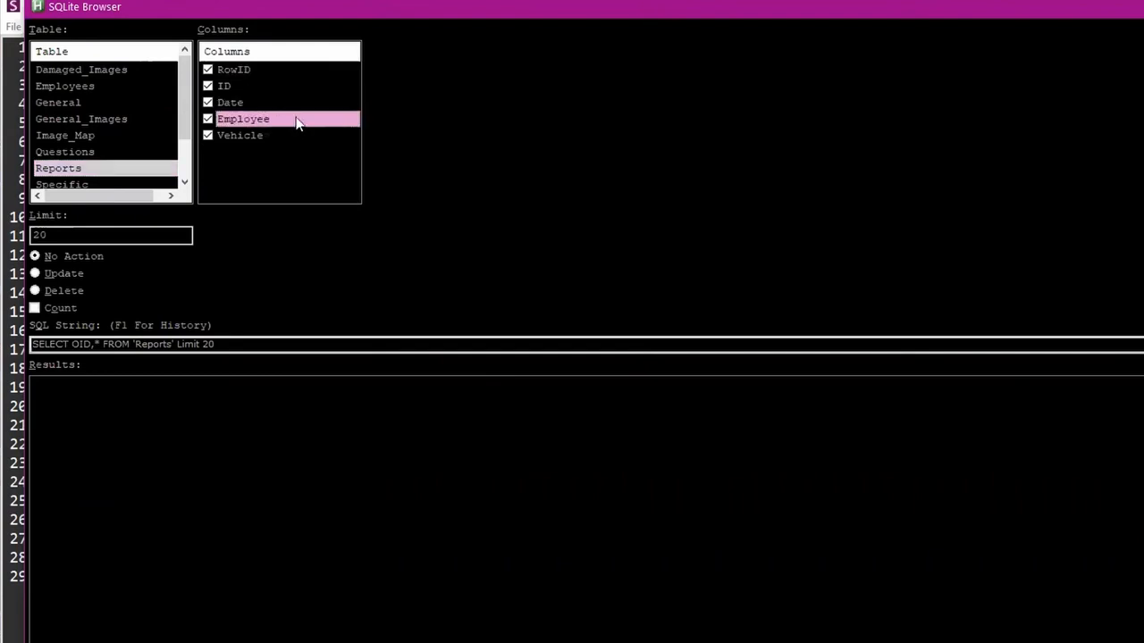
mouse_move(271, 137)
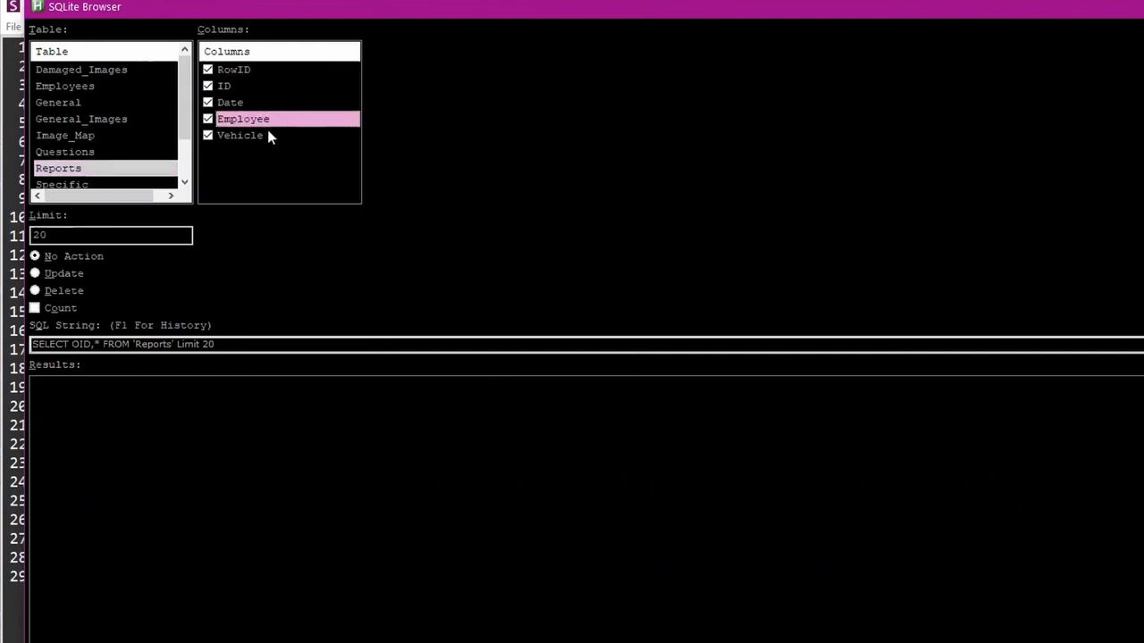
click(239, 135)
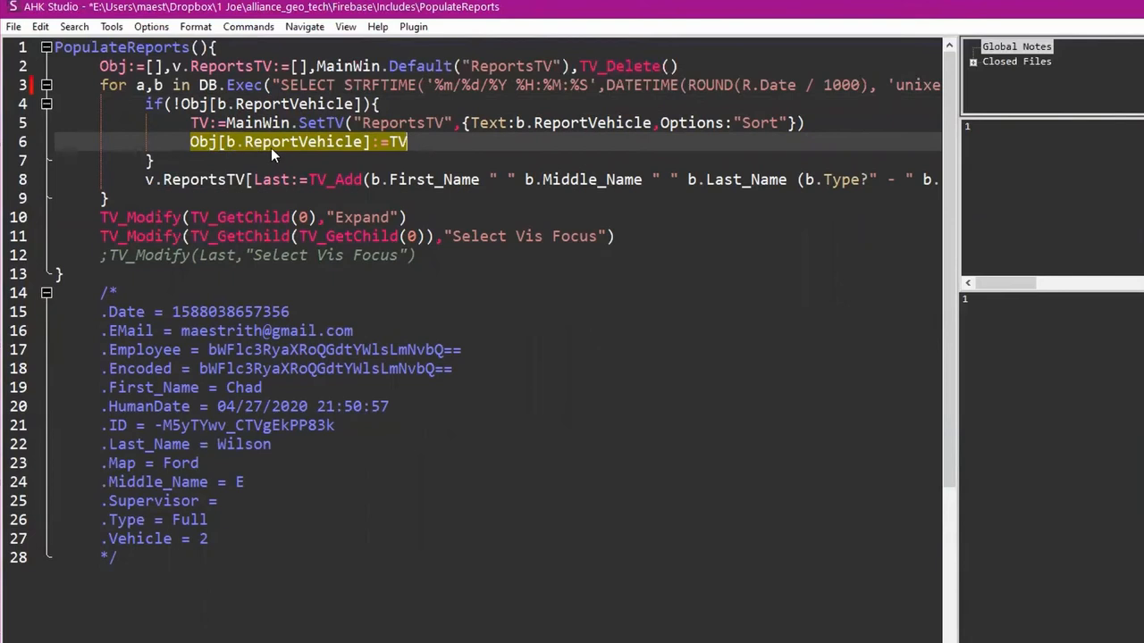
mouse_move(487, 134)
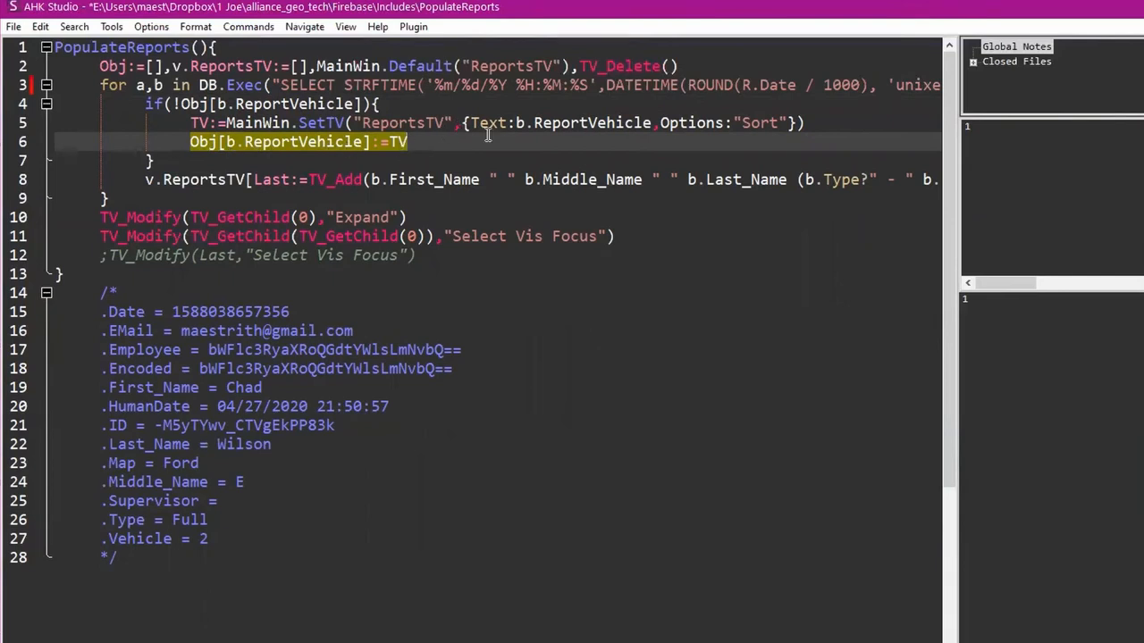
mouse_move(255, 130)
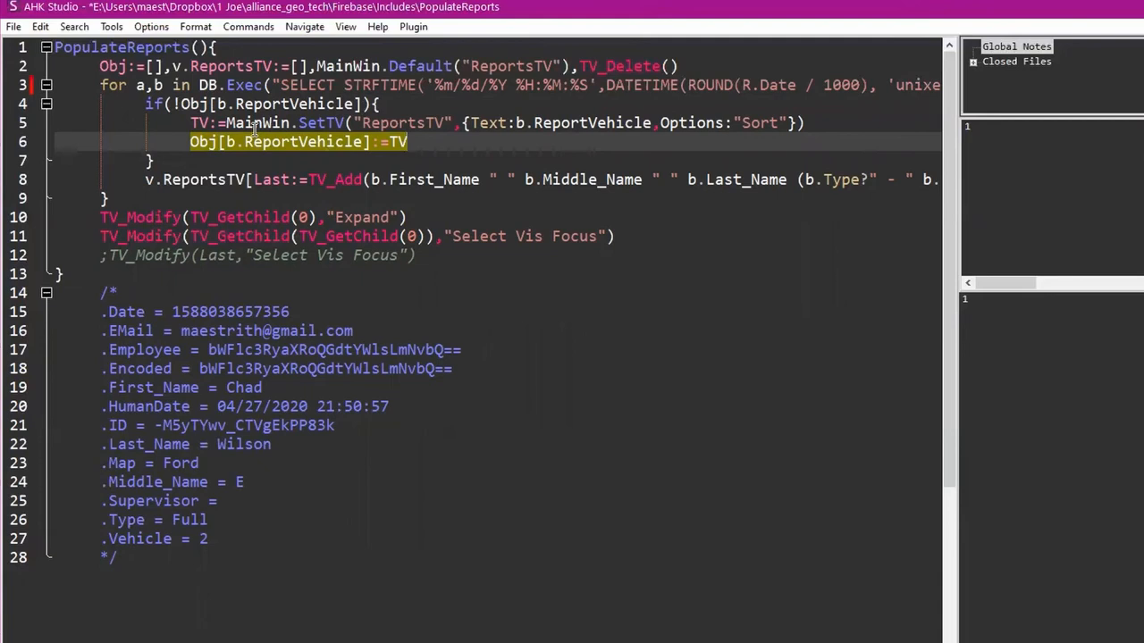
mouse_move(371, 83)
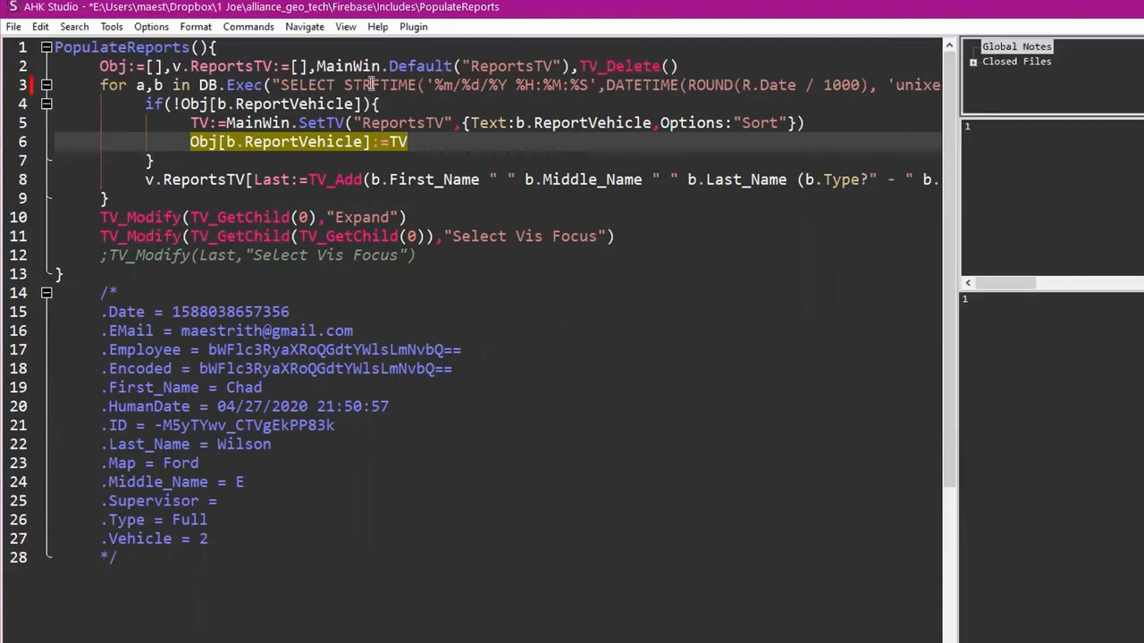
mouse_move(709, 193)
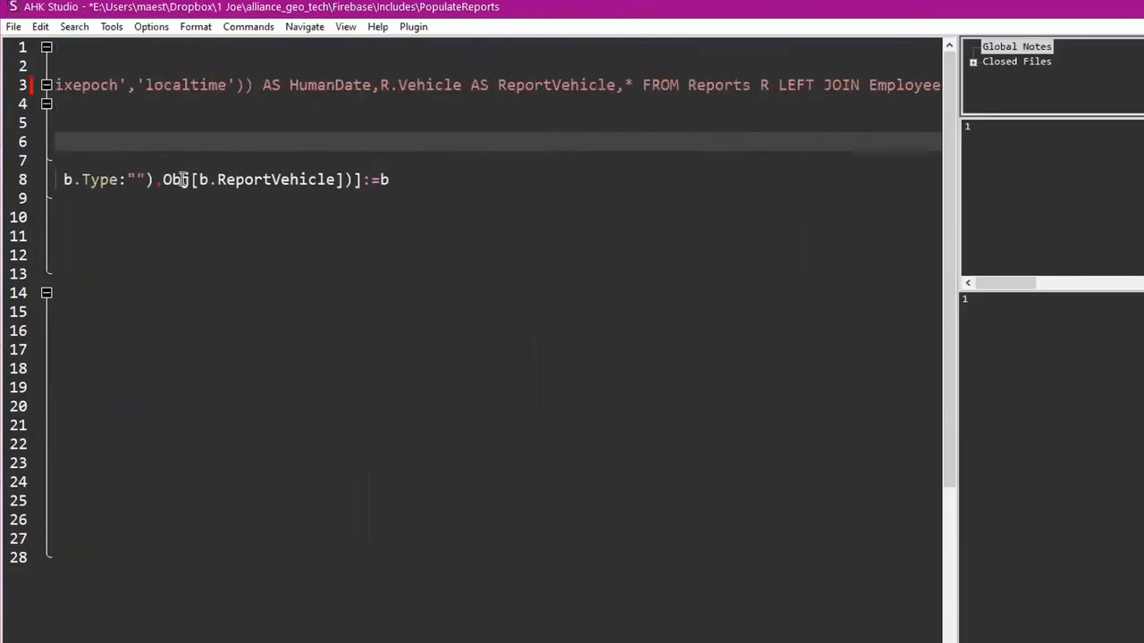
Start a new untitled script with #SingleInstance,Force and a Gui,Add,TreeView, line.
scroll(left, 3)
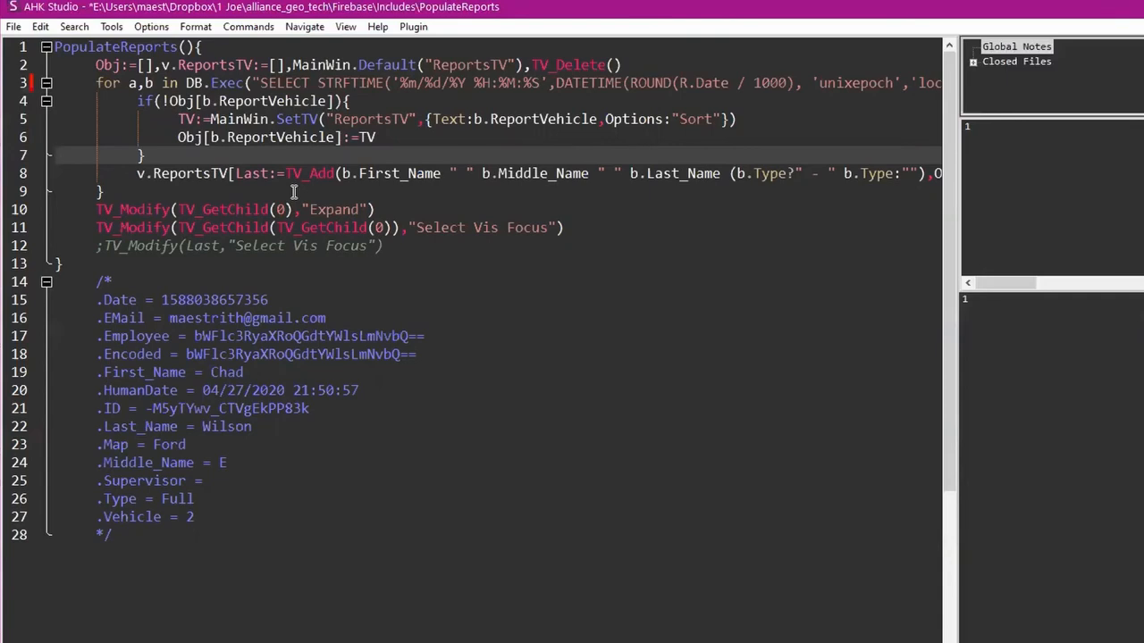
click(56, 155)
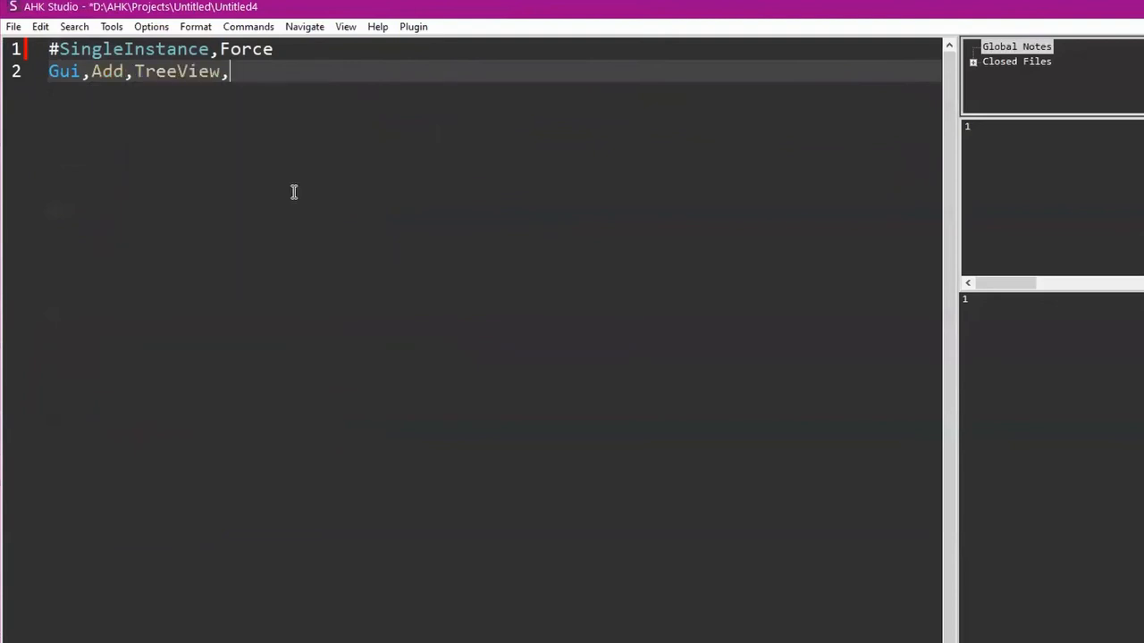
Make the TreeView 500×500, show the Gui, add a "This" item with TV_Add and return.
text(w500 h500)
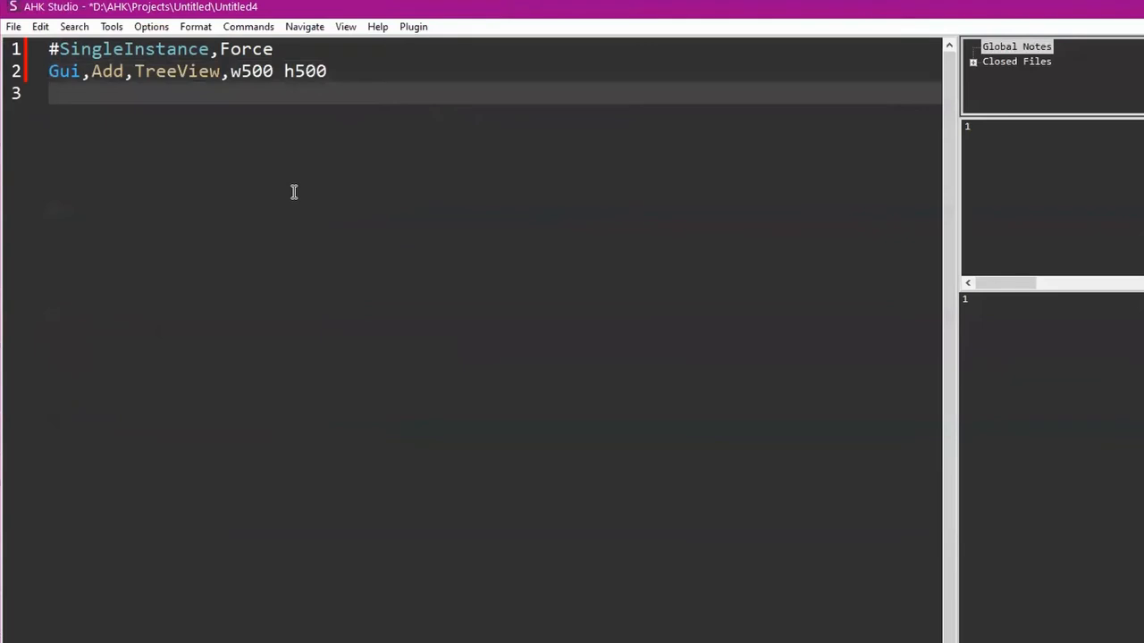
text(Gui,)
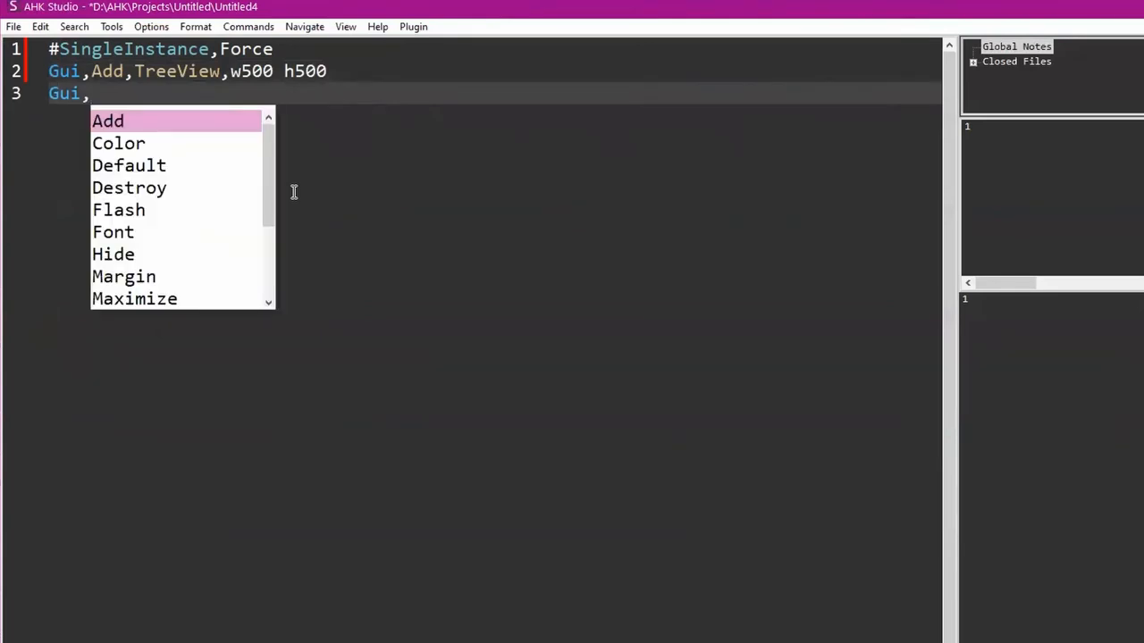
text(Show)
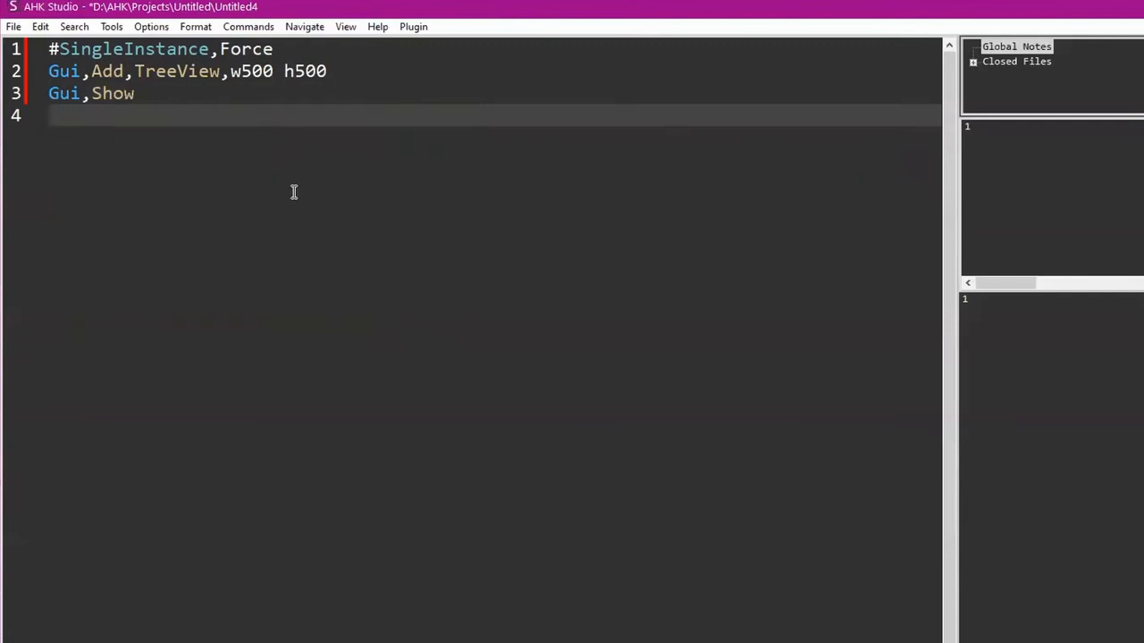
text(TV_Add()
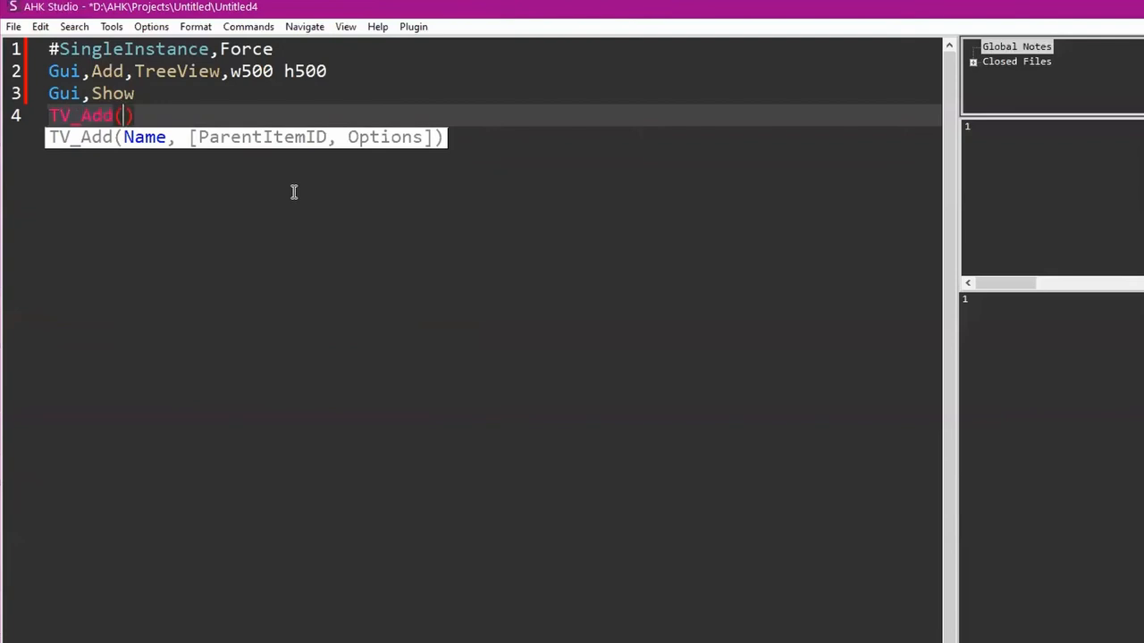
text("This")
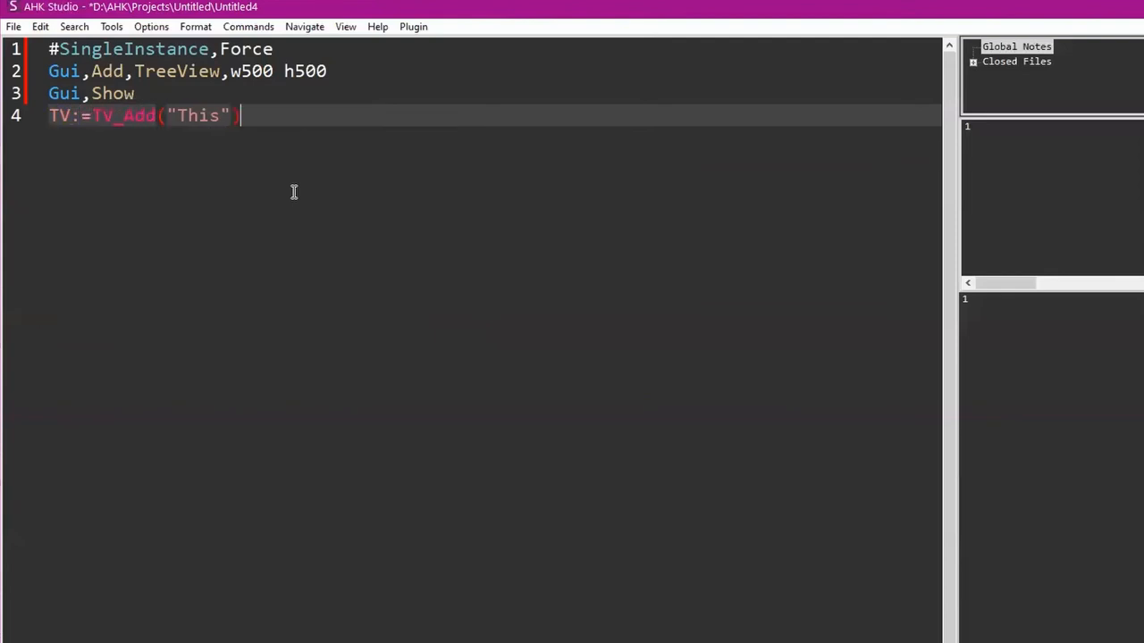
text())
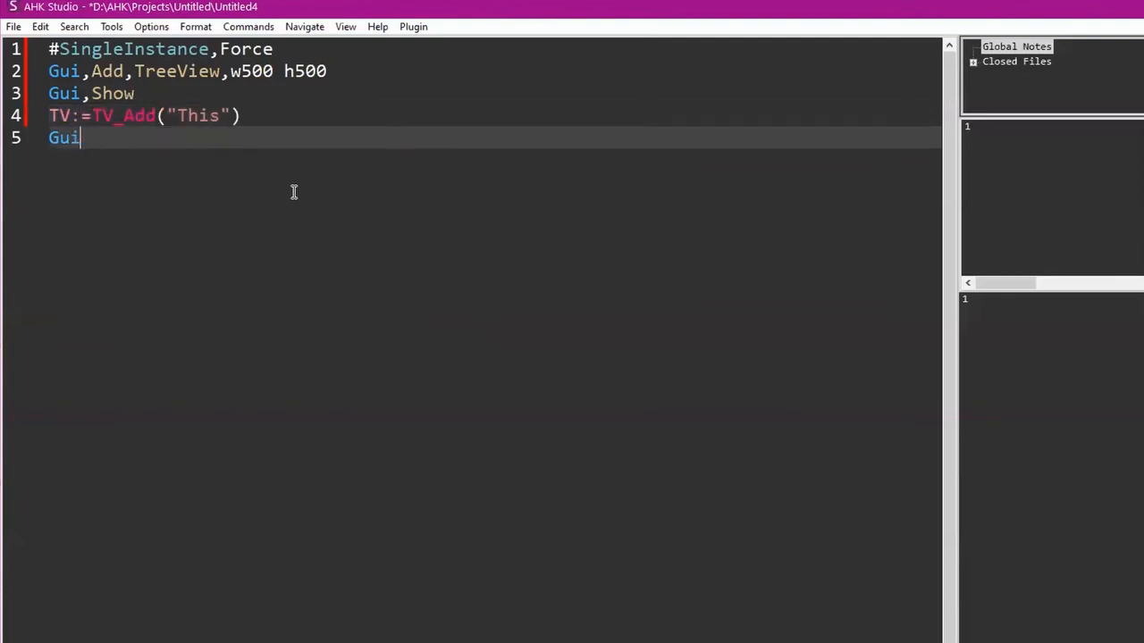
text(return)
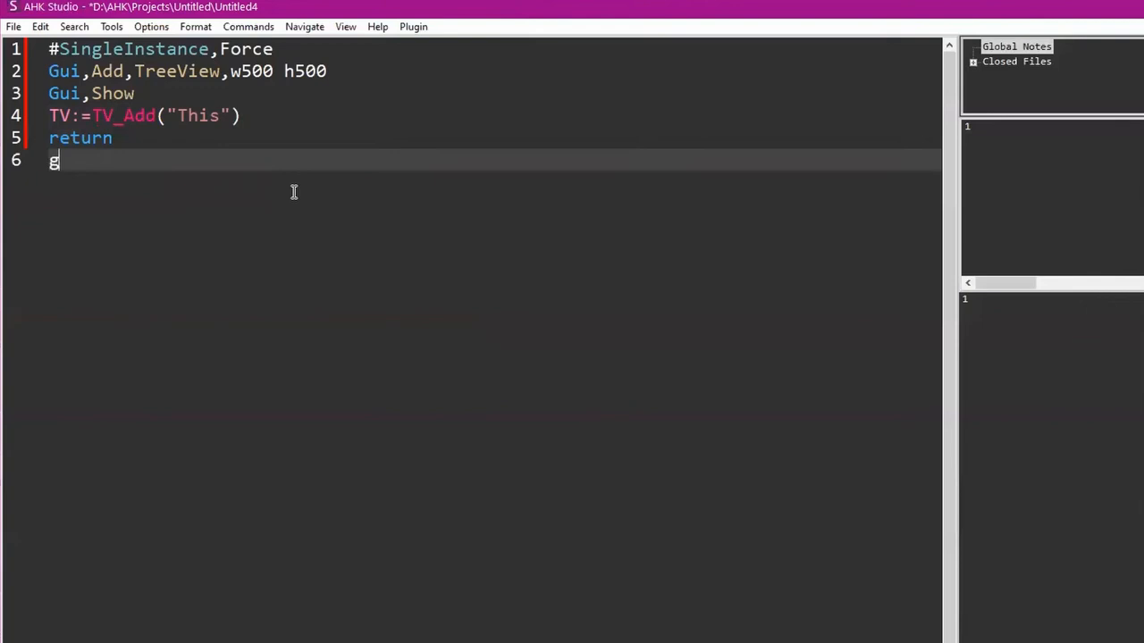
Add an Escape:: ExitApp hotkey and set the Gui font to size 15.
text(scape::)
text(Gui,Font)
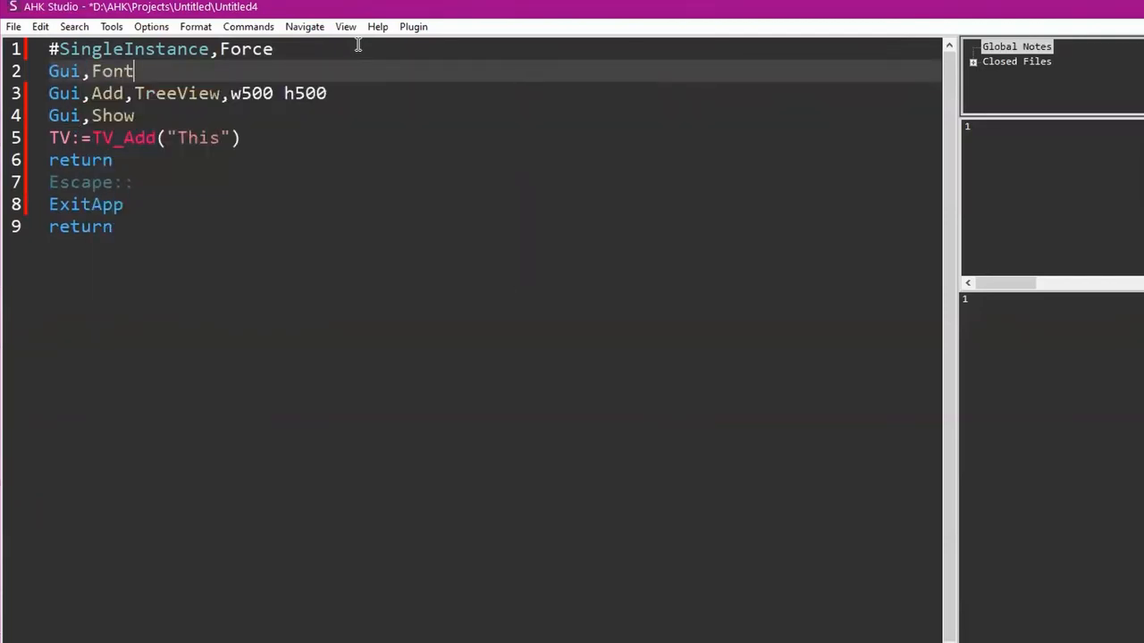
text(,s15)
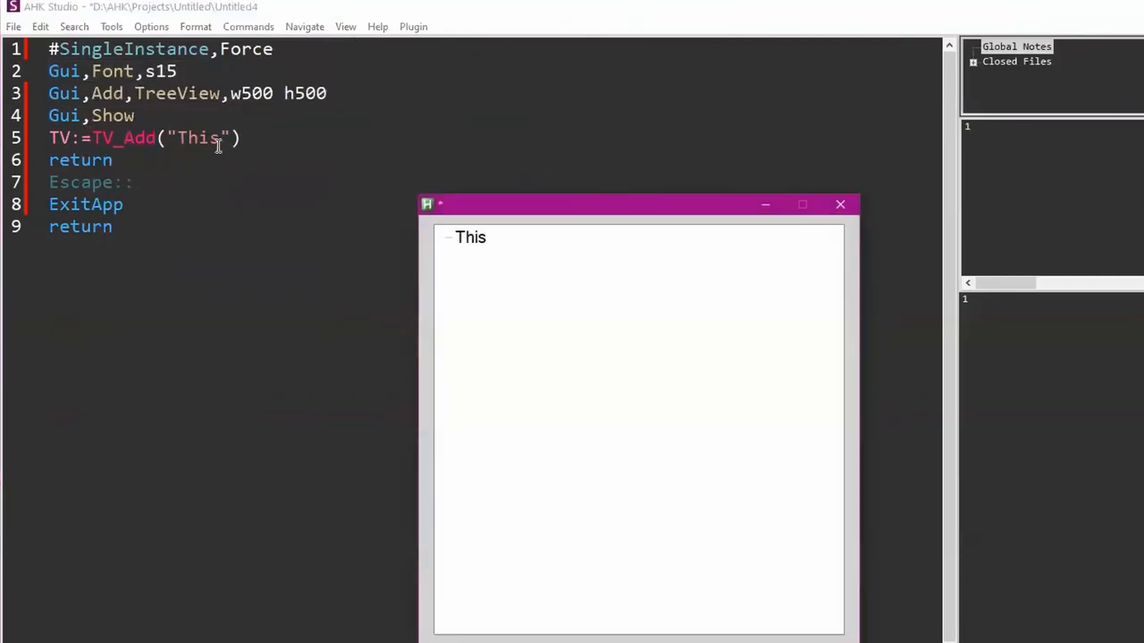
mouse_move(310, 142)
text(m(TV))
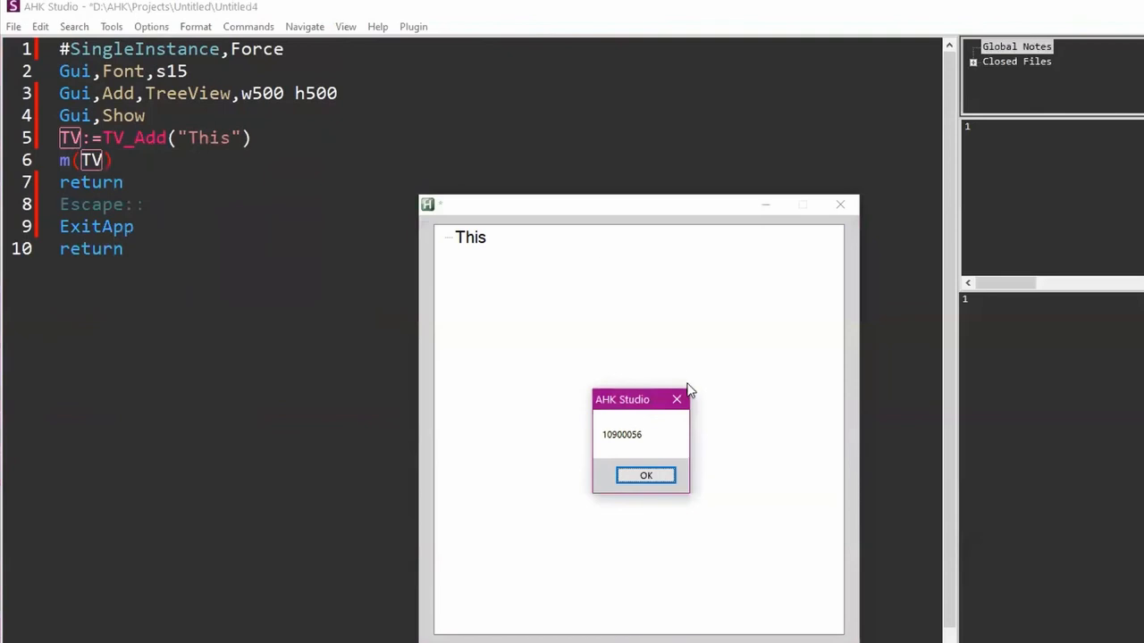
mouse_move(470, 241)
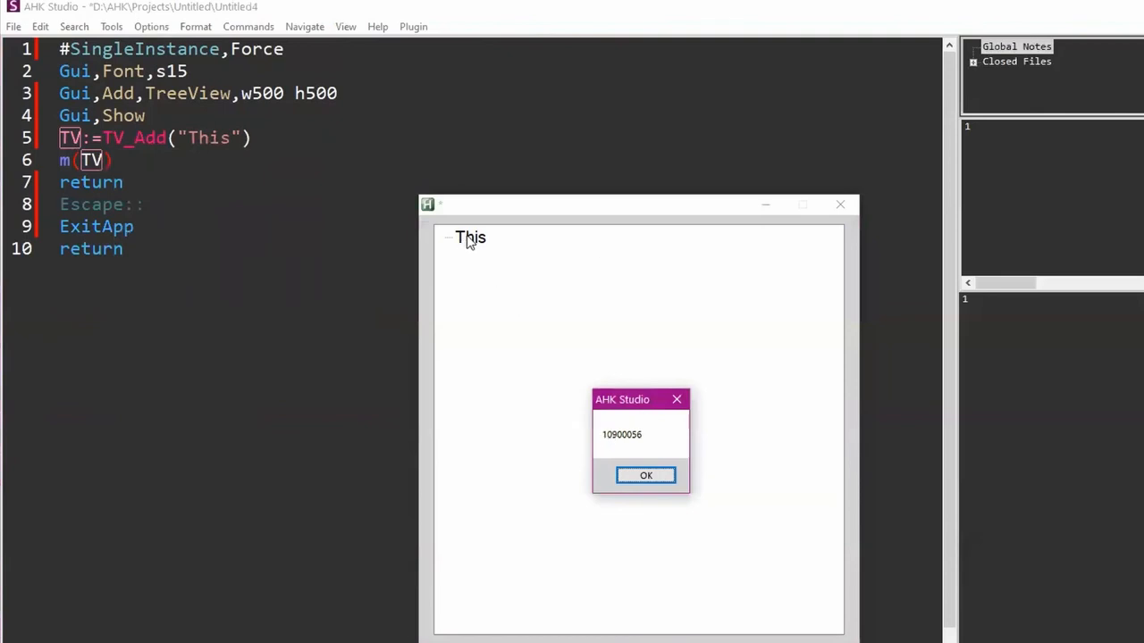
mouse_move(656, 445)
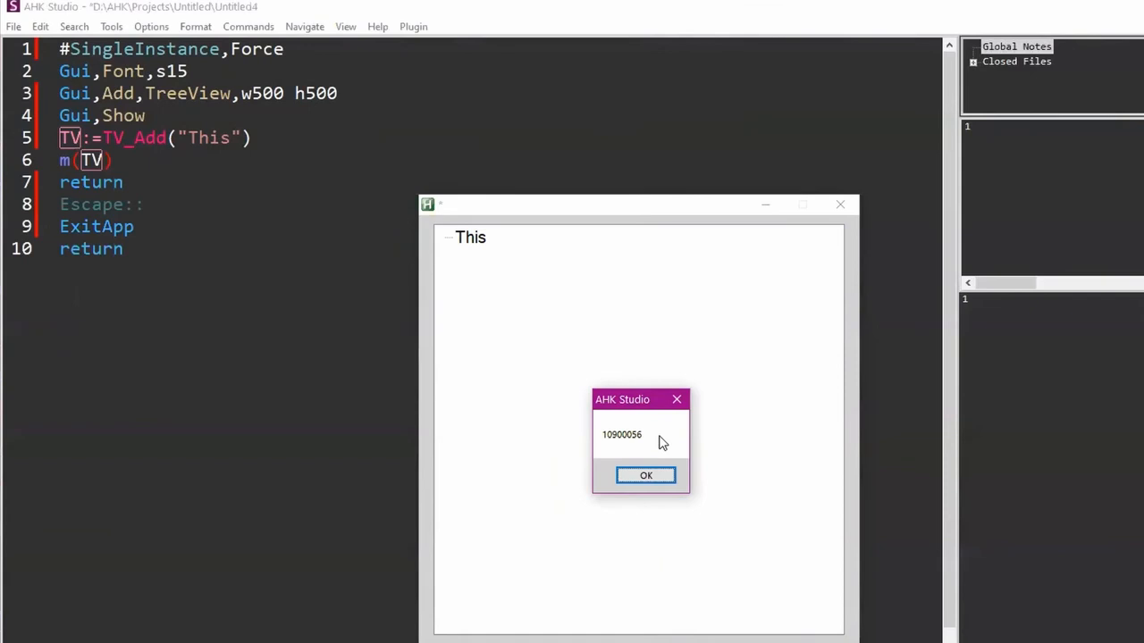
Add TV_Add("Under",TV,"Vis") beneath "This", run it, and dismiss the ID messages.
click(646, 475)
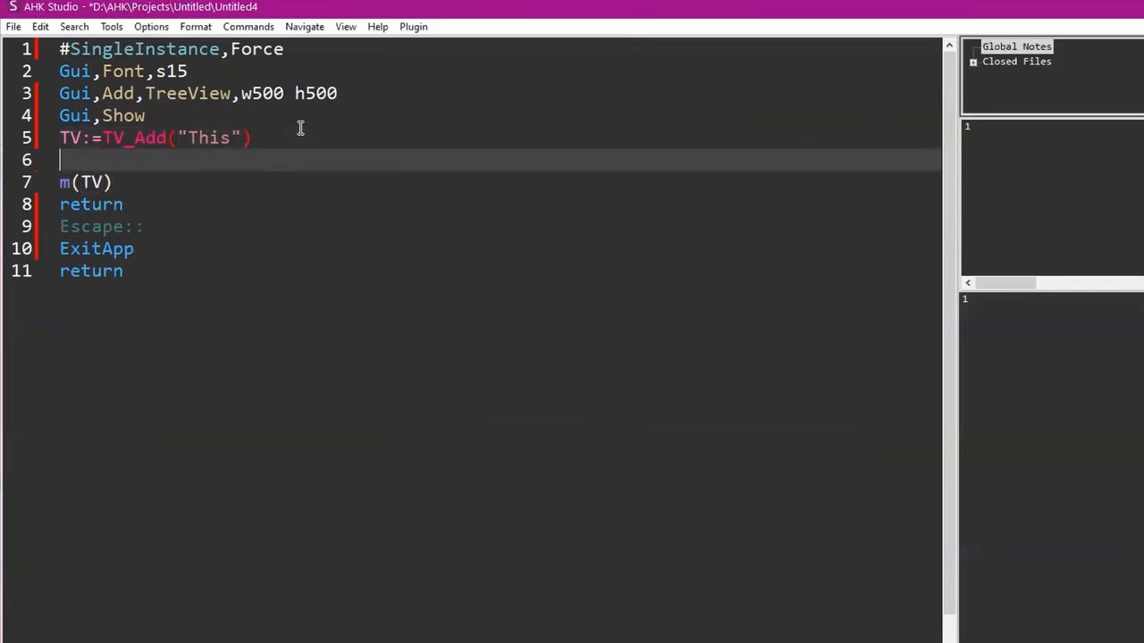
text(TV_Add()
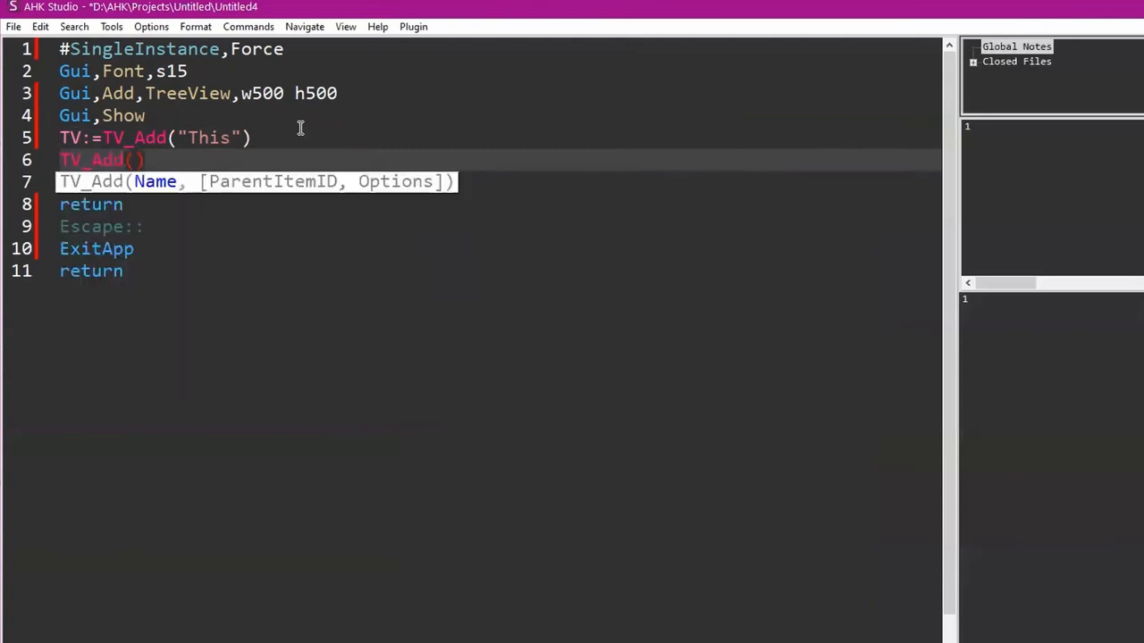
text("Under",)
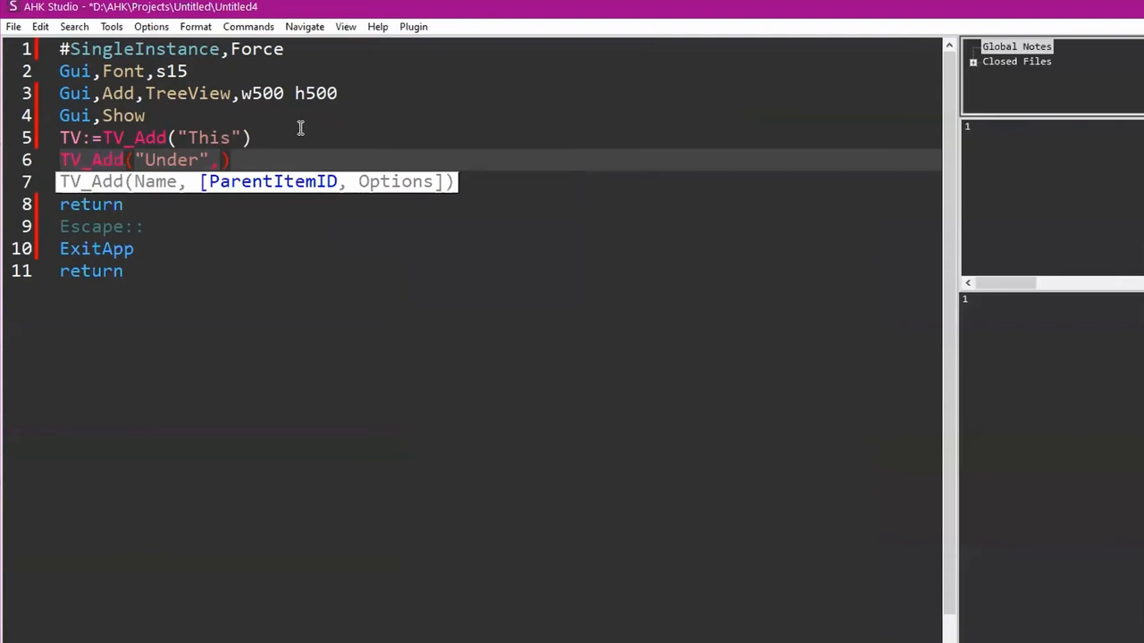
text(TV)
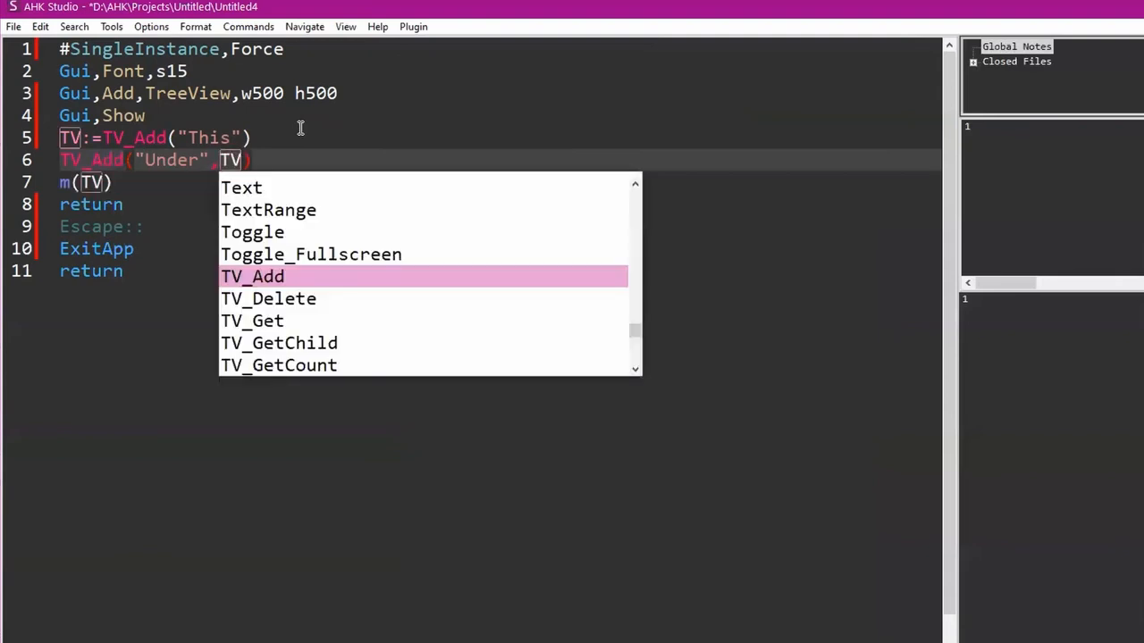
mouse_move(435, 183)
text(,"F)
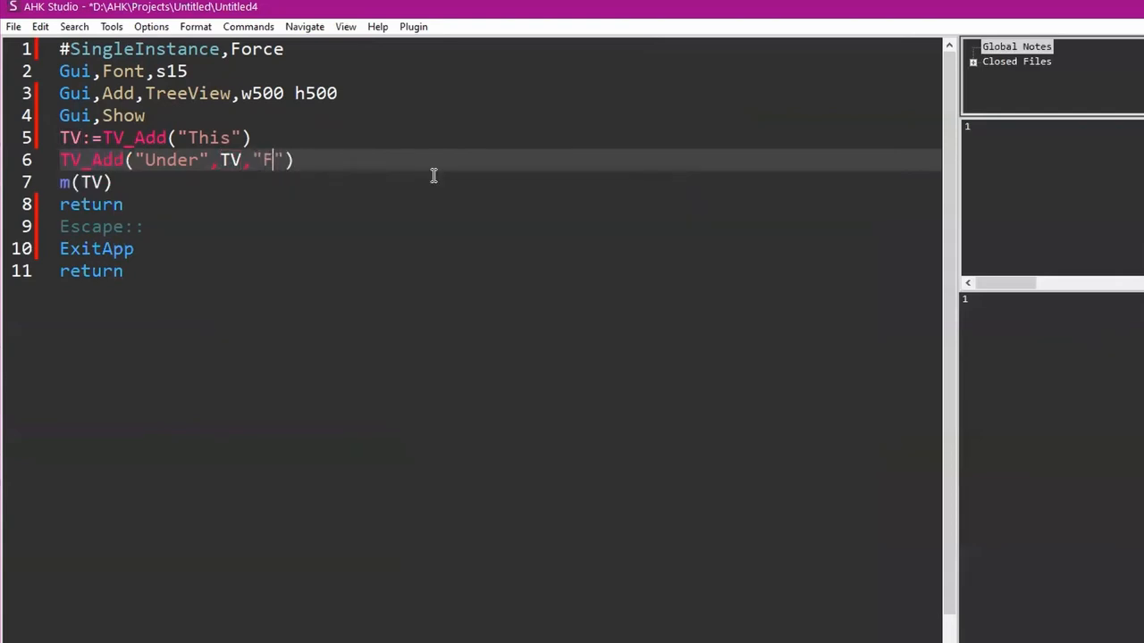
text(Vis)
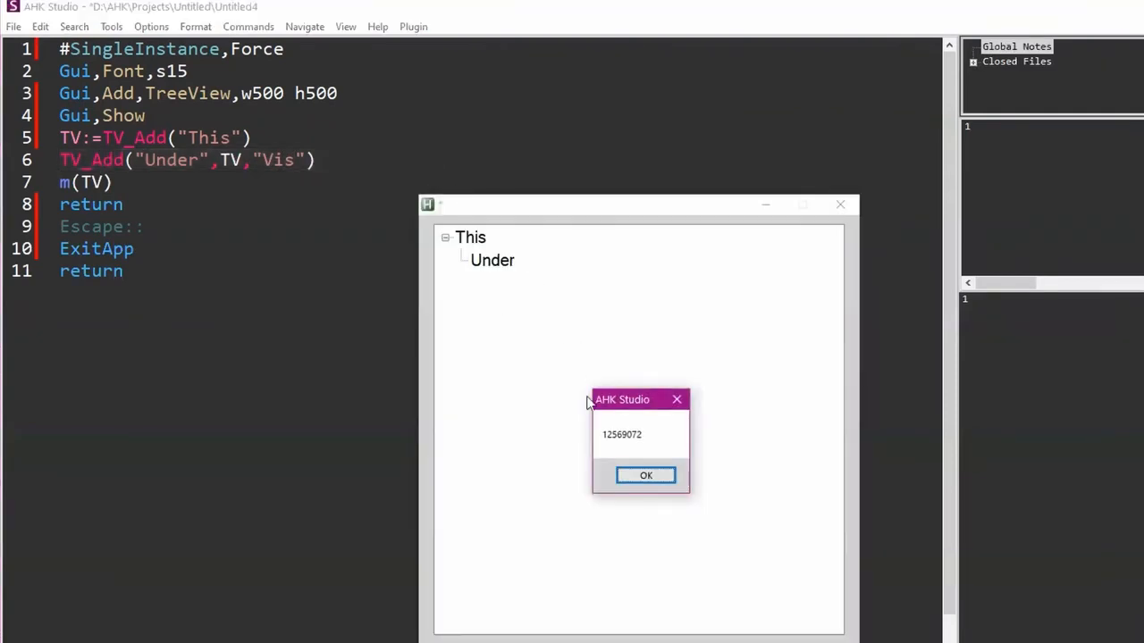
click(646, 475)
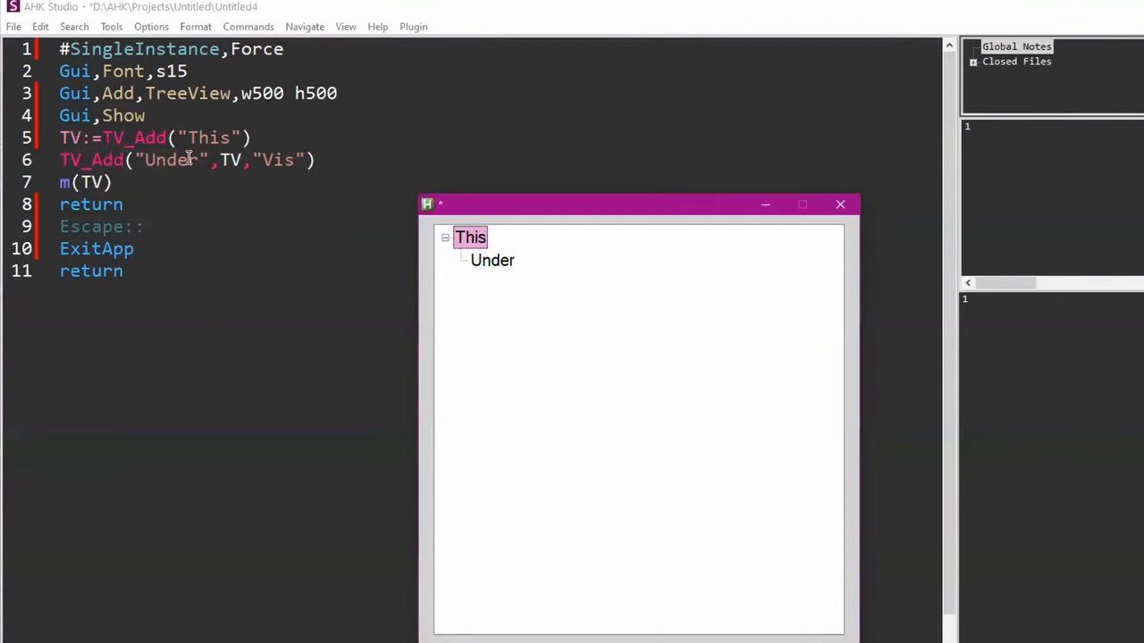
mouse_move(226, 160)
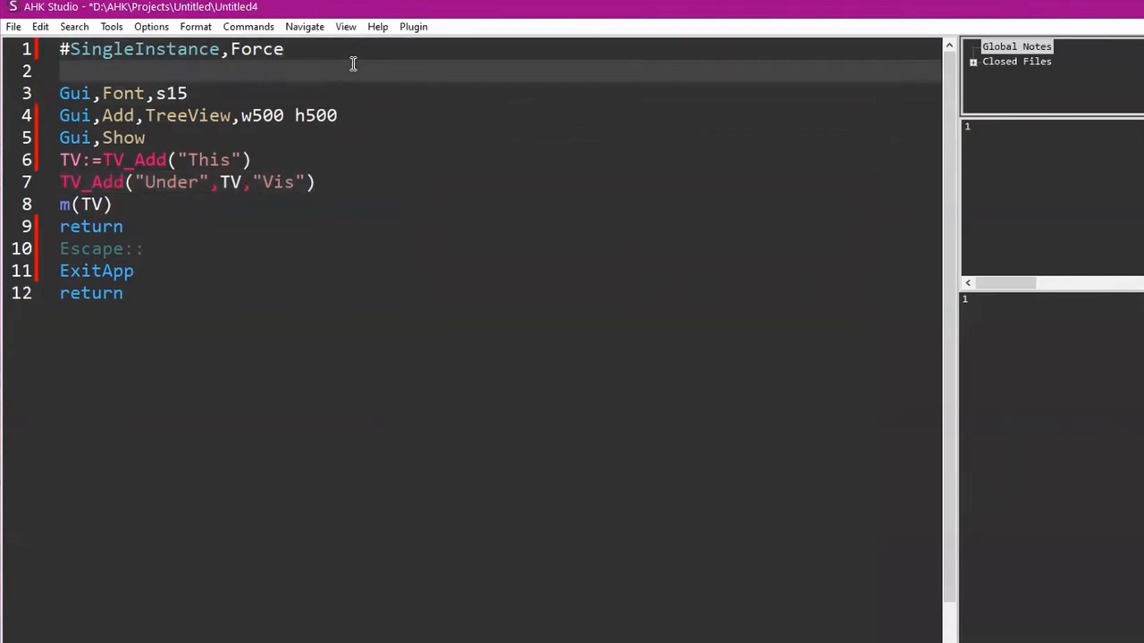
Include <XML> and create XX:=New XML("Stuff").
text(#Include)
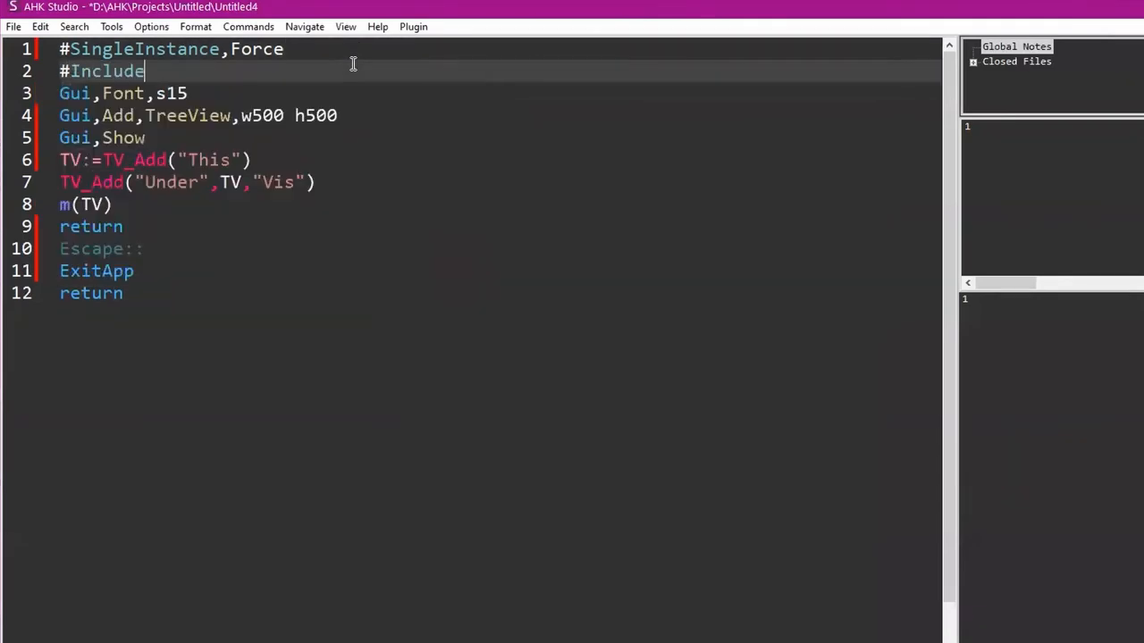
text(<XML>)
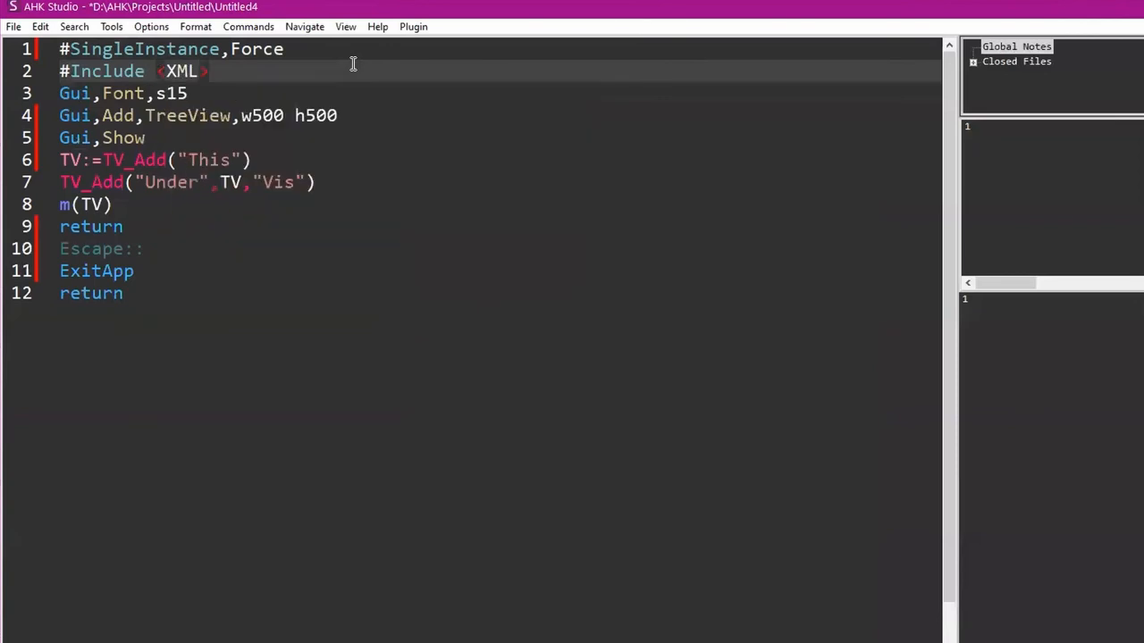
text(XX)
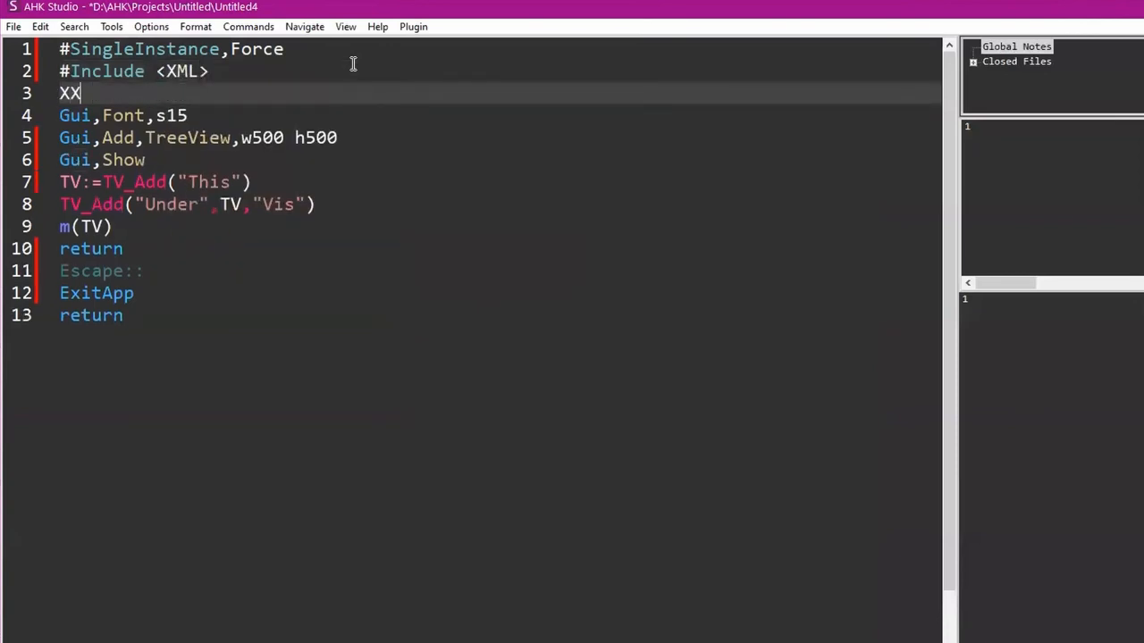
text(:=New X)
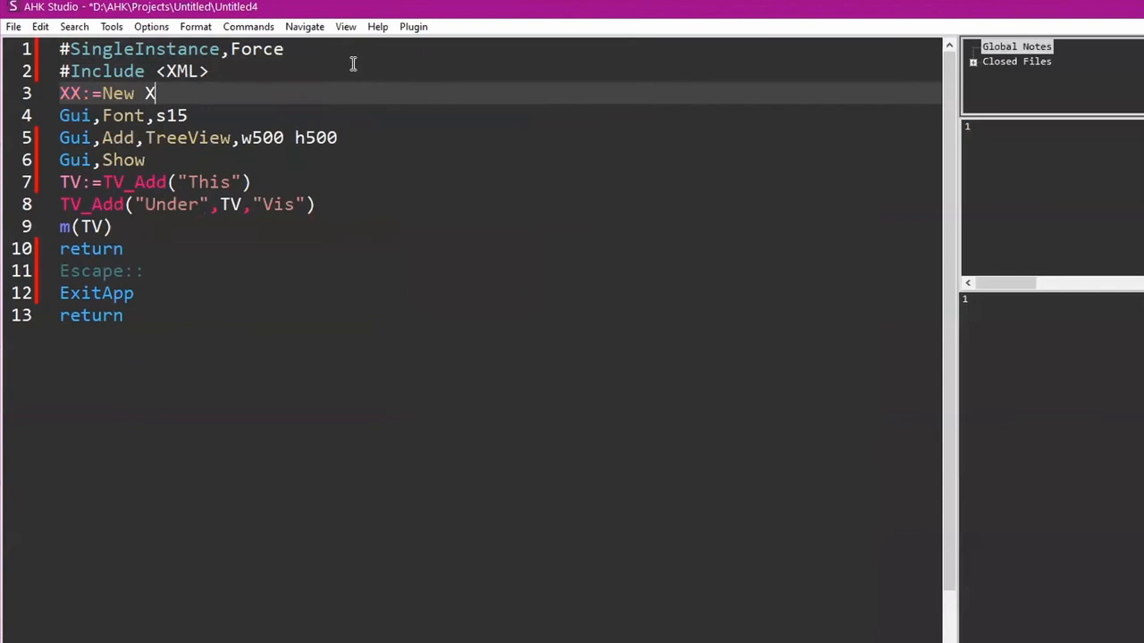
text(ML("Stuff"))
text(XX.)
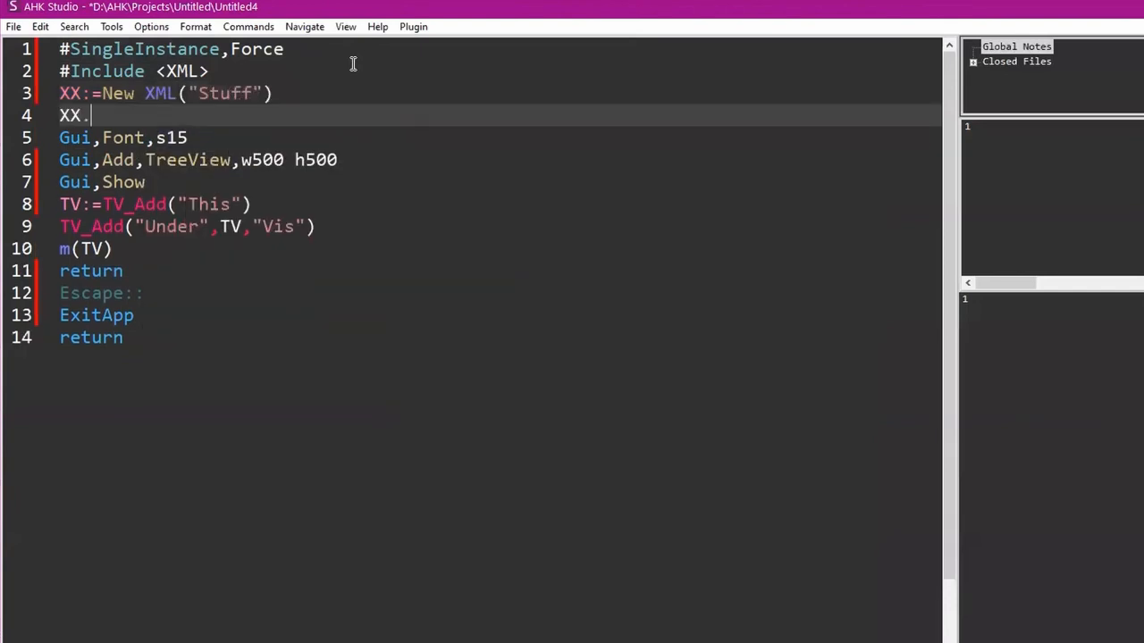
Add a "This" node with XX.Add and keep it as Parent.
text(Add())
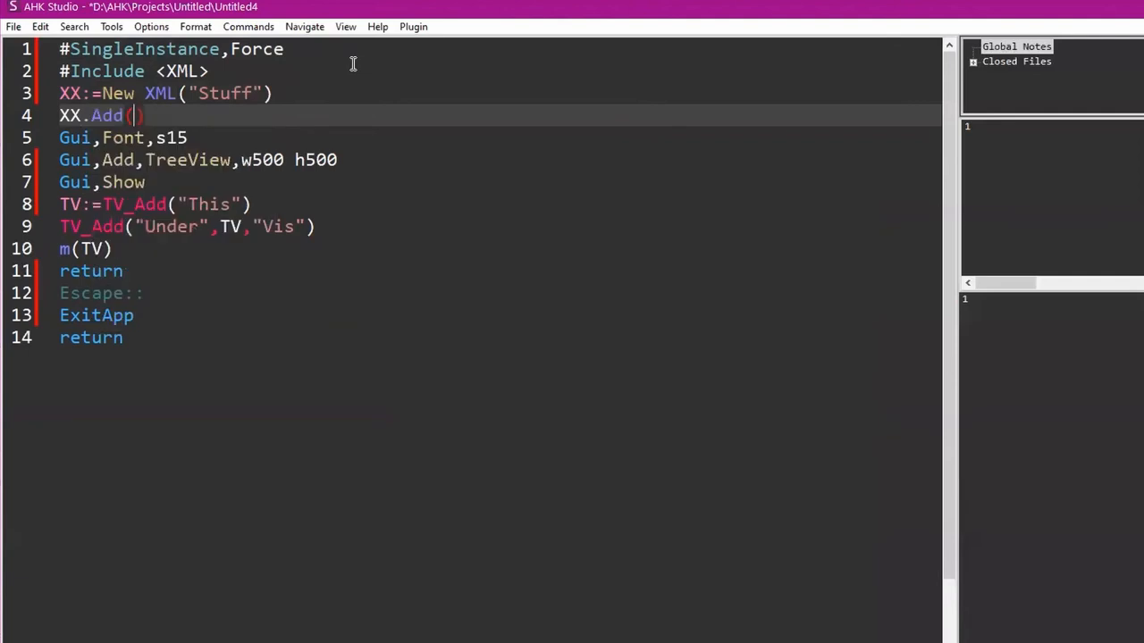
text(Par)
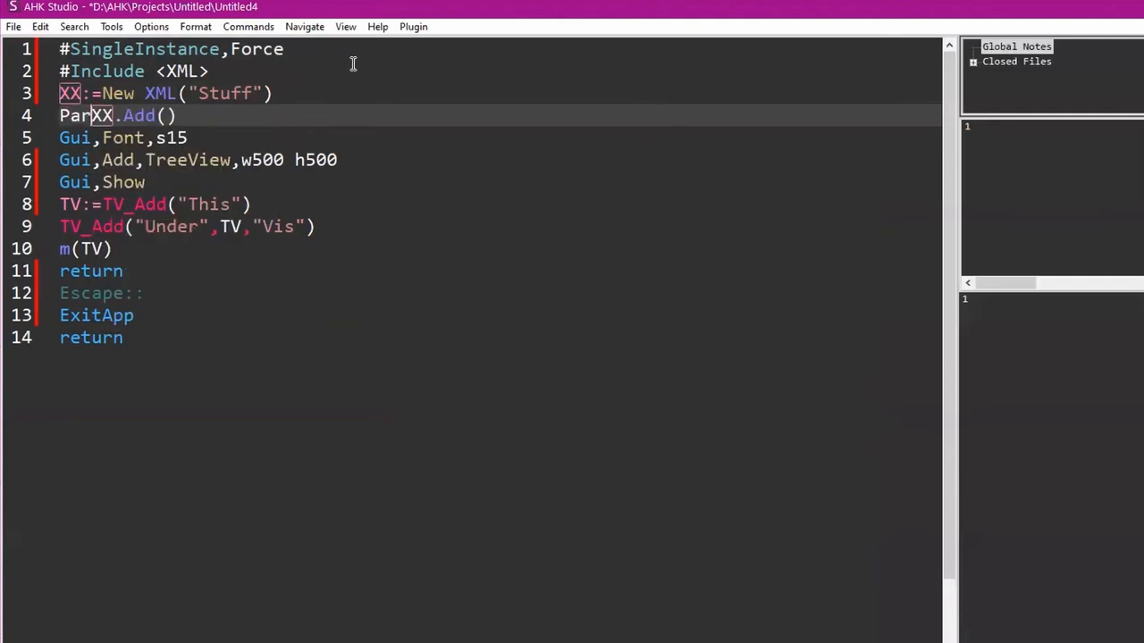
text(ent:=)
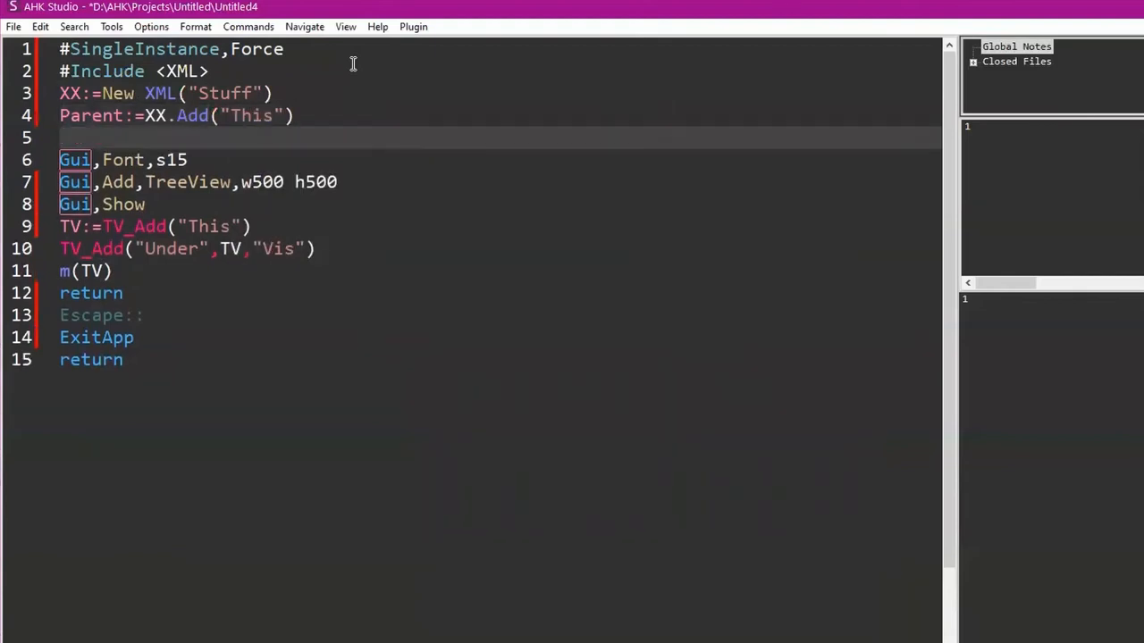
text(XX.underline)
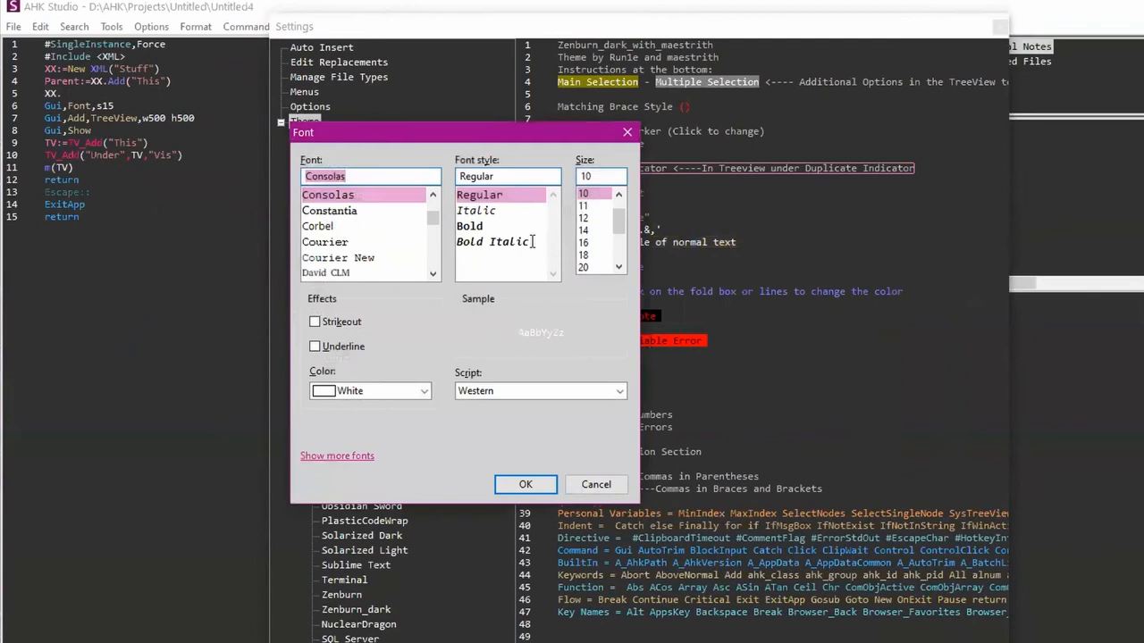
Confirm the size-16 font and close Settings to return to the editor.
click(582, 267)
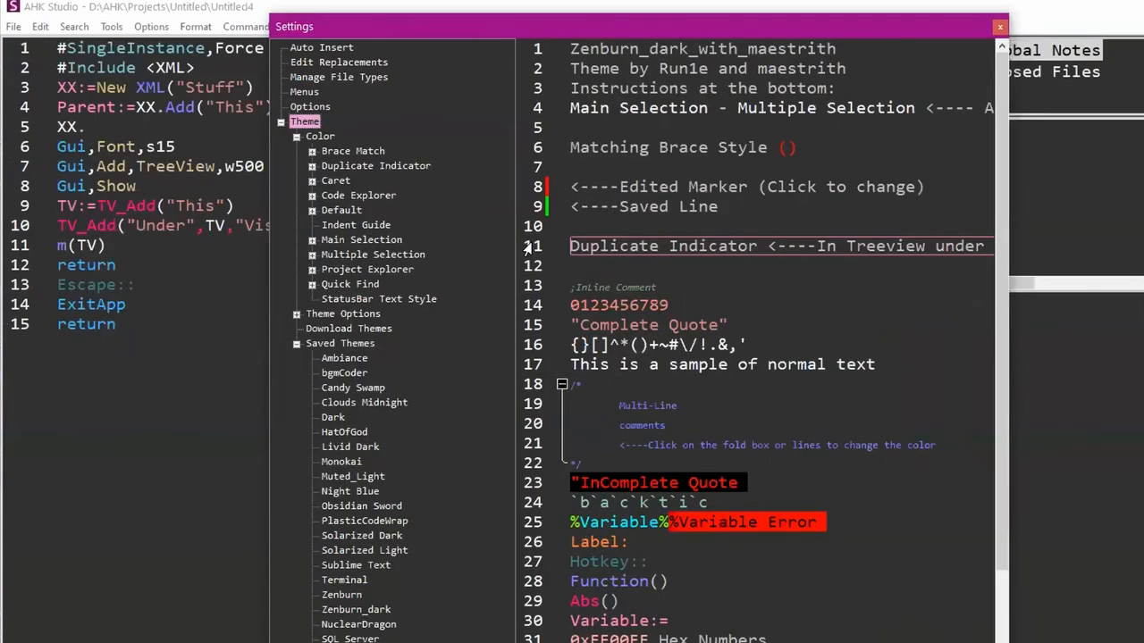
mouse_move(764, 372)
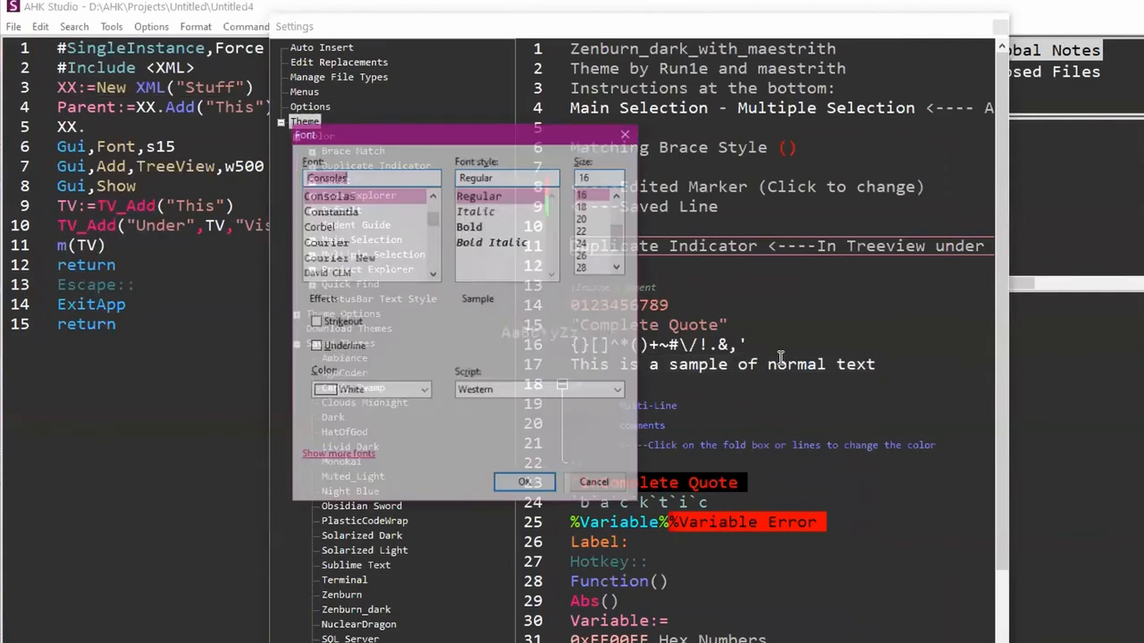
click(594, 482)
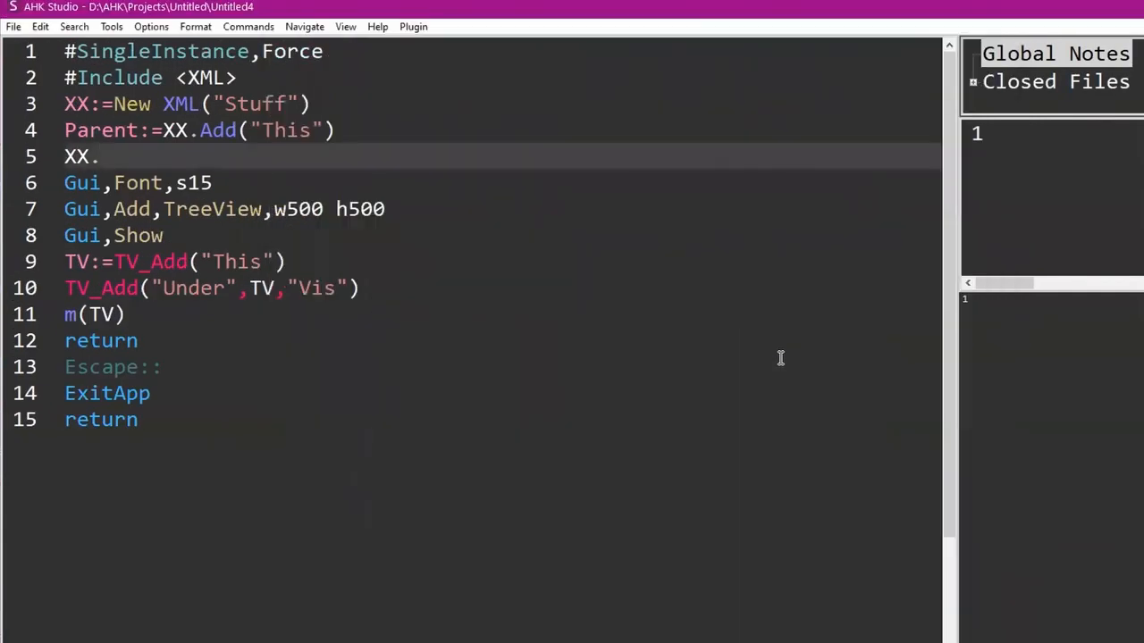
Type 'un' after XX. on line 5 and bring up Save File As for the untitled script.
text(under)
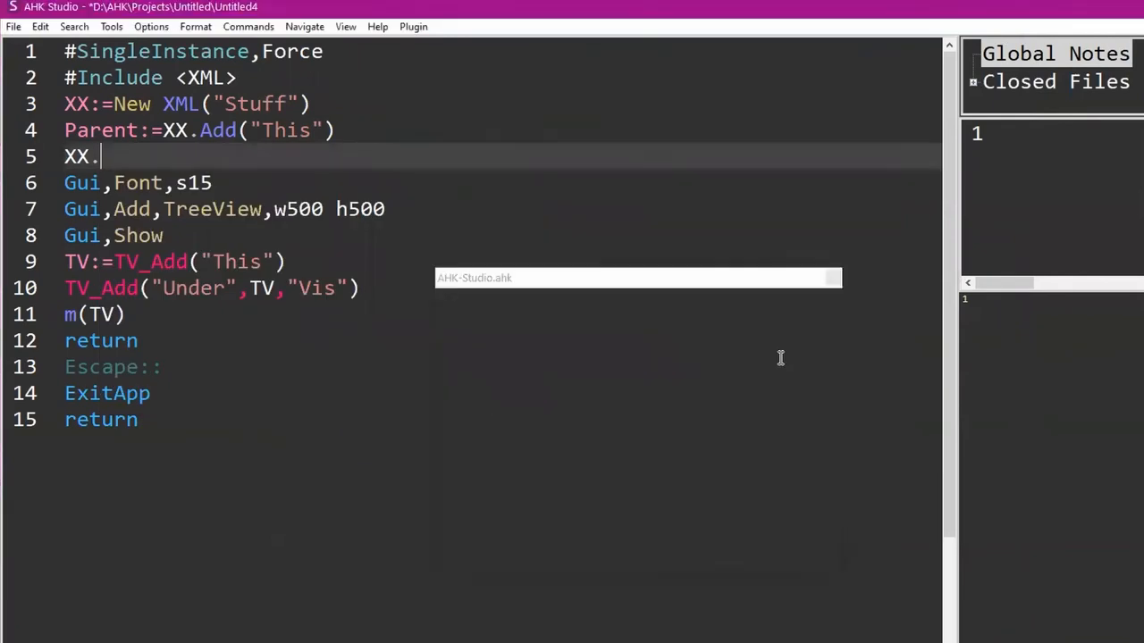
text(u)
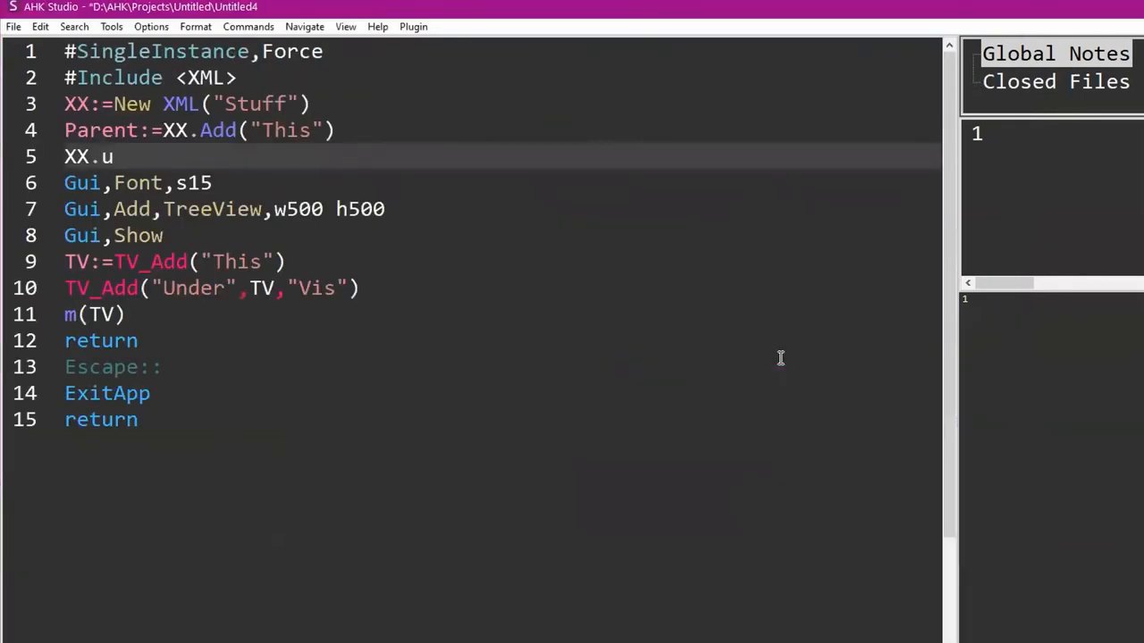
text(n)
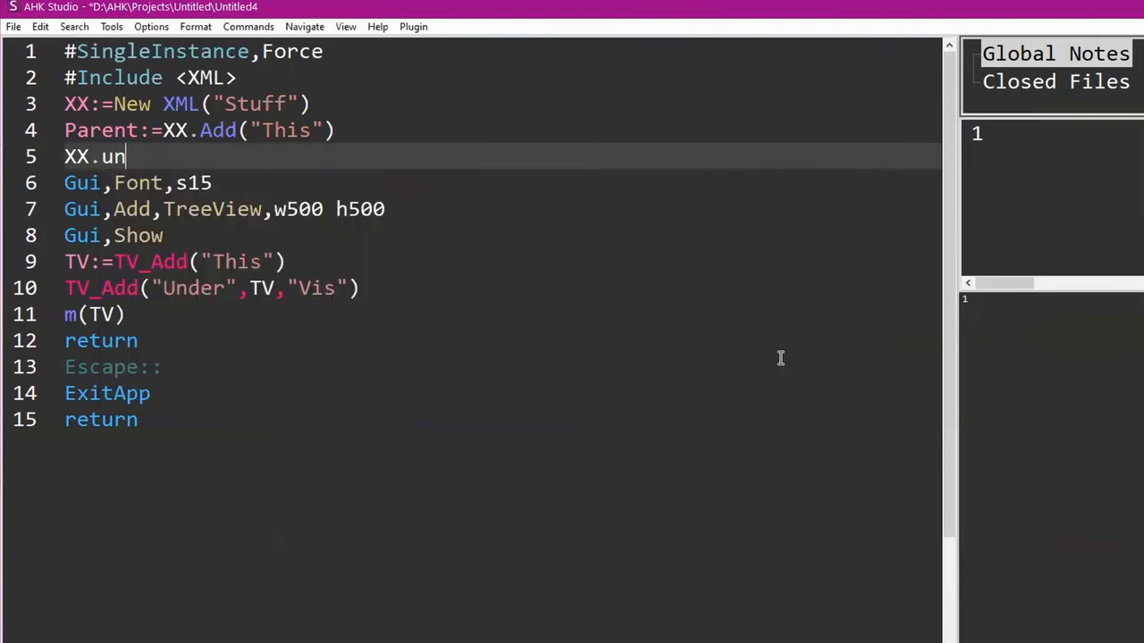
key(Backspace)
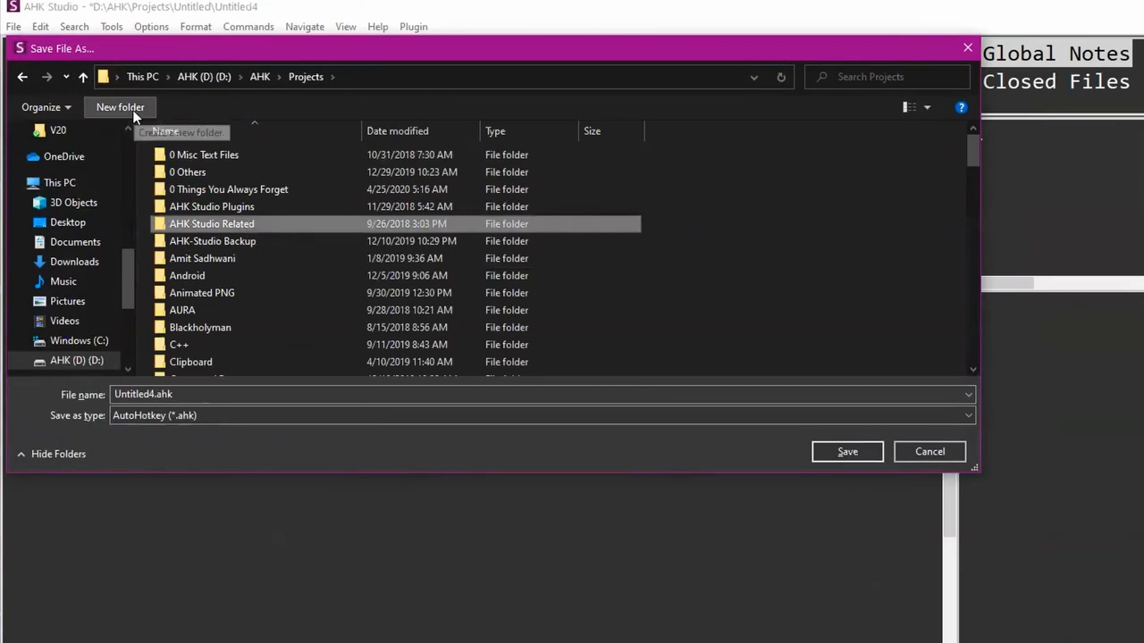
Create a Tutorial folder under Projects with an 'XML and TreeView' subfolder and enter it.
click(120, 106)
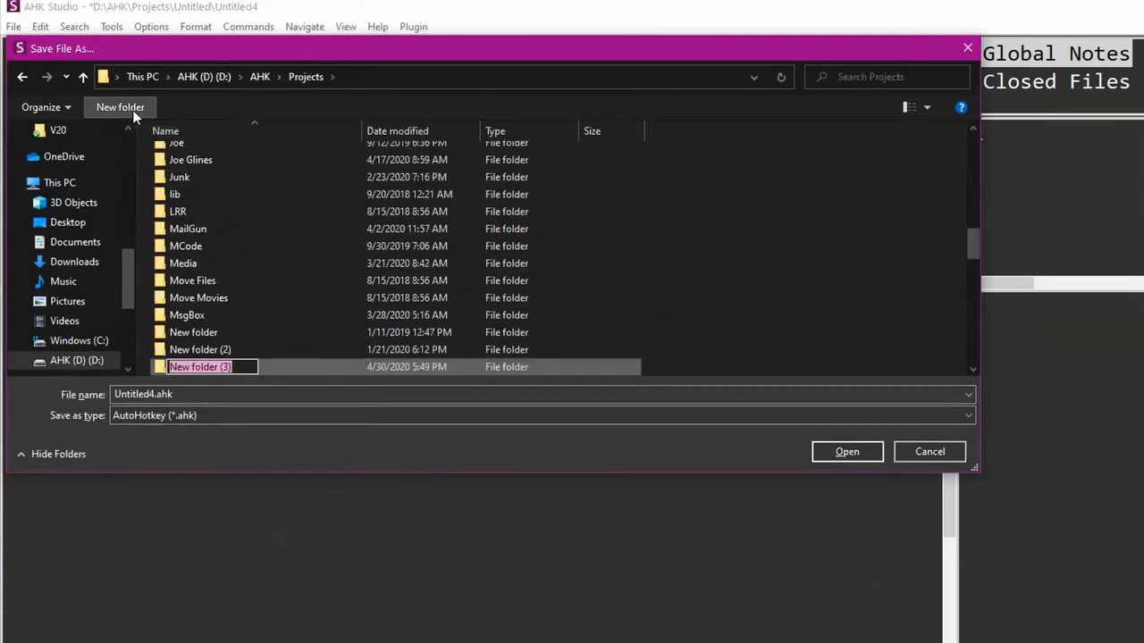
text(Tutor)
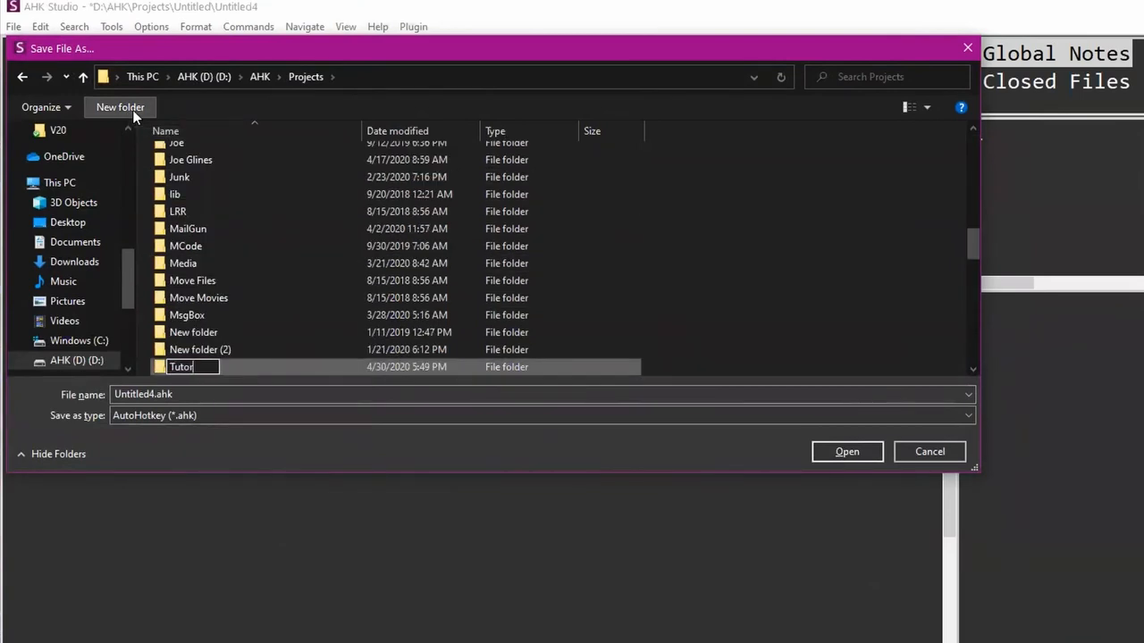
double_click(181, 366)
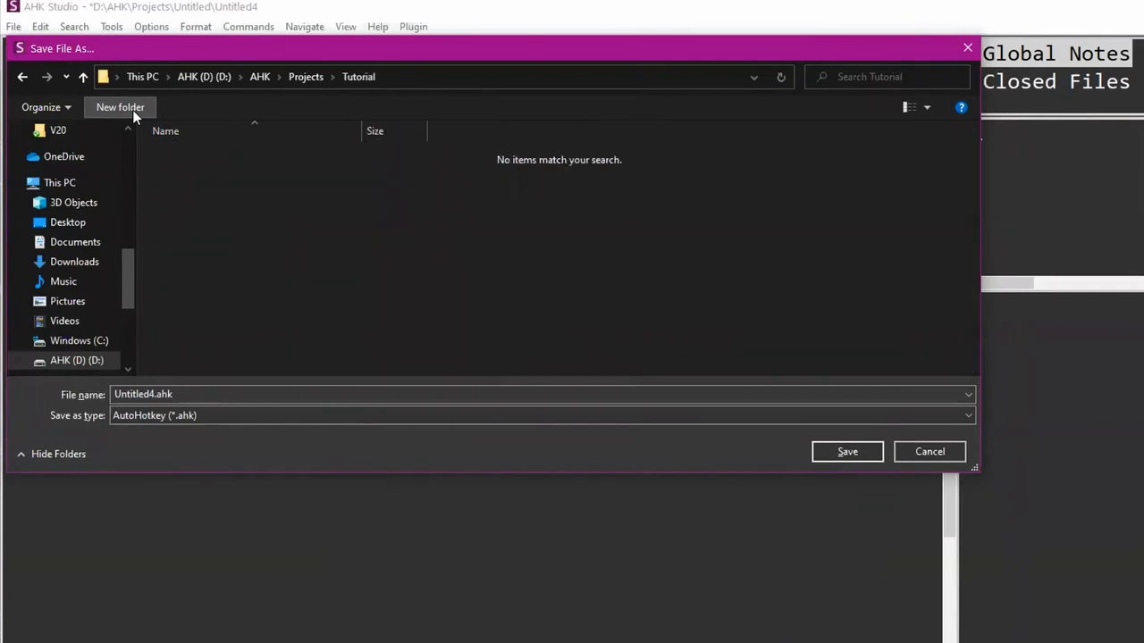
click(120, 107)
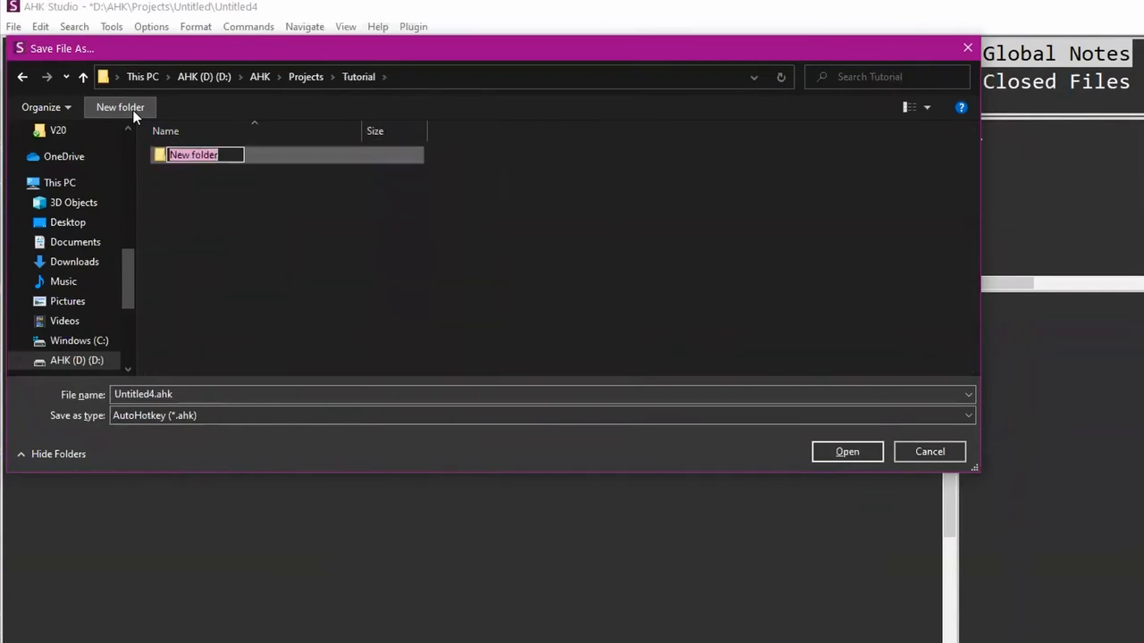
text(XML and T)
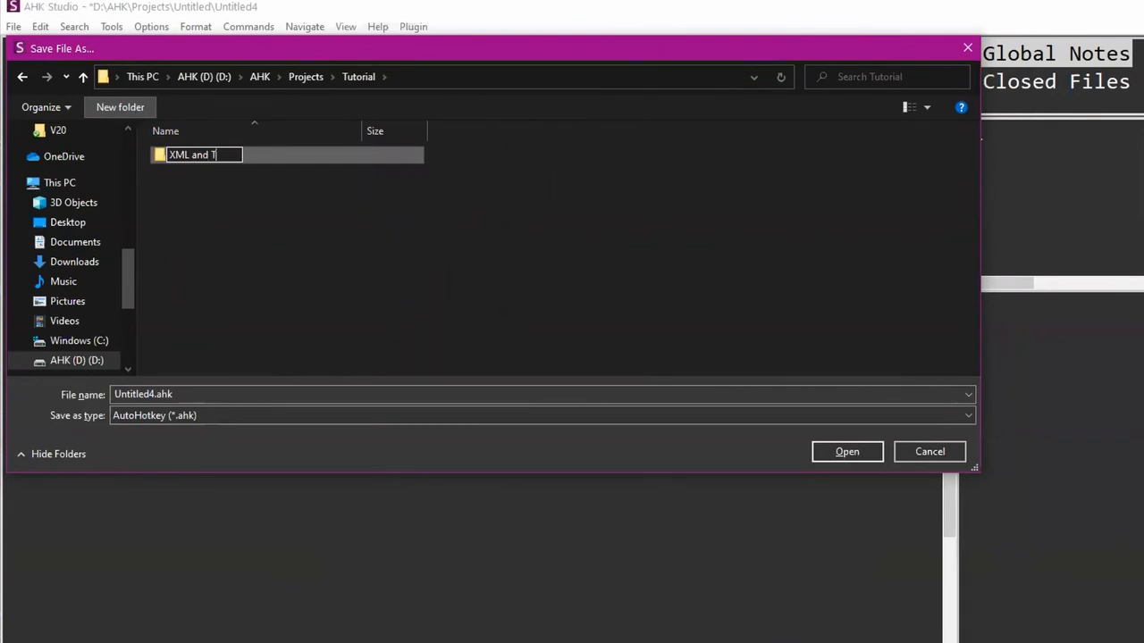
text(reeView)
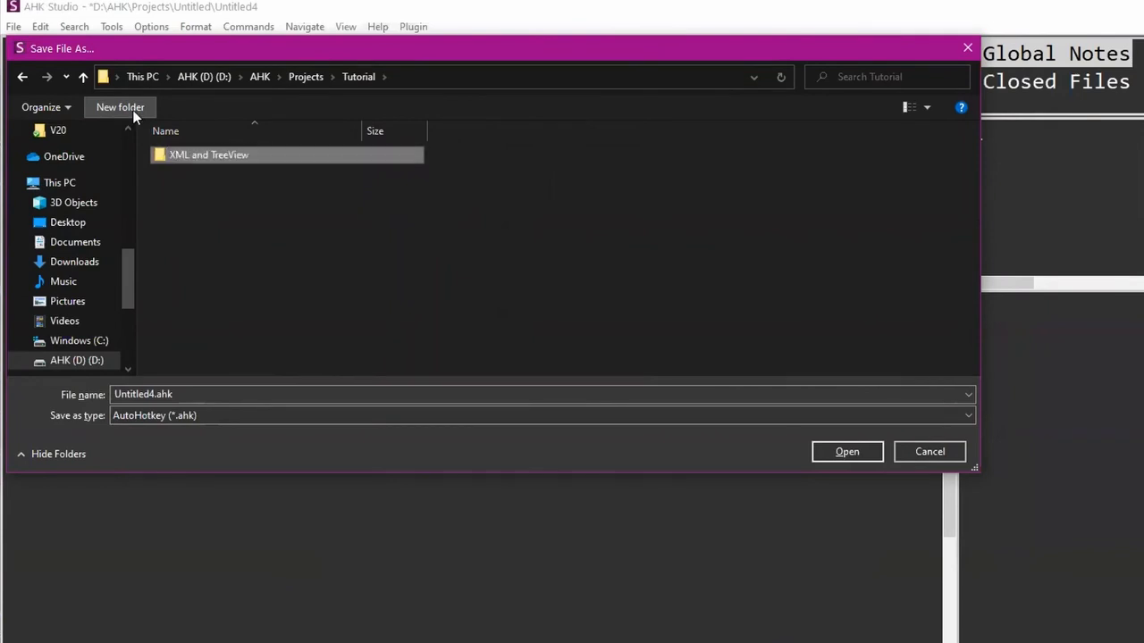
double_click(208, 155)
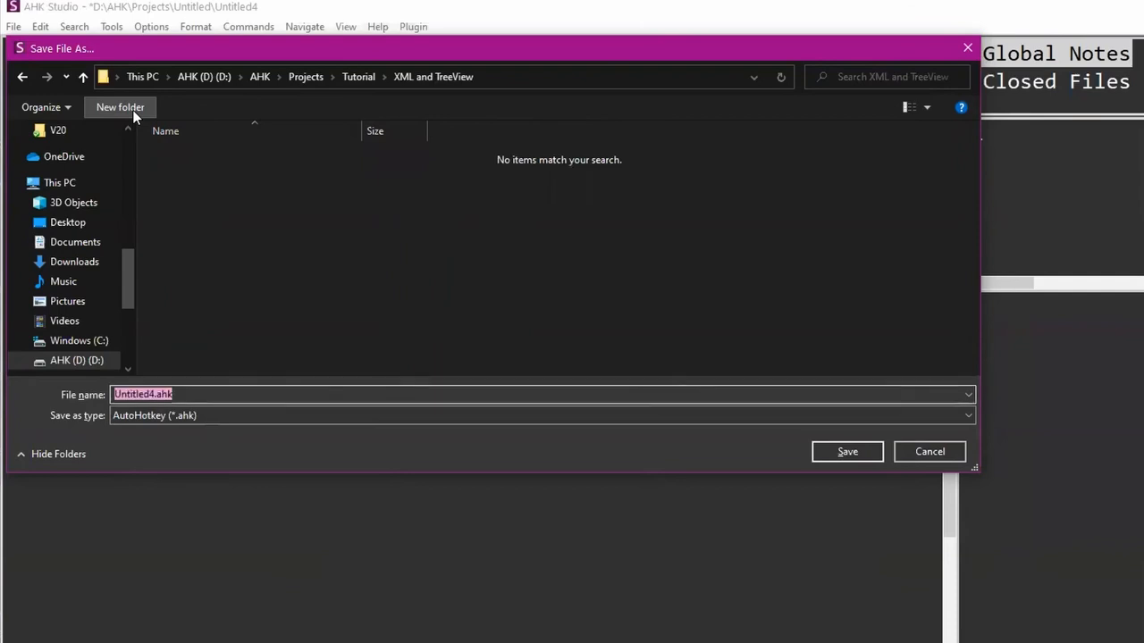
Save the script as 'XML and TreeView' there and resume typing XX.un on line 5.
text(XML A)
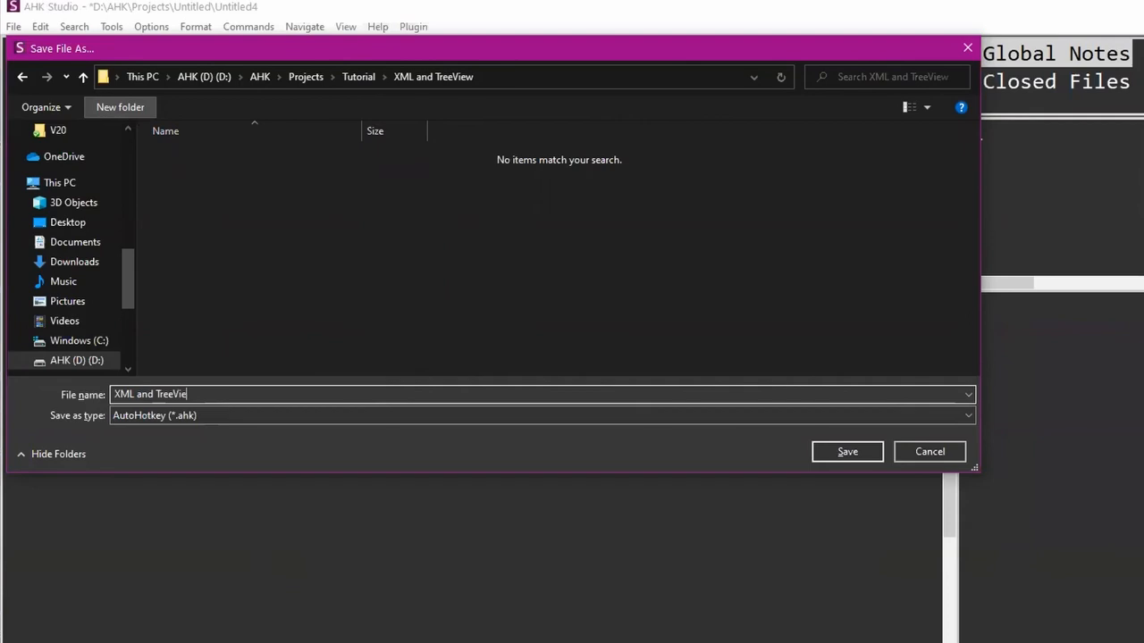
click(846, 451)
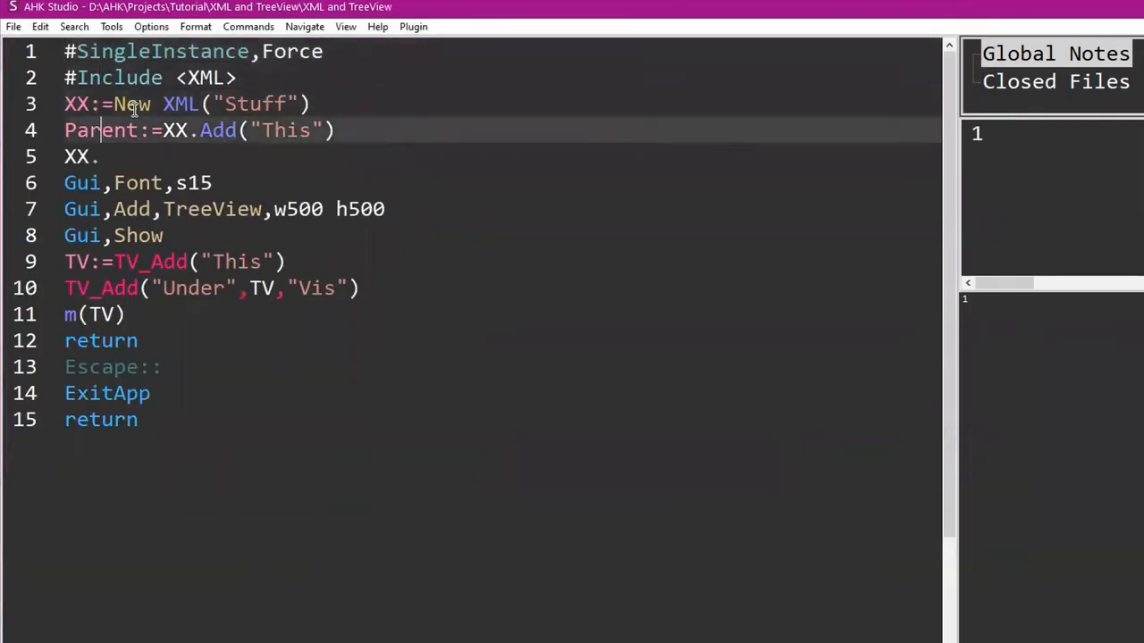
text(un)
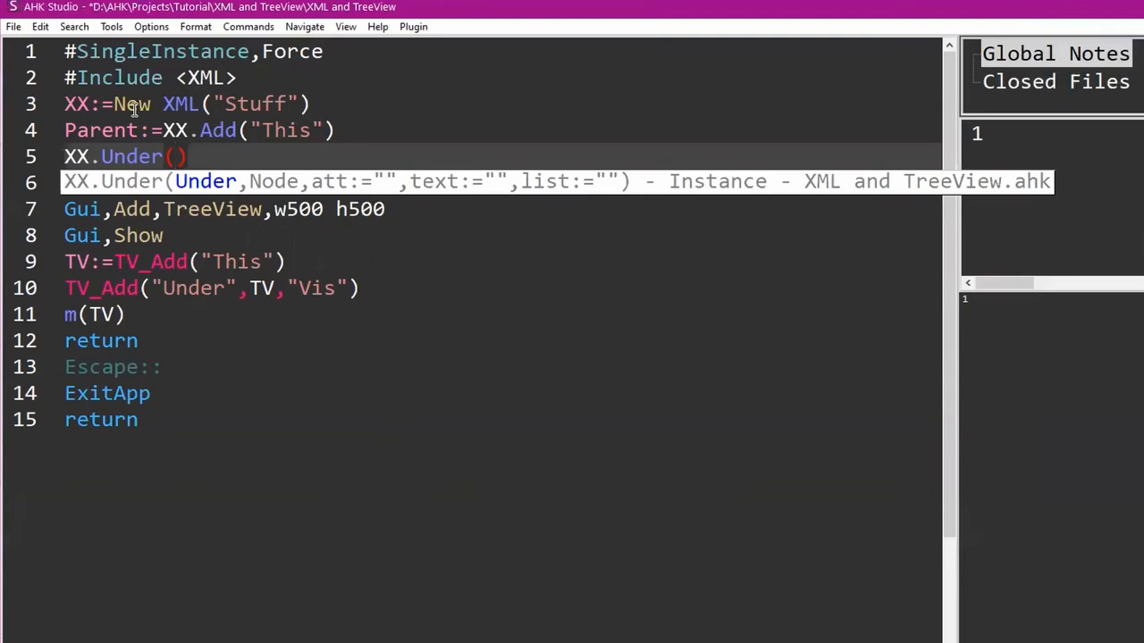
Accept the Under autocomplete so line 5 reads XX.Under().
click(179, 157)
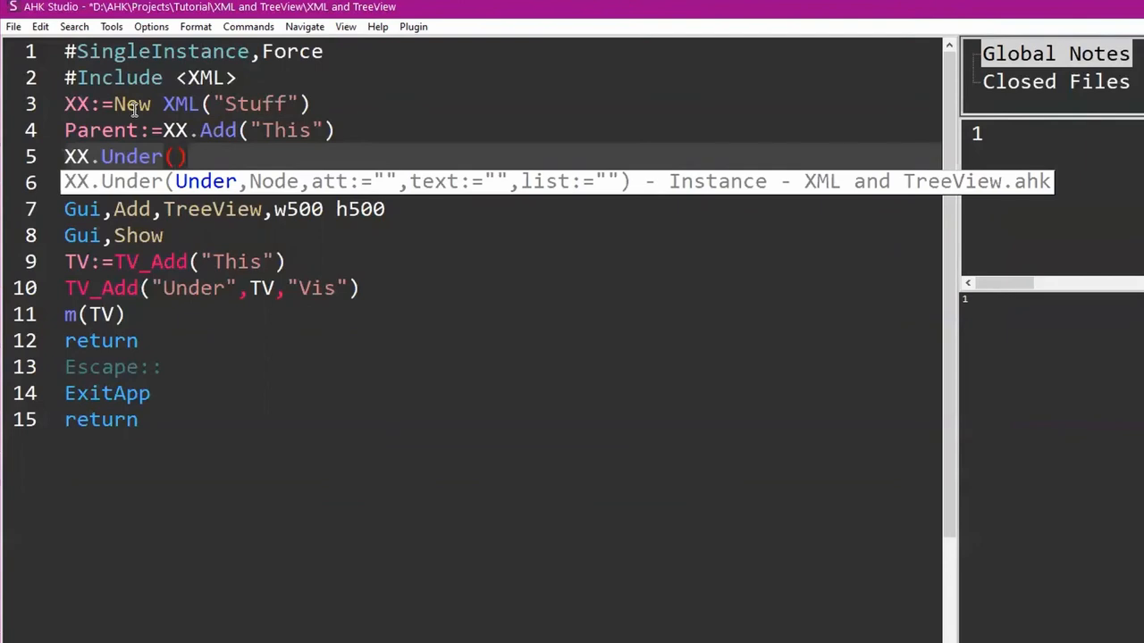
Make line 4 XX.Add("Parent",{Name:"This"}) adding a Parent node named This.
text(Parent,)
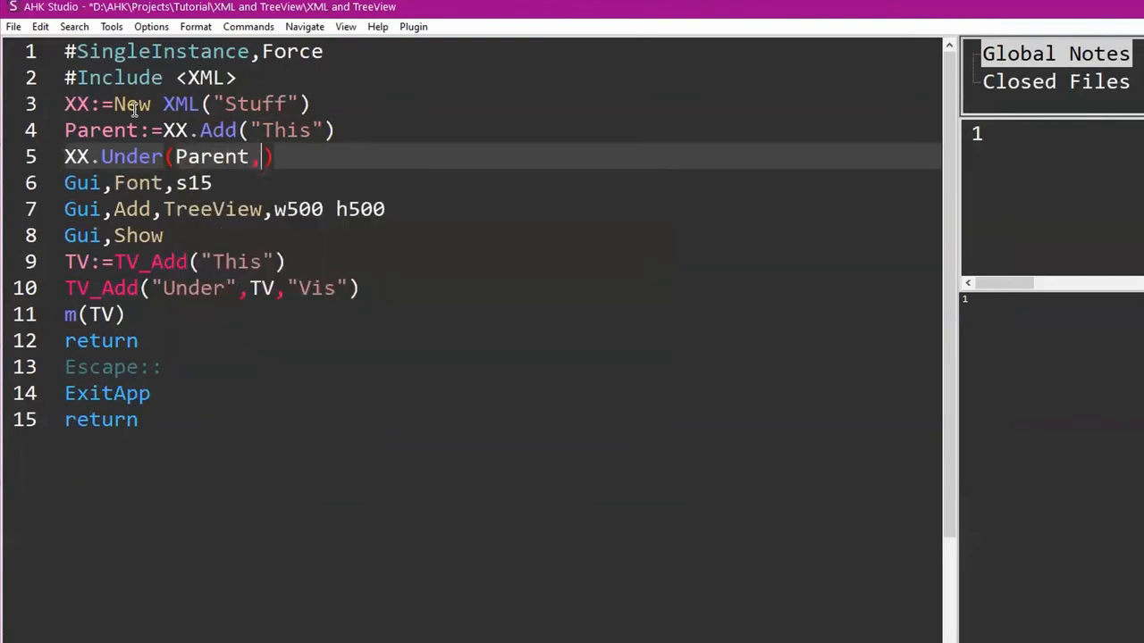
text(")
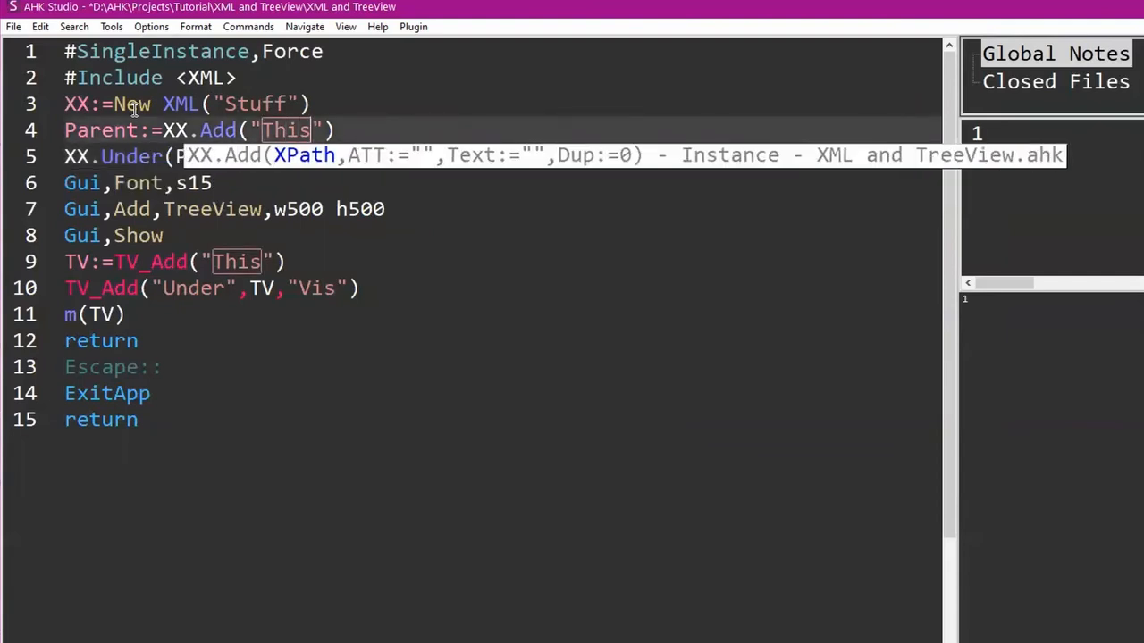
text(,)
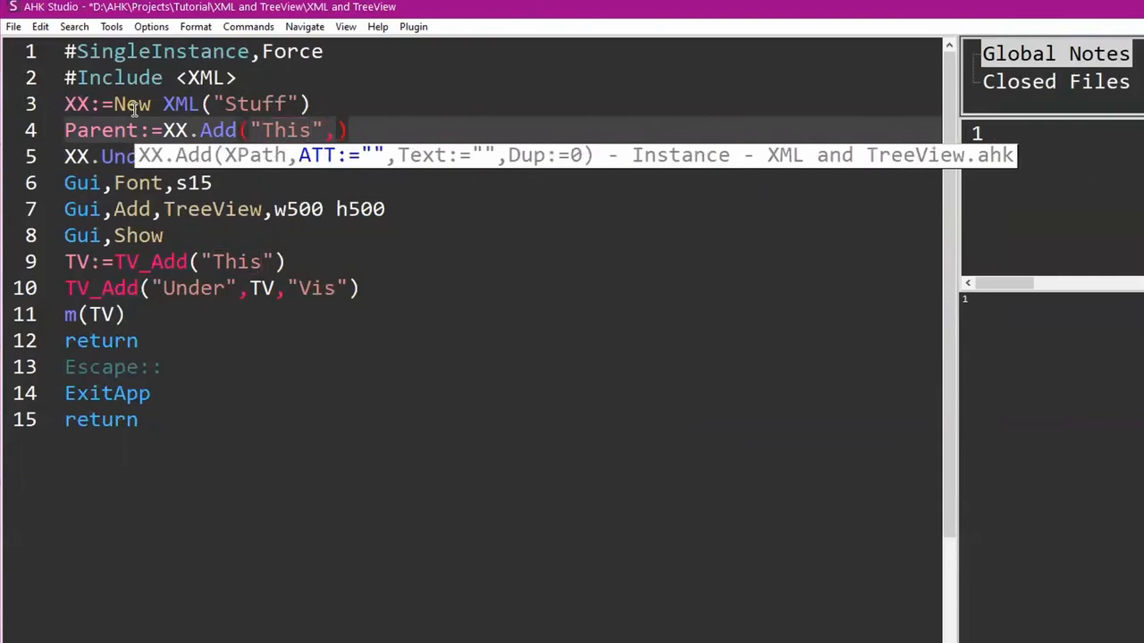
text({Name:})
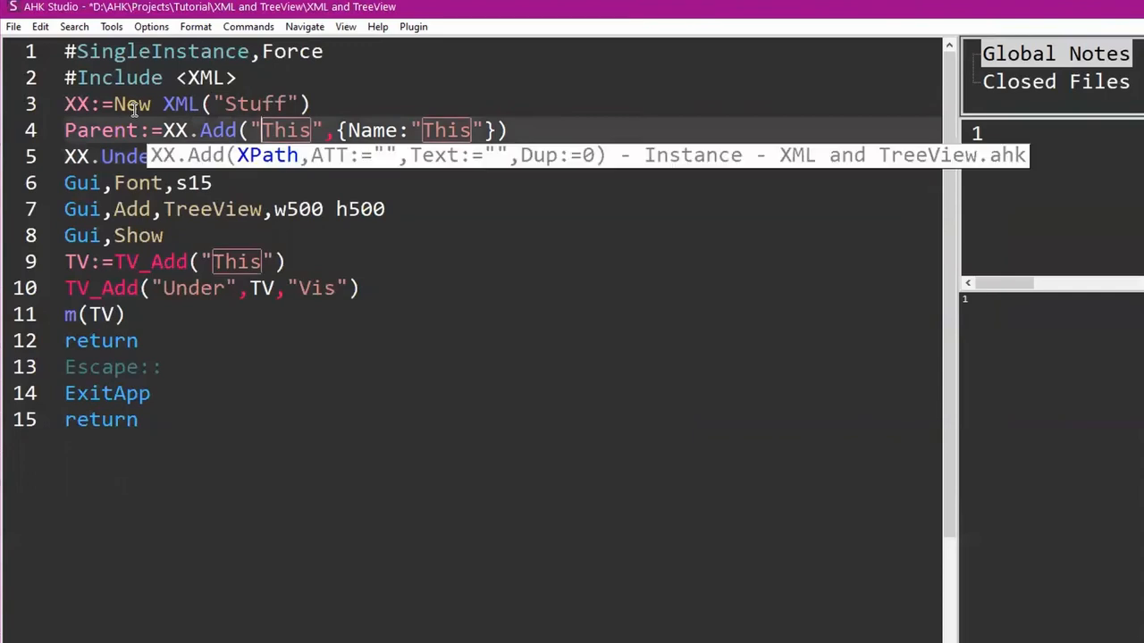
key(Delete)
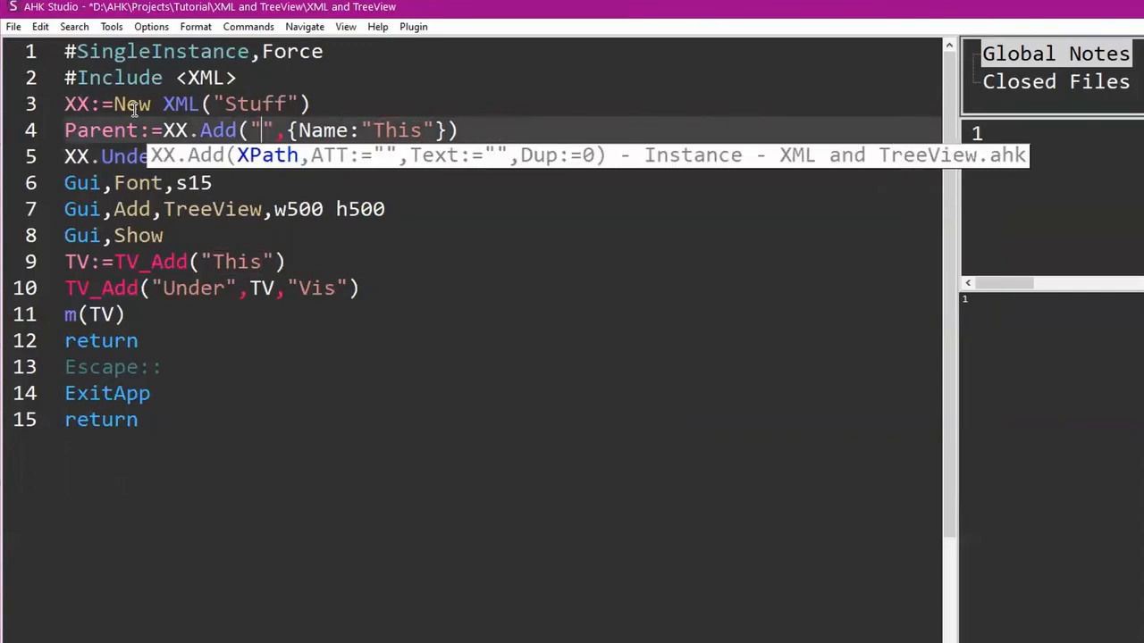
text(Parent)
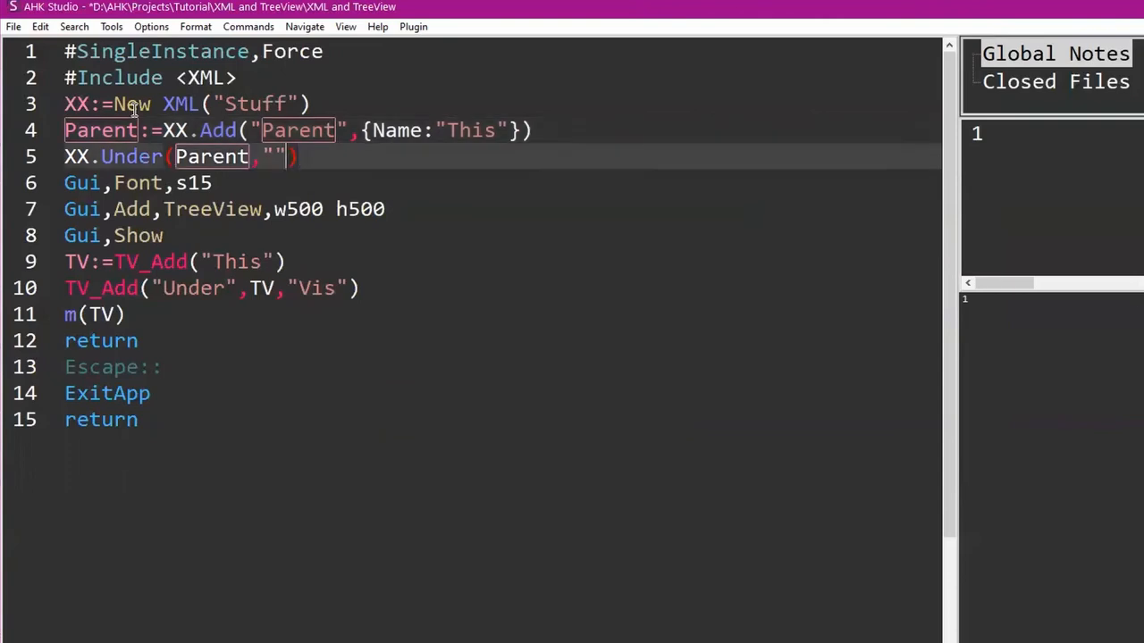
Fill line 5 with Parent,"Child",{Name:"Under"} and start XX.Transform().
text(Child)
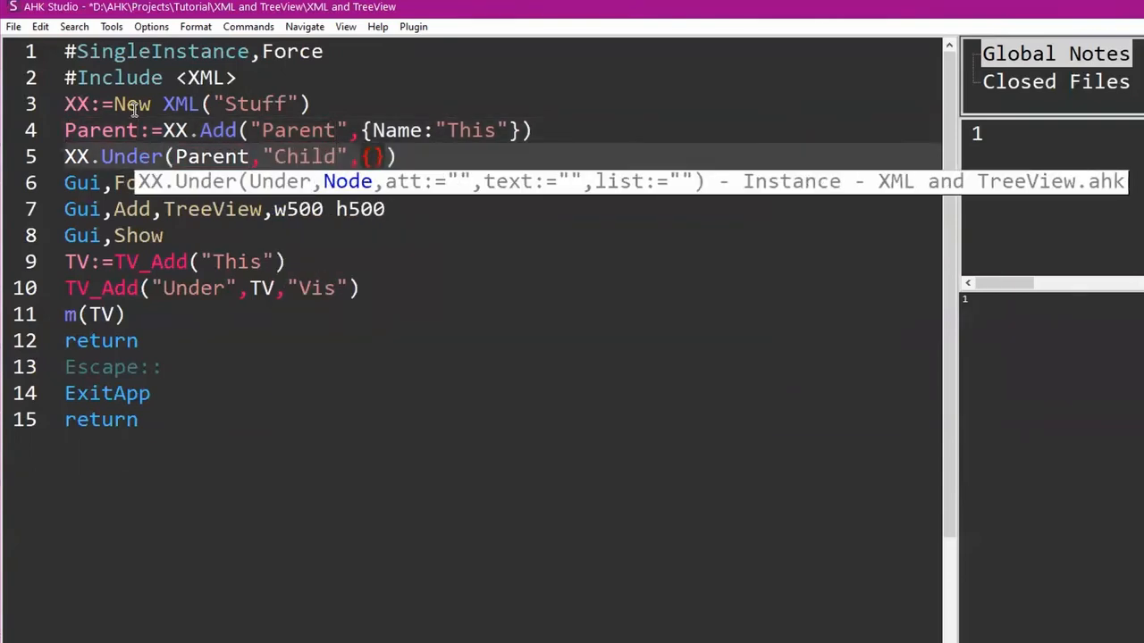
text(Name:)
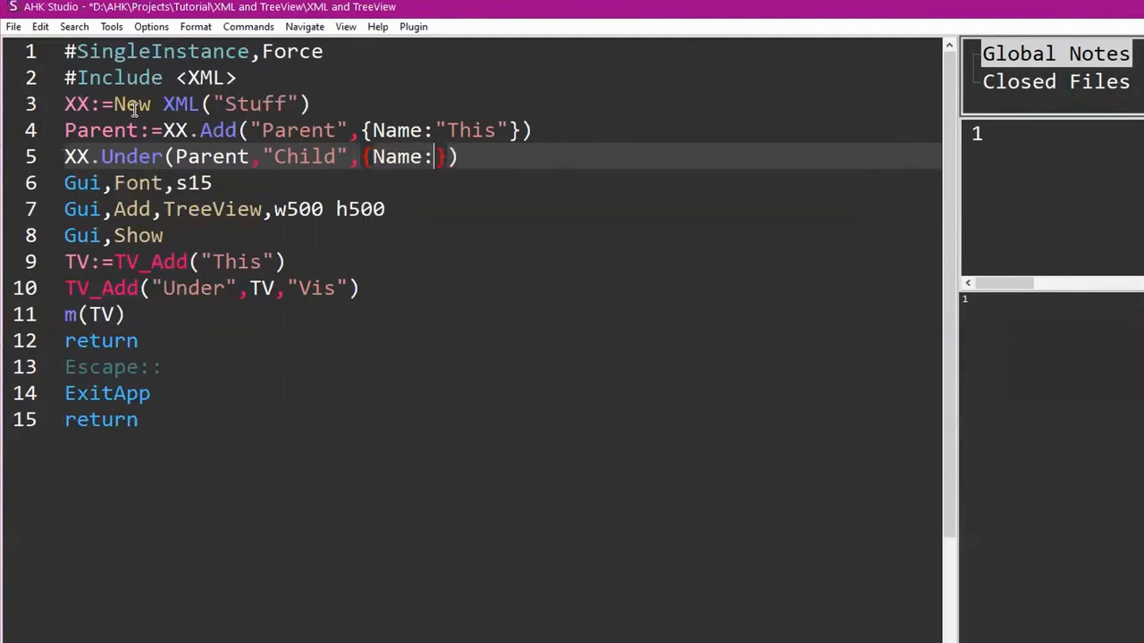
text(Under")
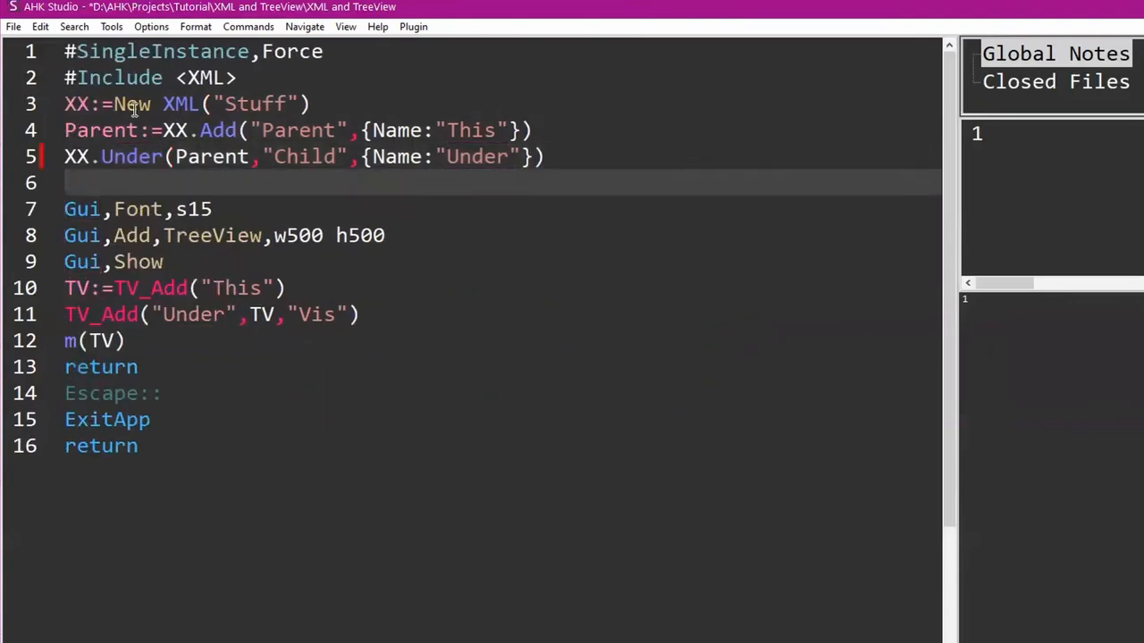
text(XX.tr)
text(m()
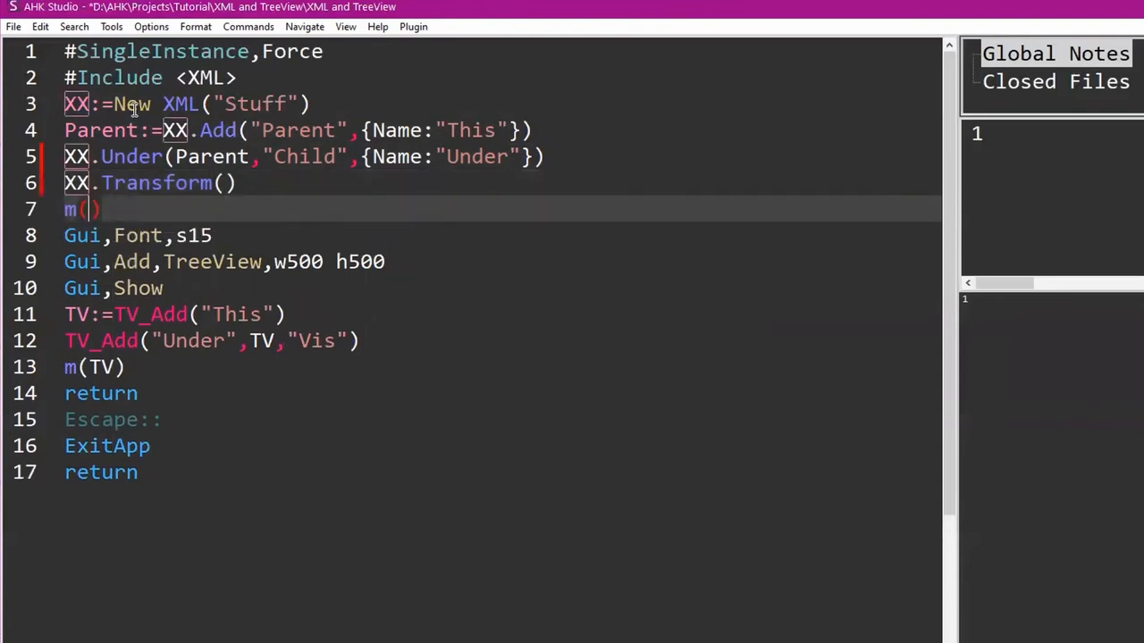
Write line 7 as m(RegExReplace(XX[],"\t"," ")) to show tab-free indented XML.
text(XX[])
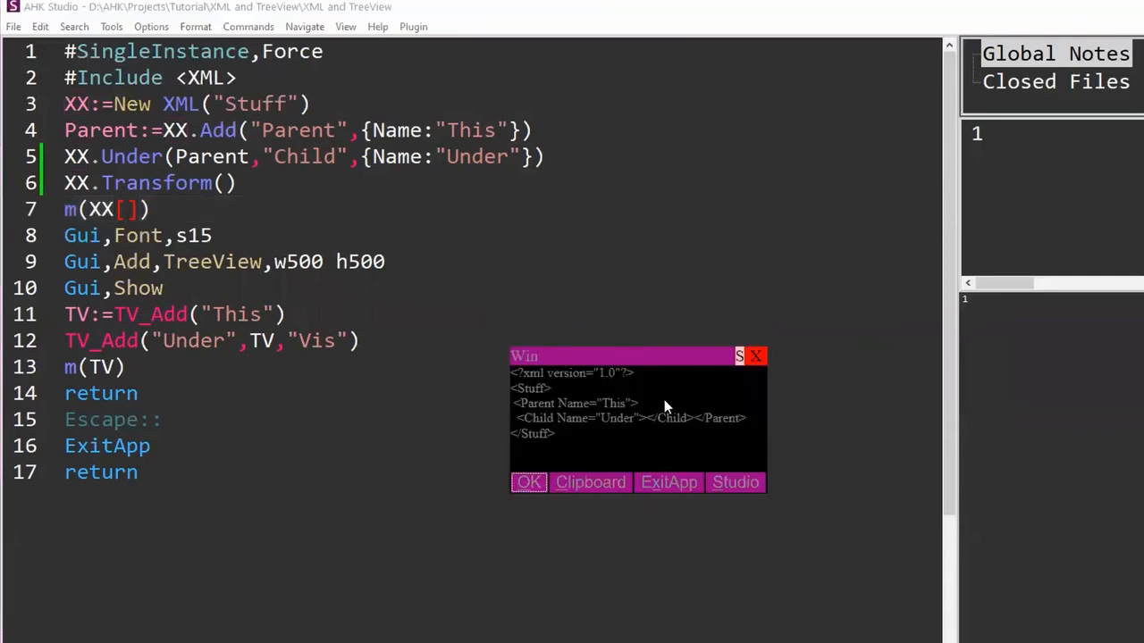
mouse_move(550, 252)
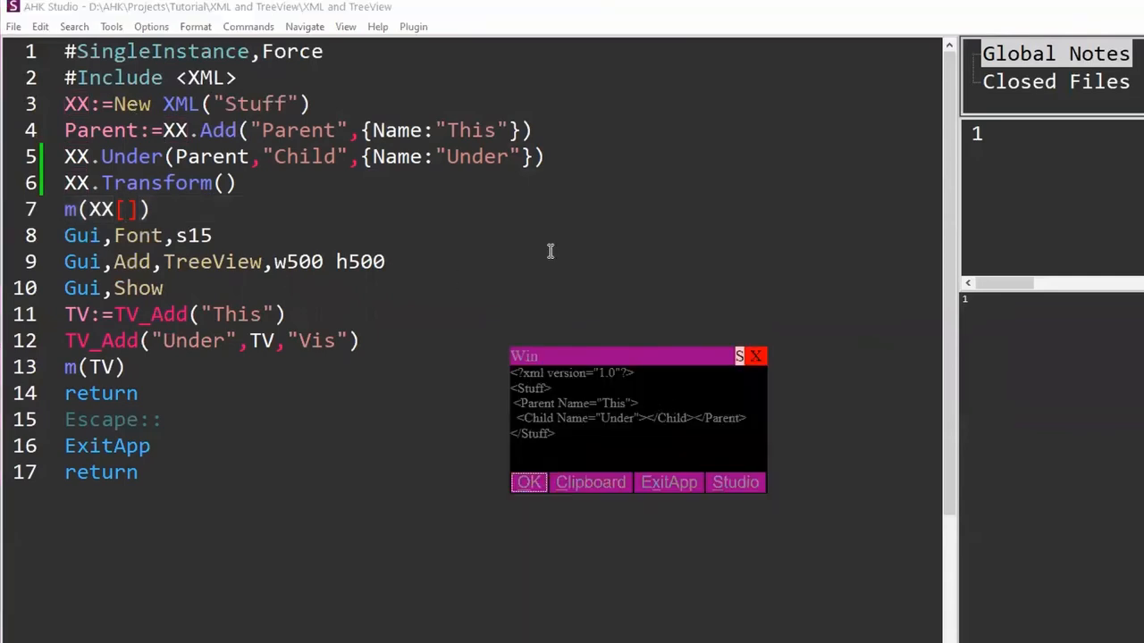
text(msg)
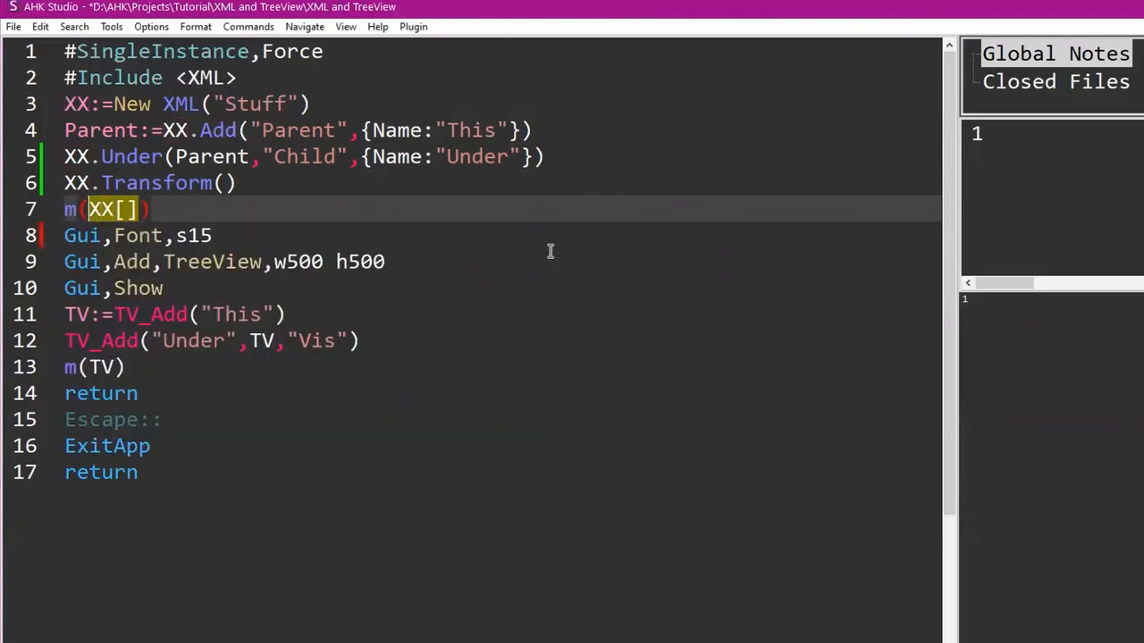
text(reg()
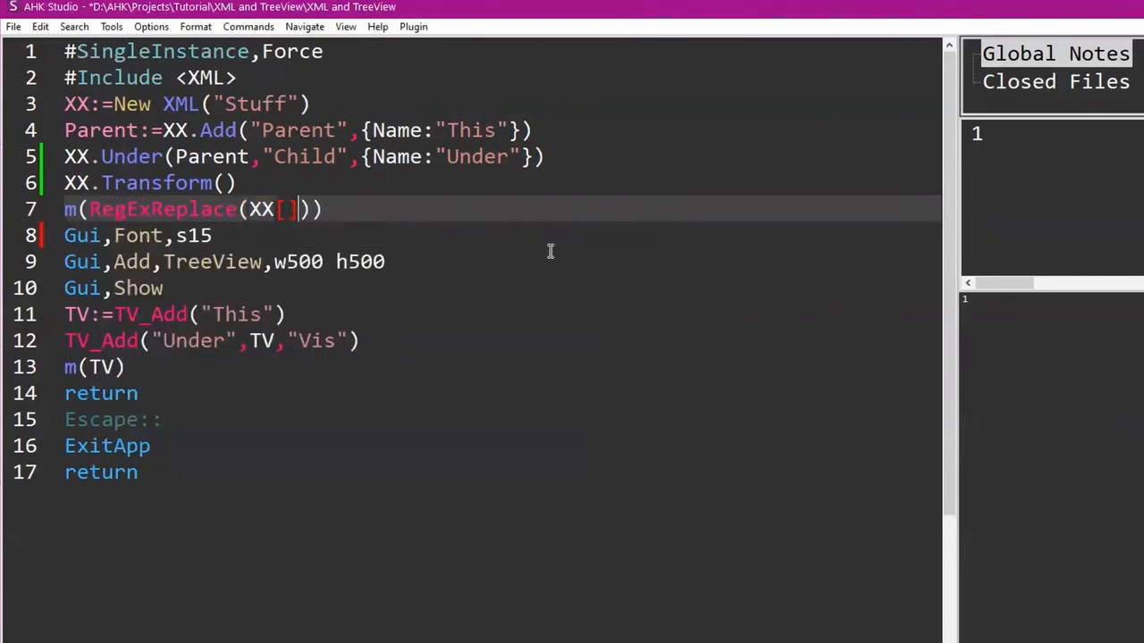
text(,"")
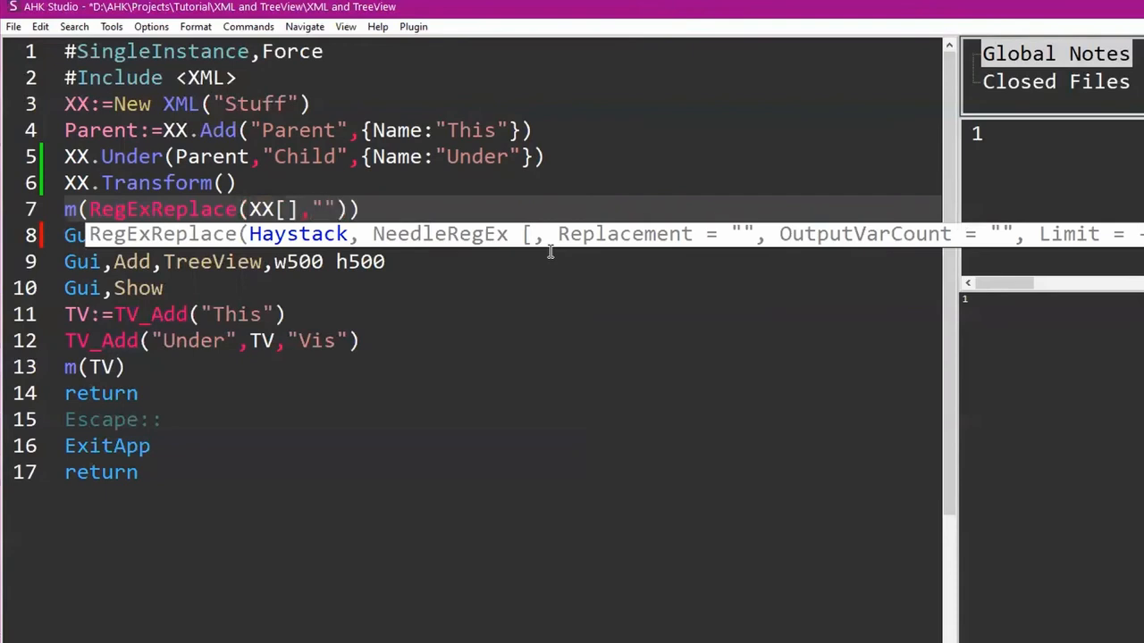
text(\t",)
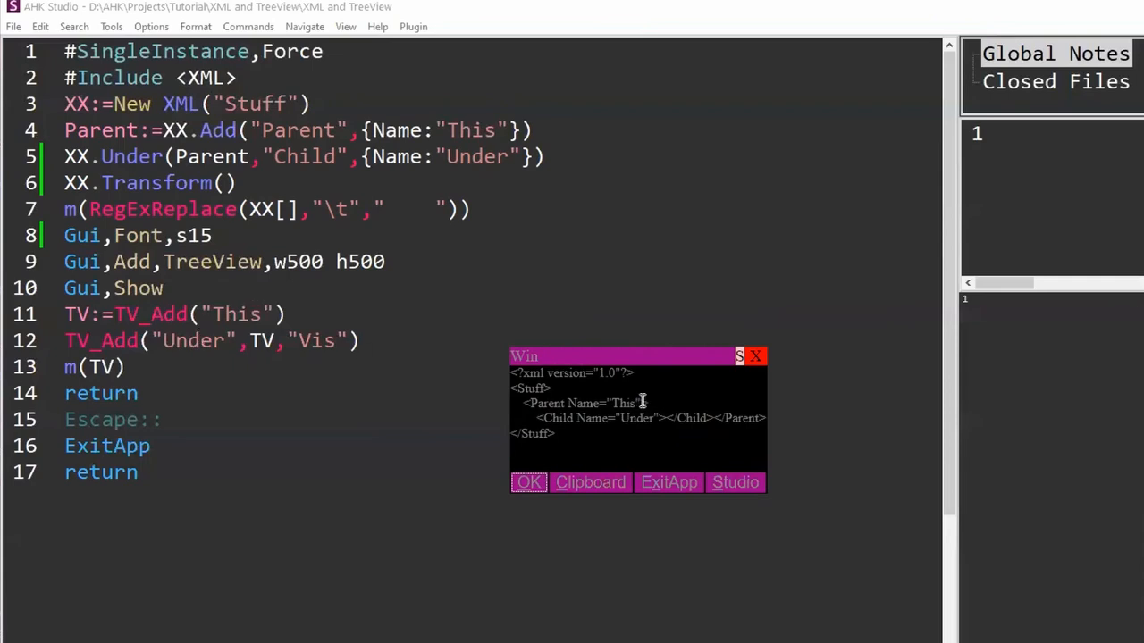
mouse_move(630, 400)
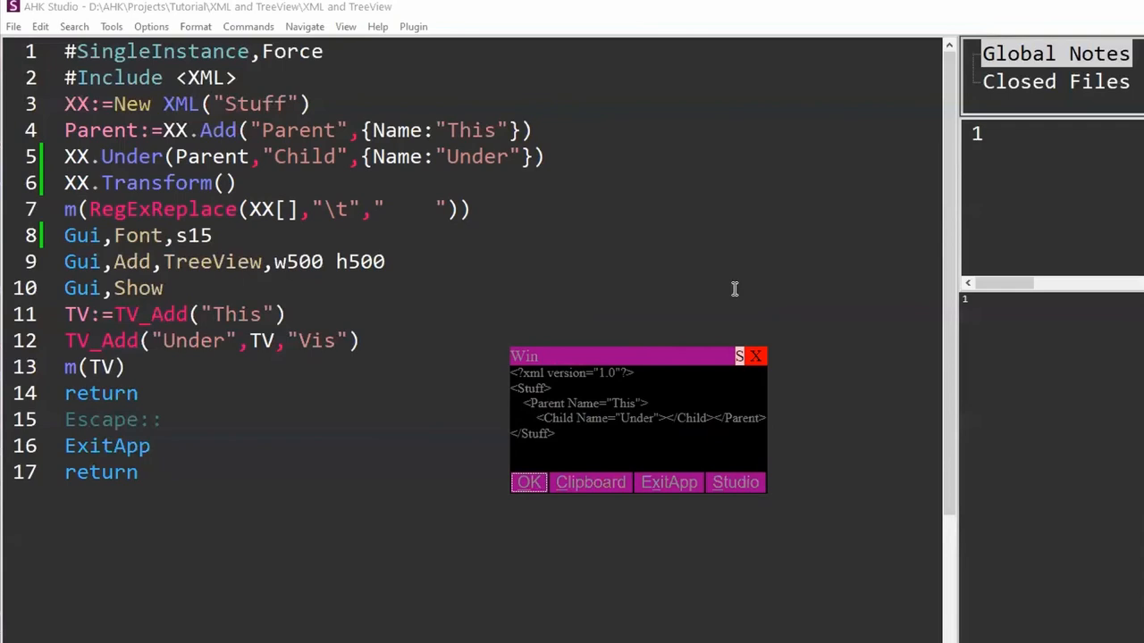
mouse_move(648, 471)
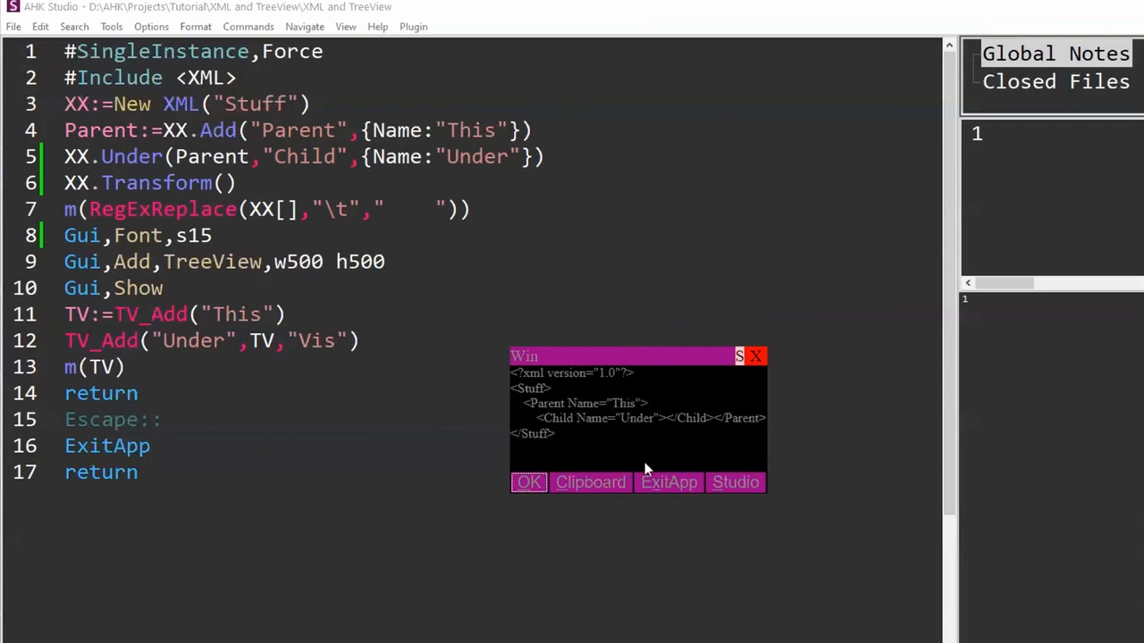
mouse_move(364, 207)
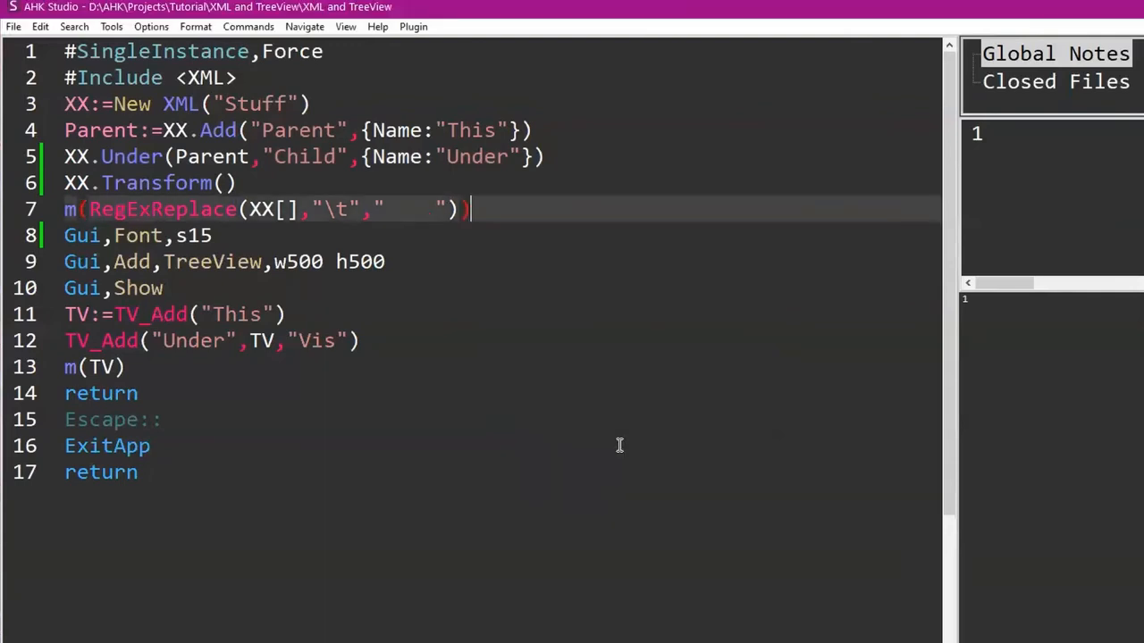
Comment out line 7 and replace the hard-coded TV_Add lines with All:=XX.SN("//Stuff/descendant::*").
key(ctrl+q)
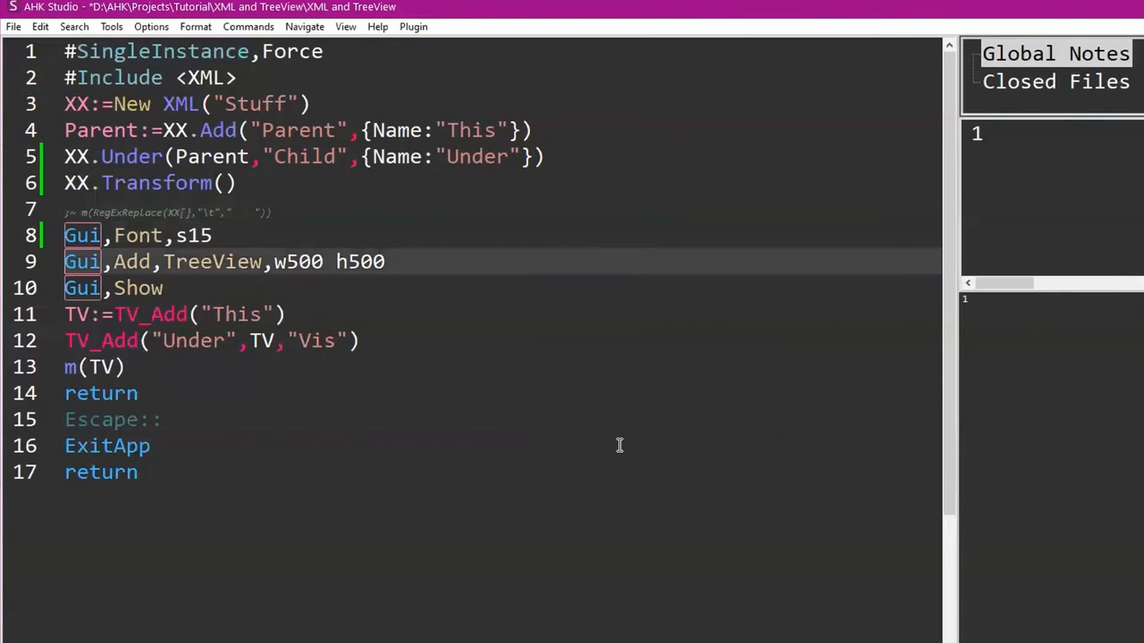
drag(65, 313, 360, 341)
text(All:=)
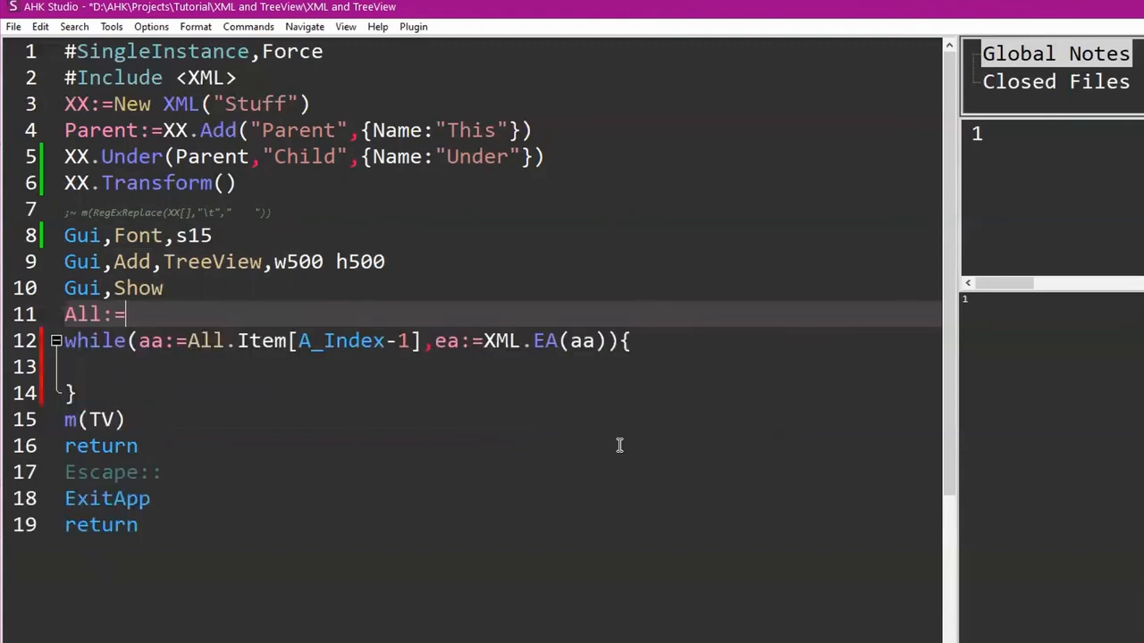
text(XX)
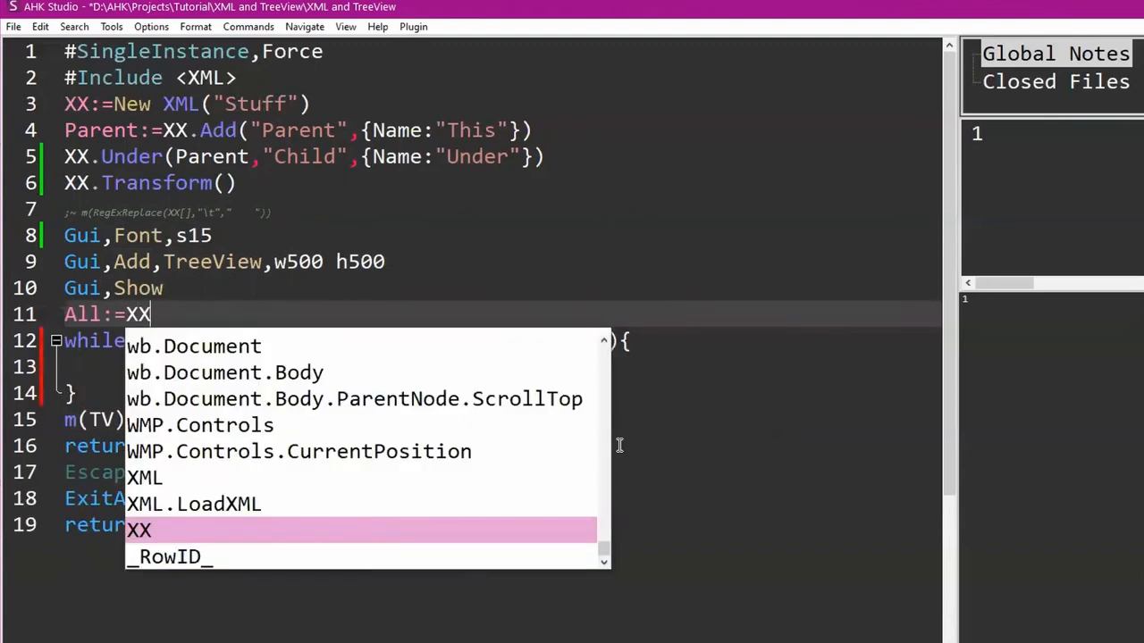
text(.sn)
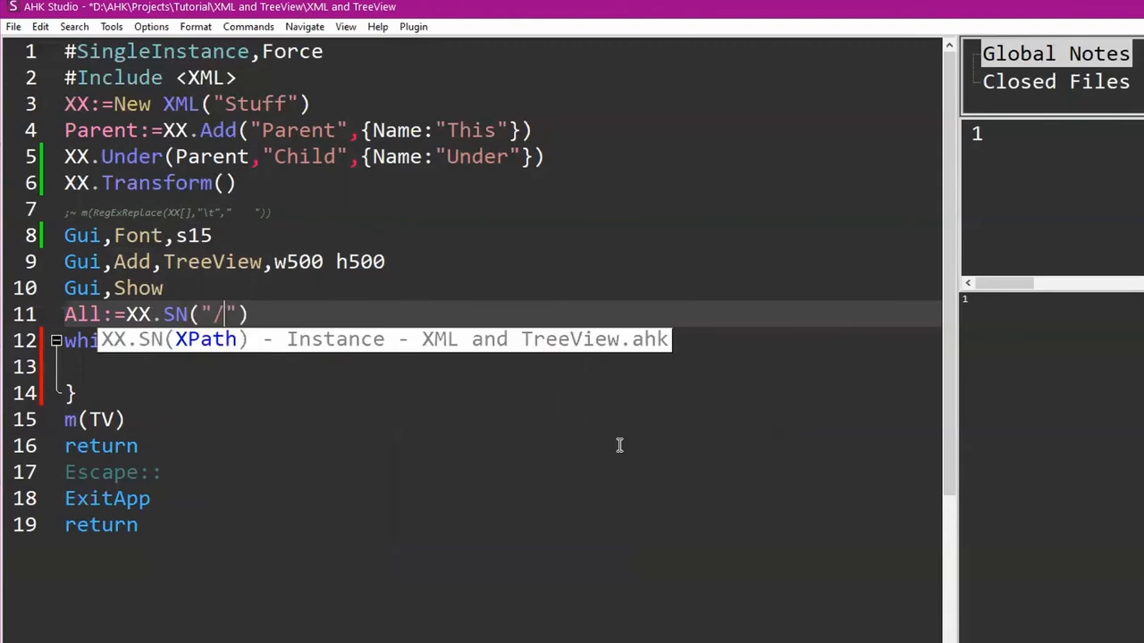
text(/Stuff)
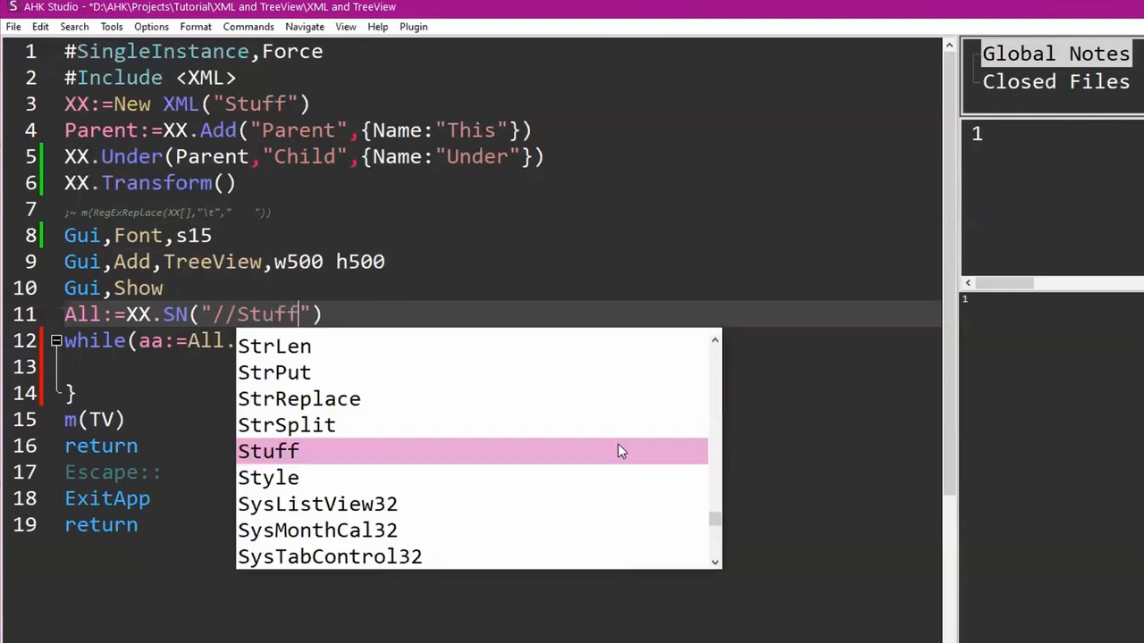
text(/descendant::*)
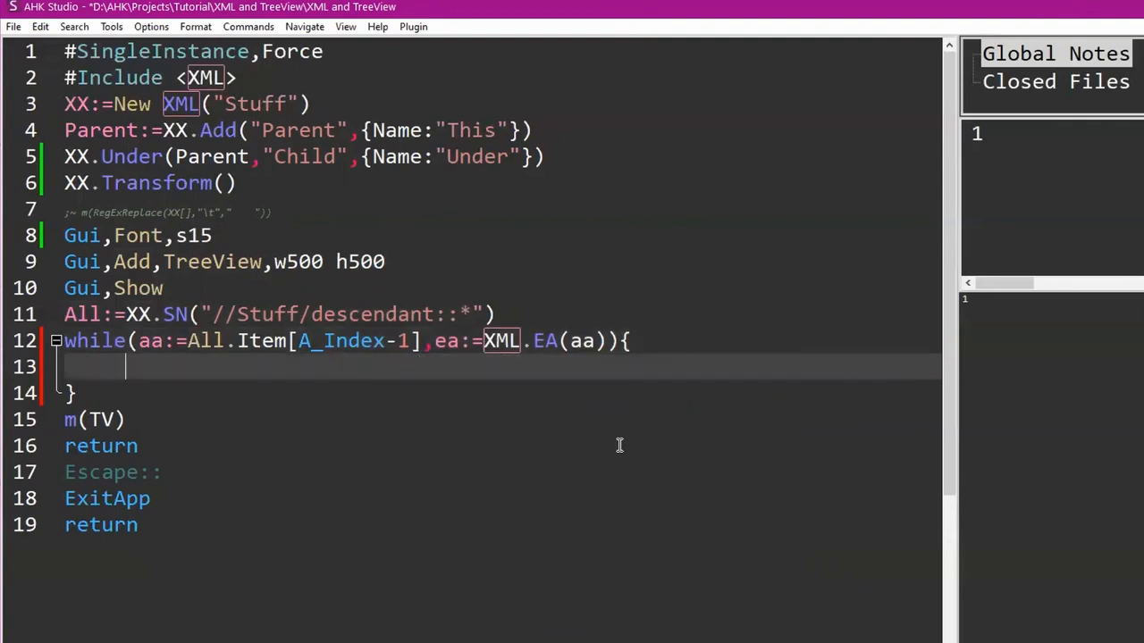
text(TV_Add()
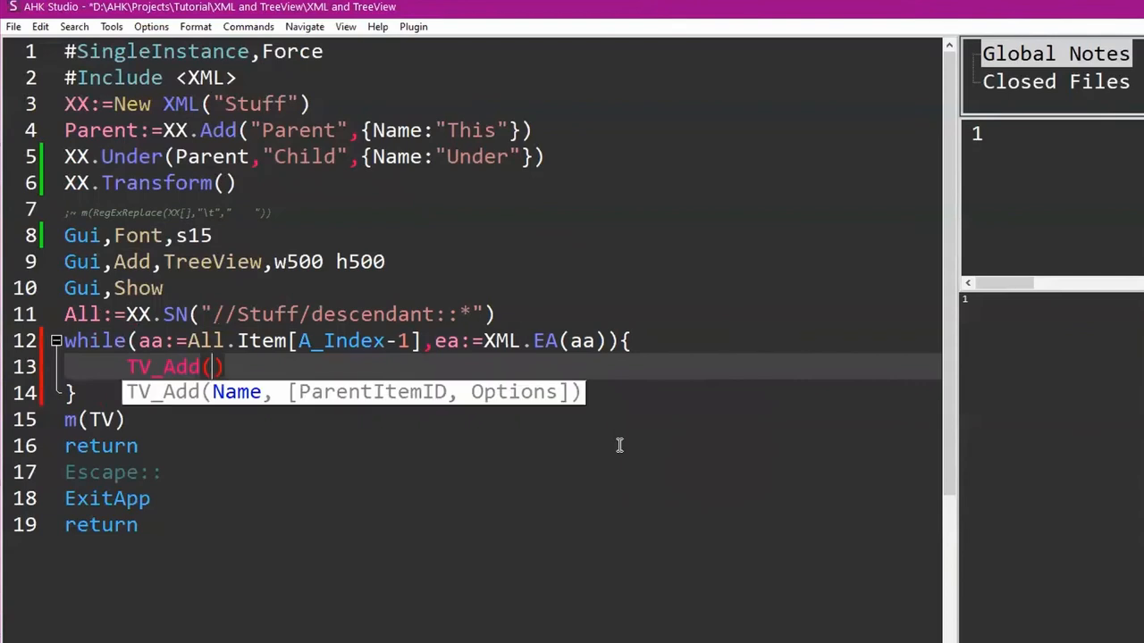
text(ea.)
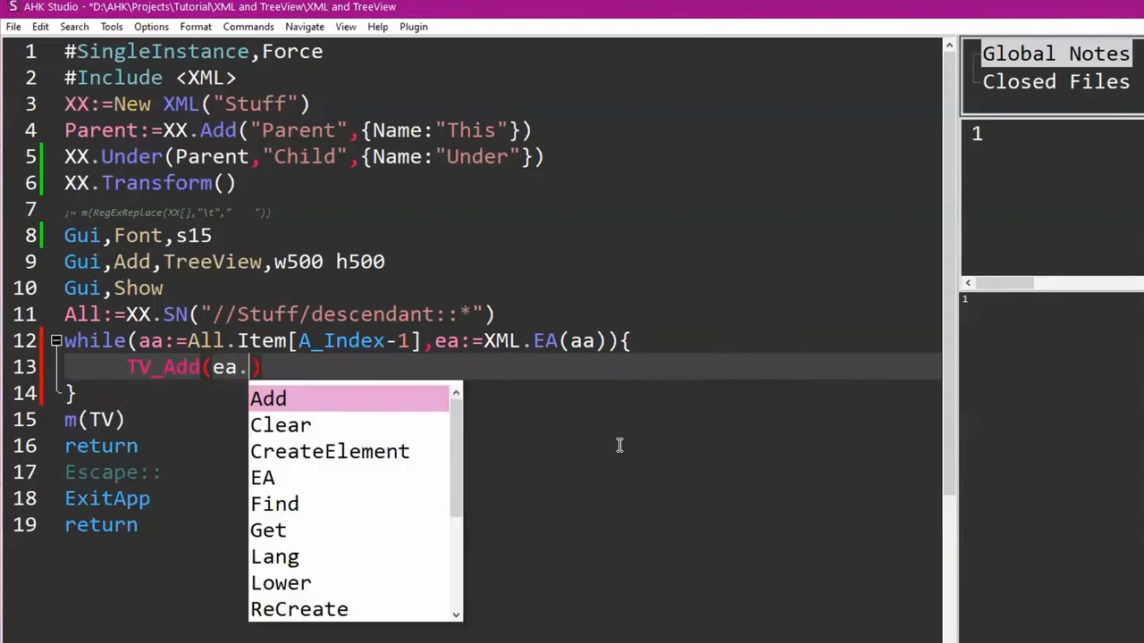
text(Name)
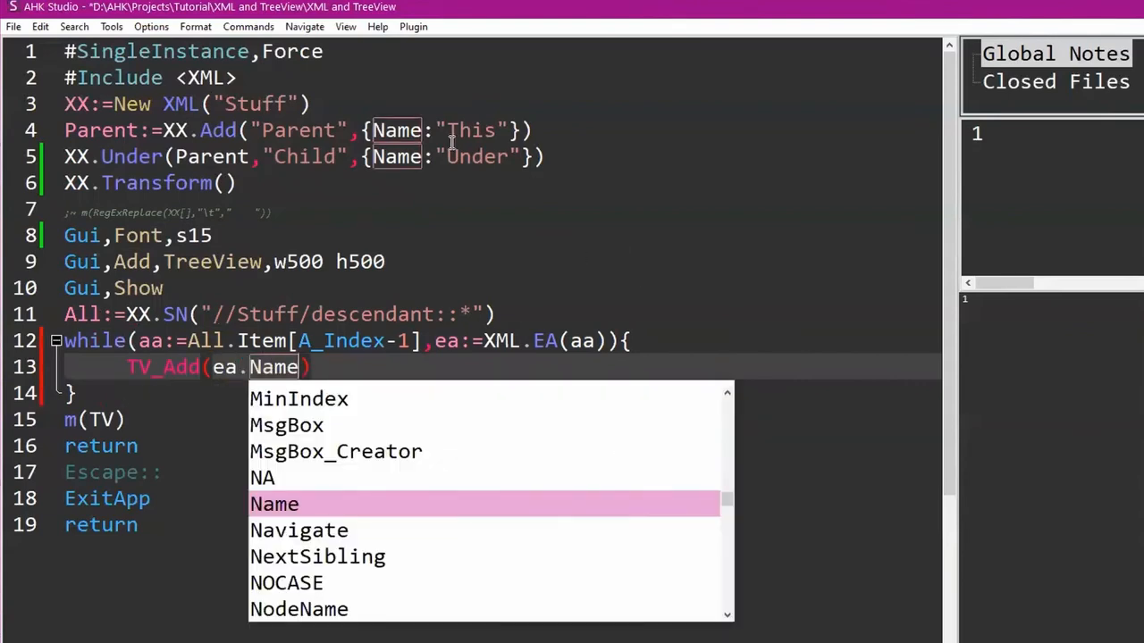
mouse_move(424, 279)
text(,)
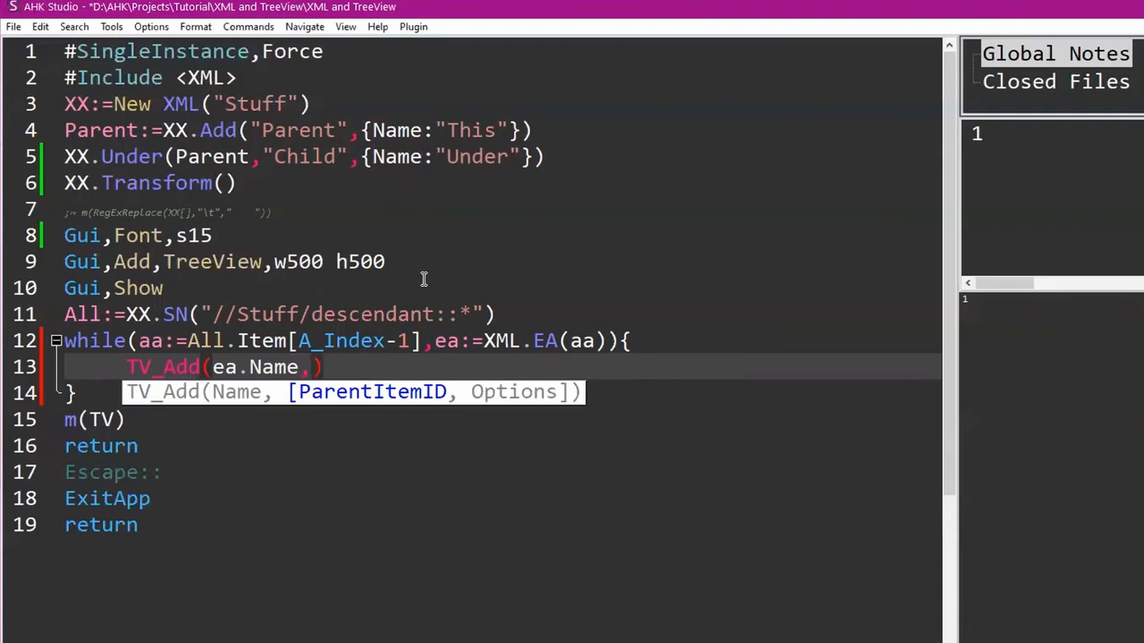
text(XX)
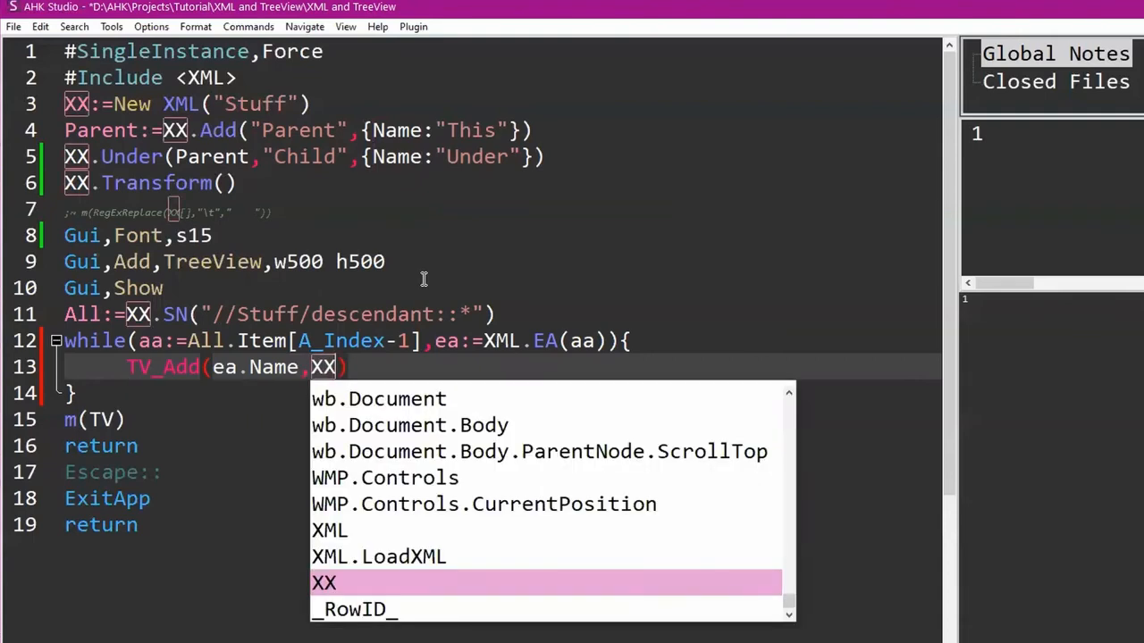
text(SN(aa,)
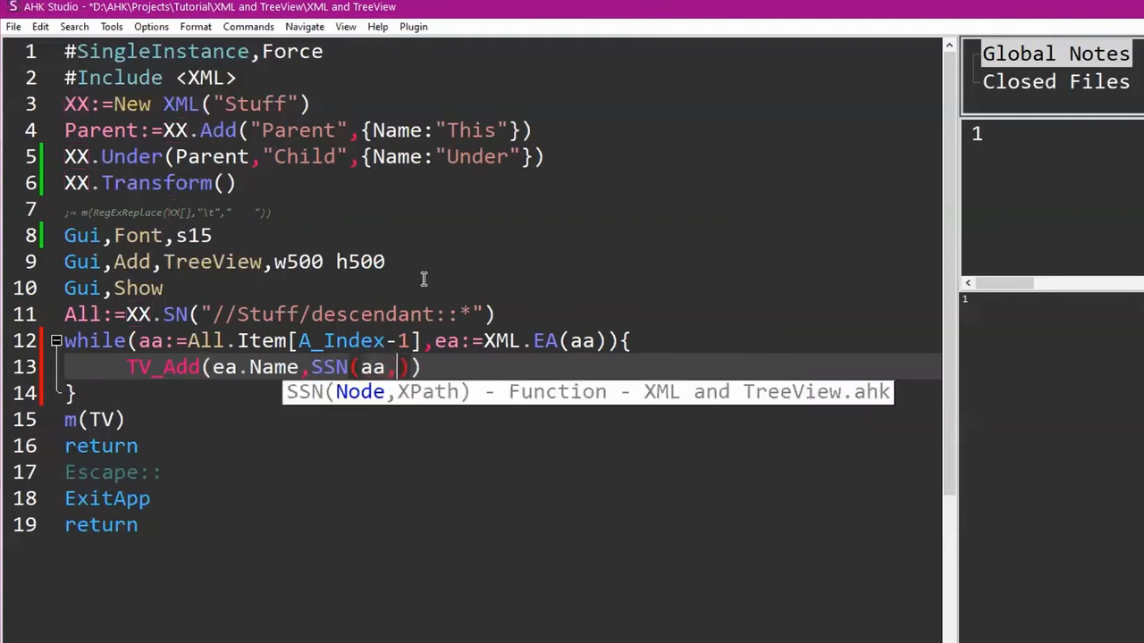
text(pare)
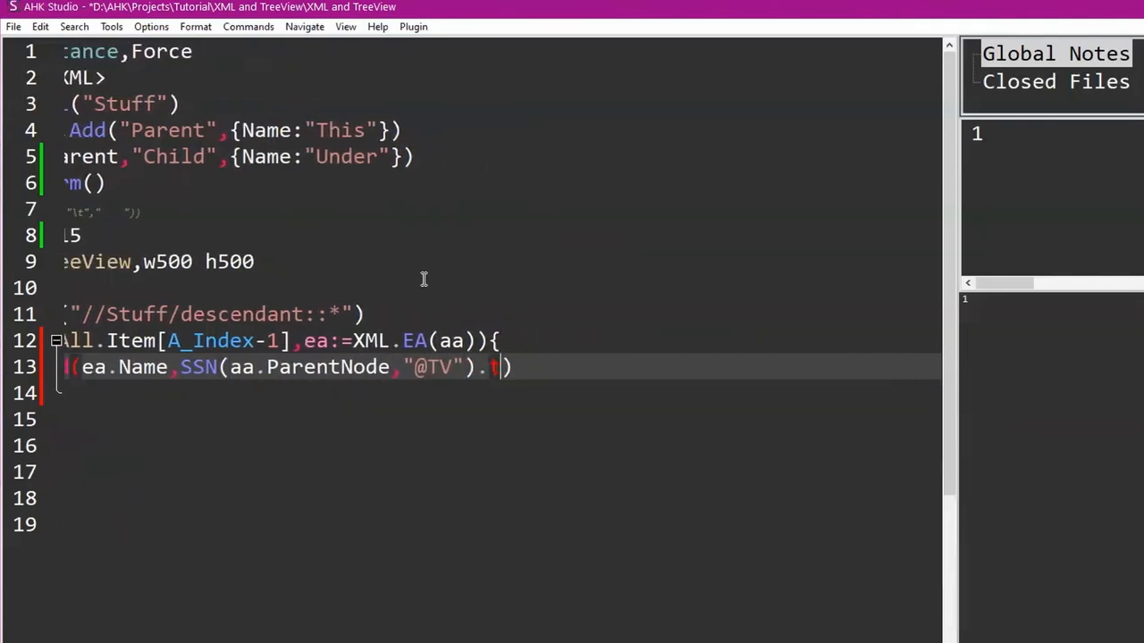
Run the script and expand This in the TreeView to reveal Under nested beneath.
scroll(left, 3)
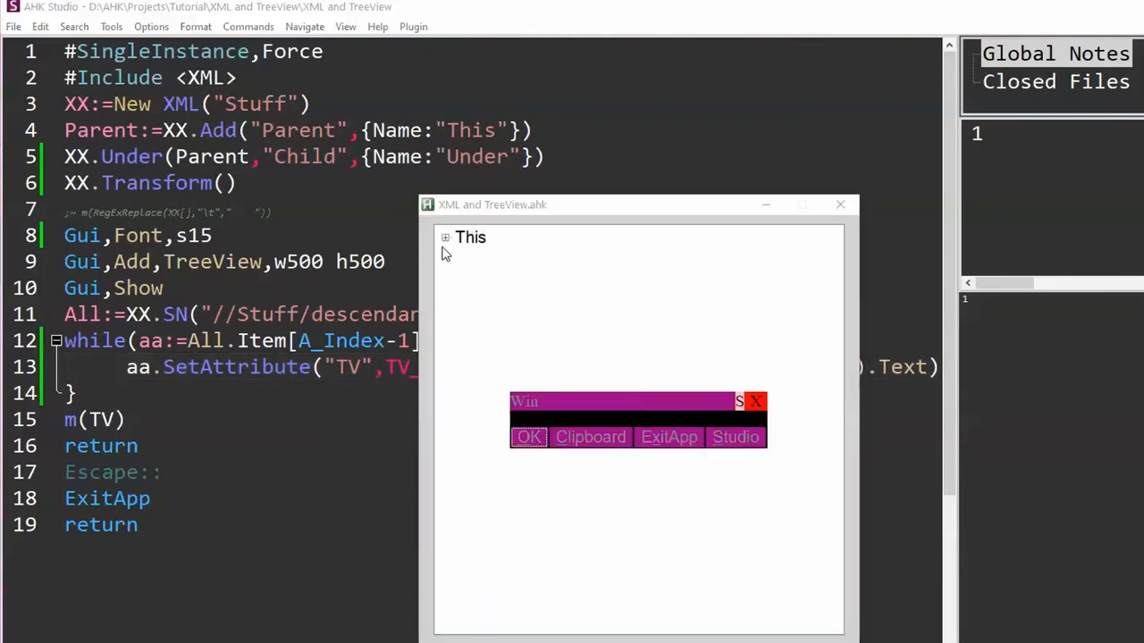
click(445, 243)
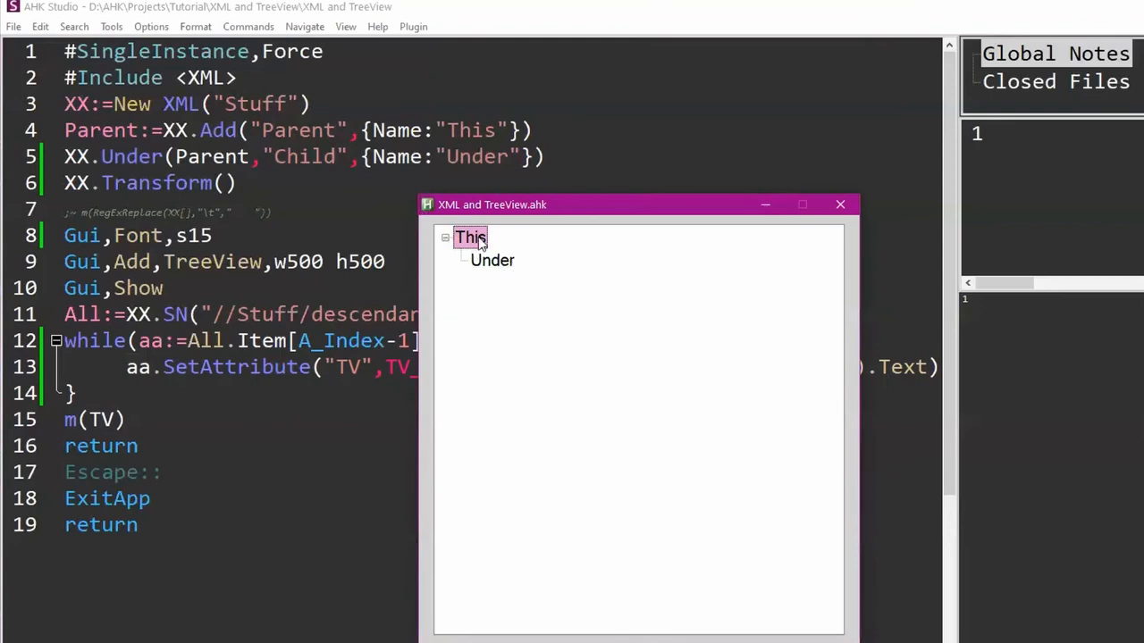
mouse_move(584, 347)
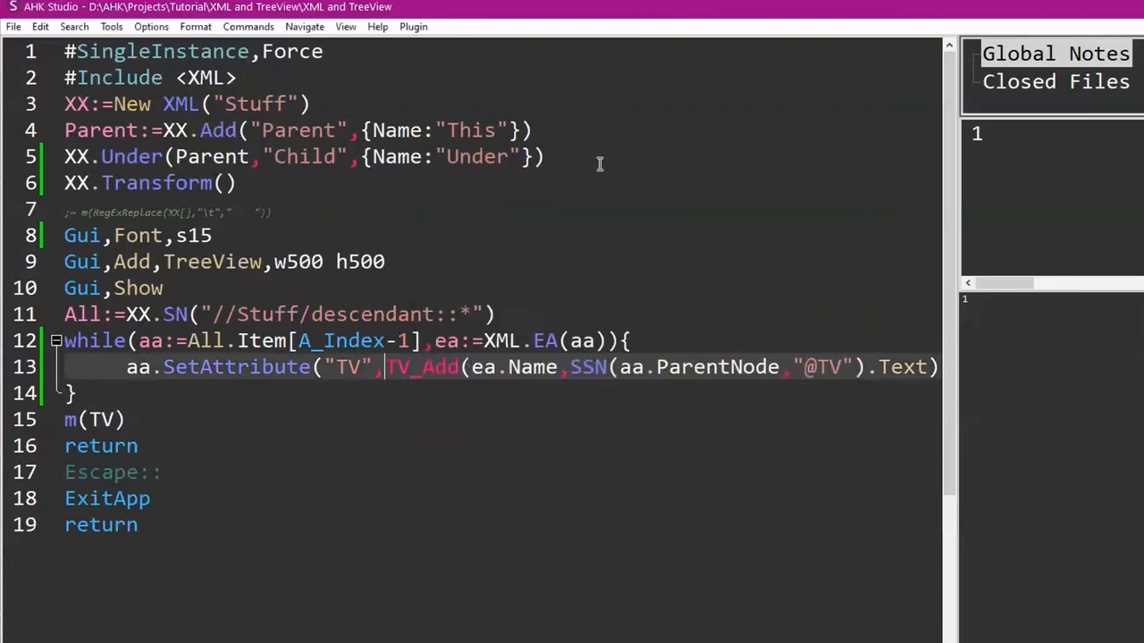
Store the Child as Top on line 5 and begin XX.Under(Top,"") on a new line 6.
key(Return)
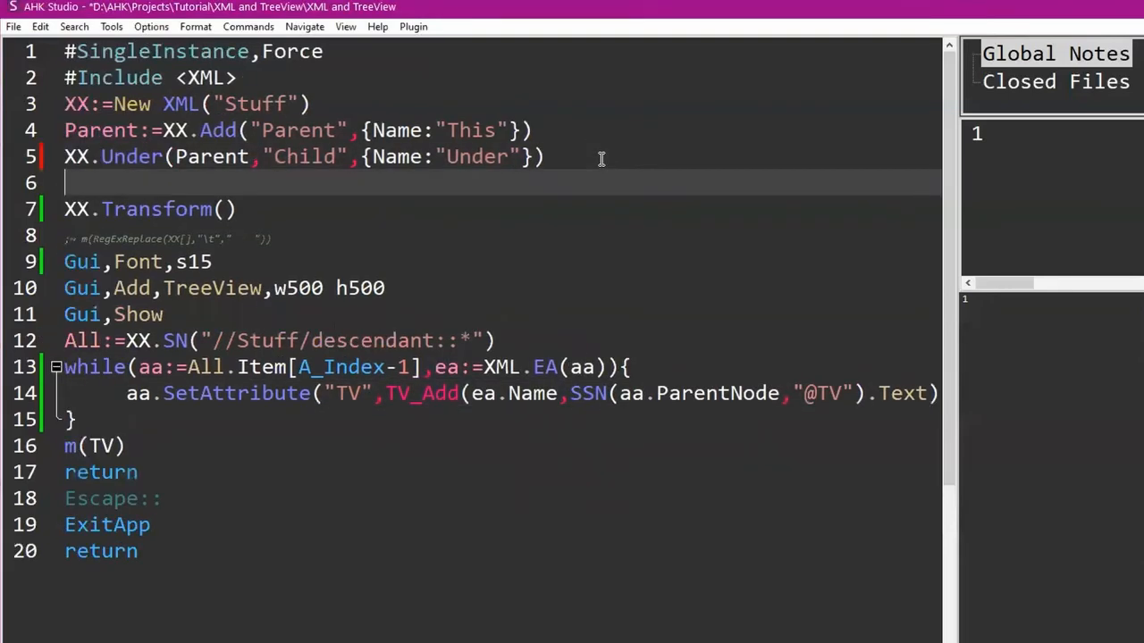
text(XX.under()
click(496, 156)
text(Top:=)
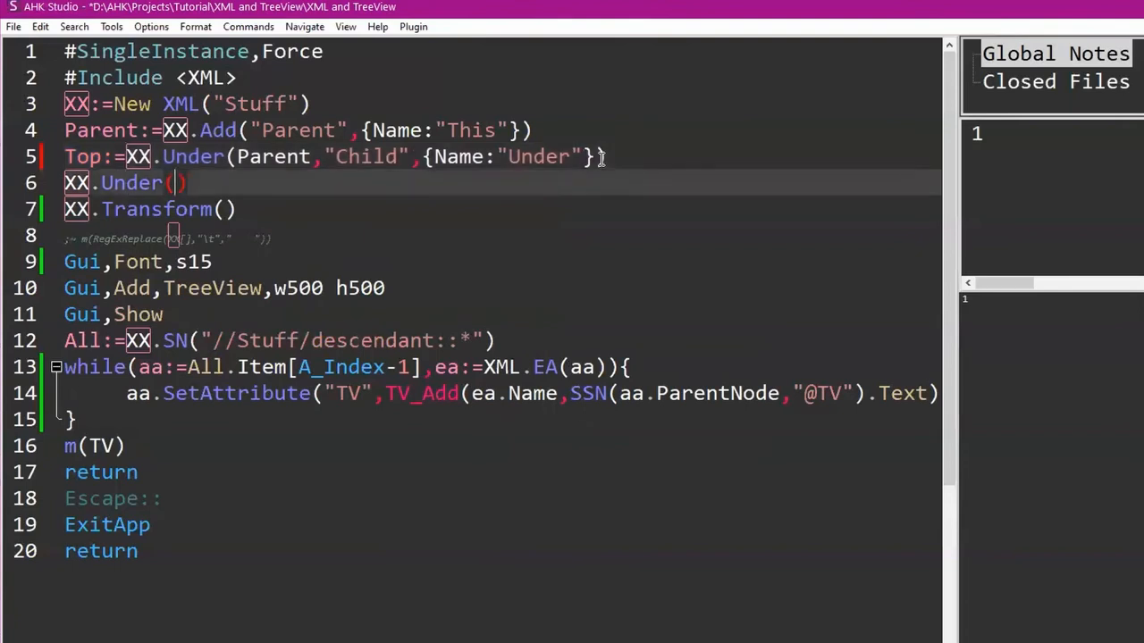
text(Top,")
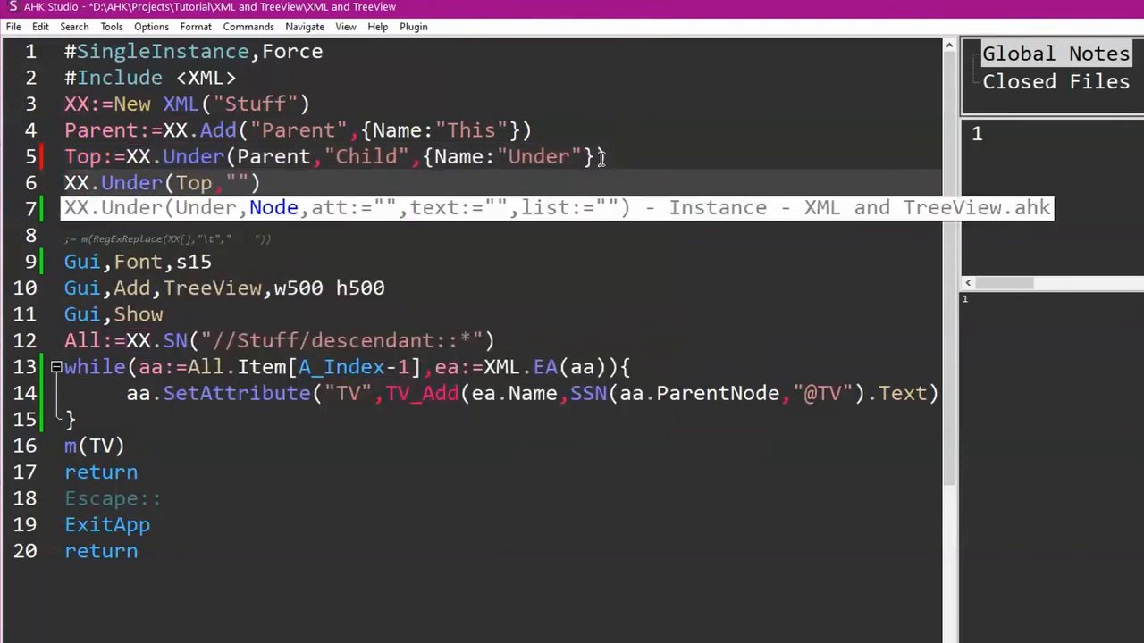
Complete XX.Under(Top,"GrandChild",{Name:"Further Under"}), run it, and remove the m(TV) line.
text(GrandChild)
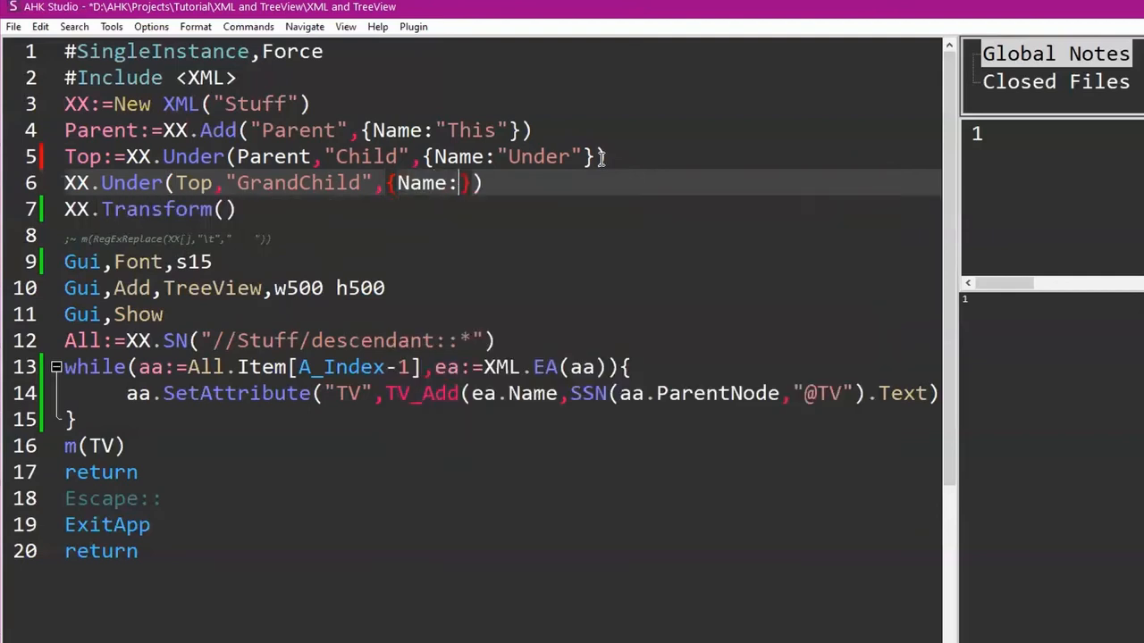
text(Fun)
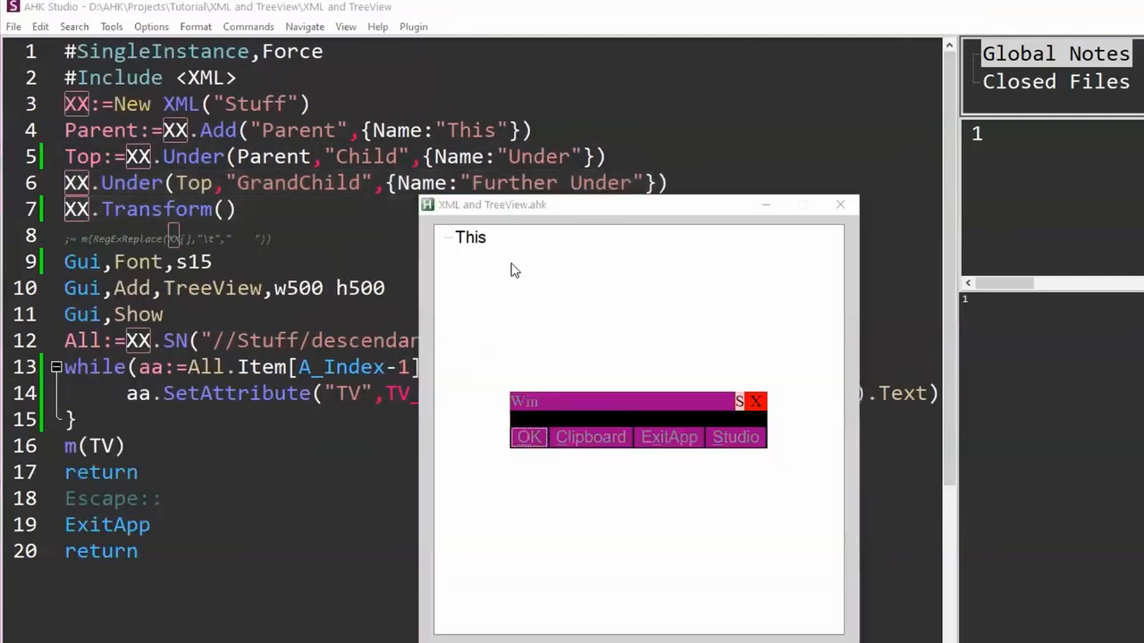
click(528, 437)
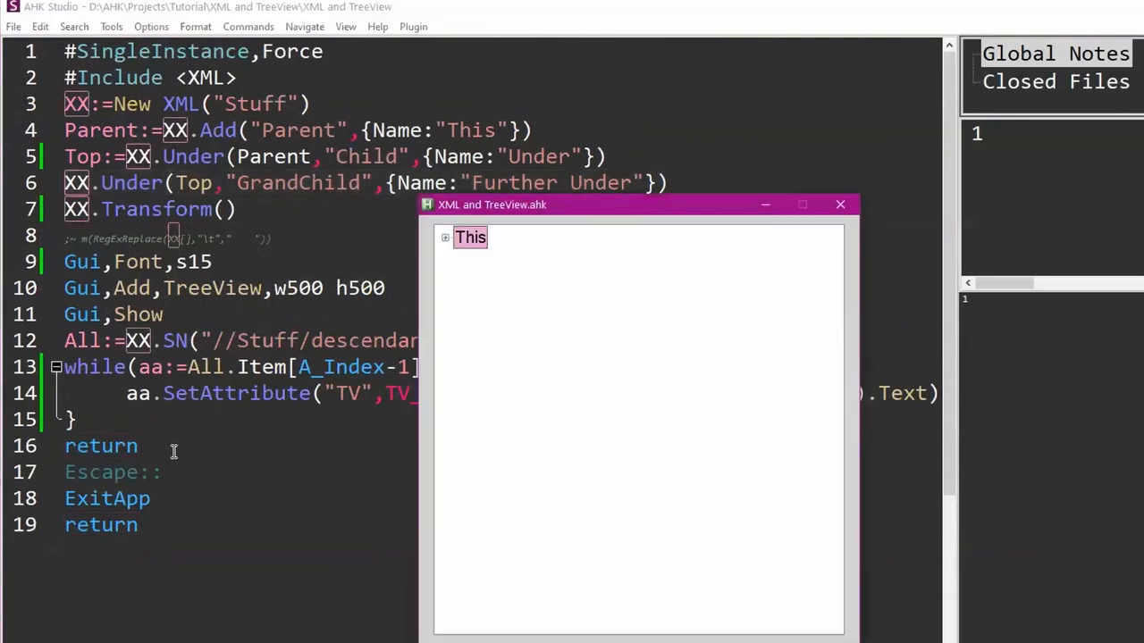
click(445, 237)
text(Gui,Add,Edit,x+m)
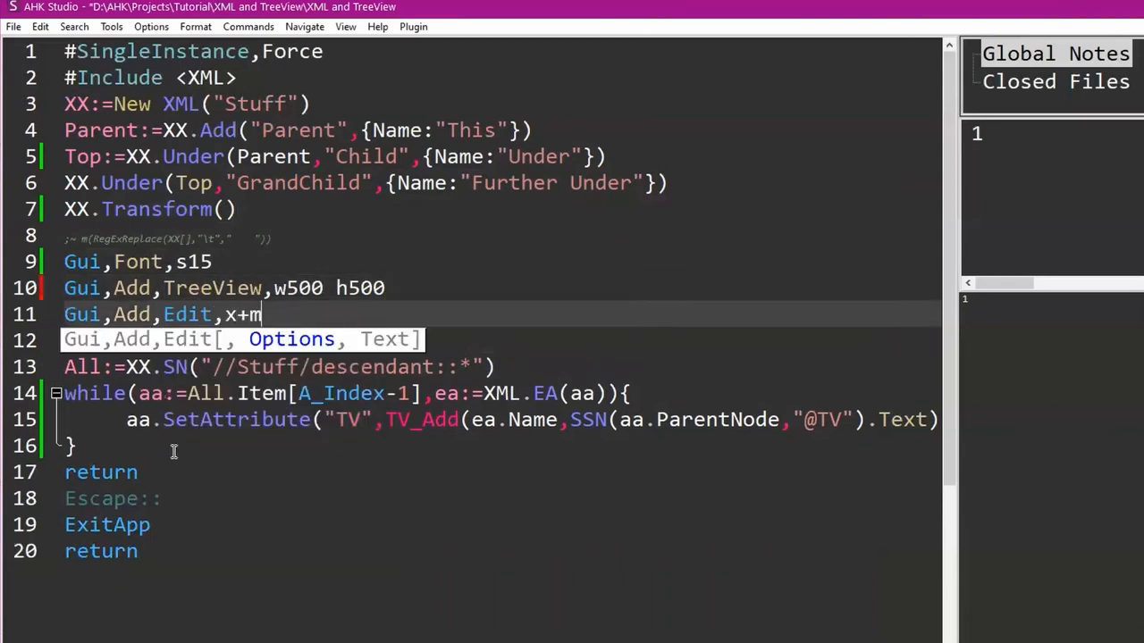
Give the Edit control an HWNDEdit handle and push the XML into it with GuiControl,,%Edit%.
text(w500 h0)
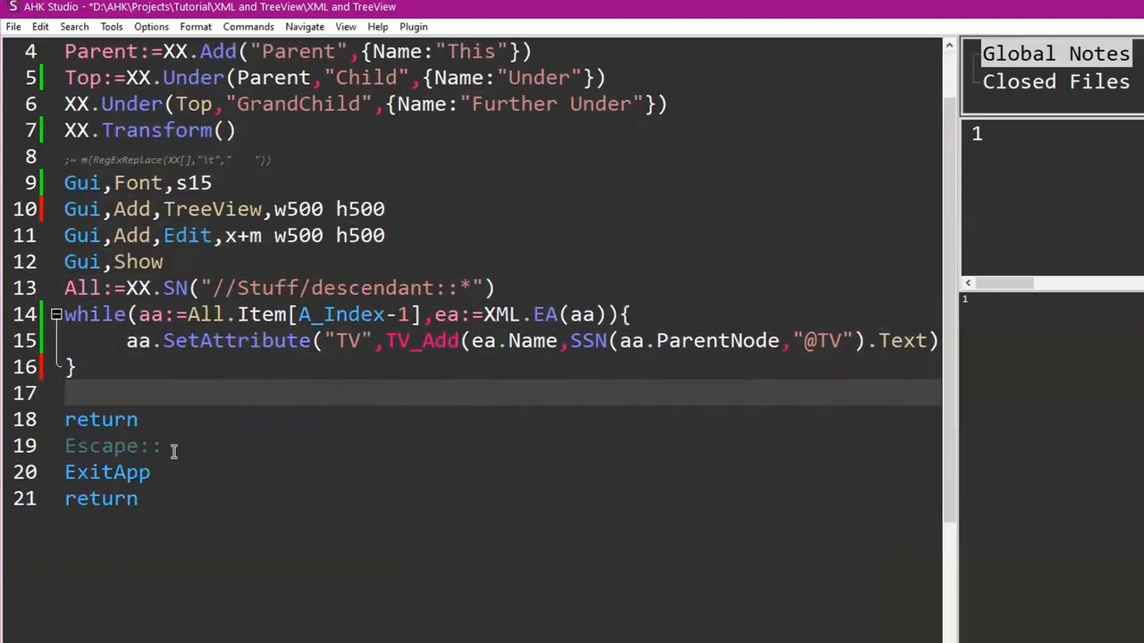
text(GuiControl,)
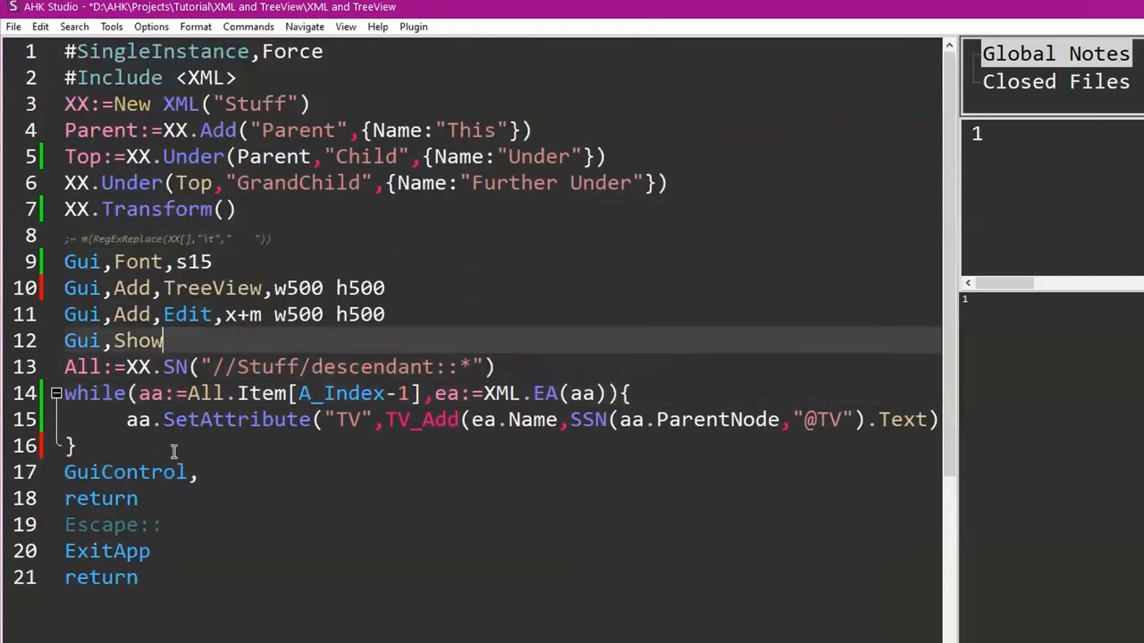
click(398, 314)
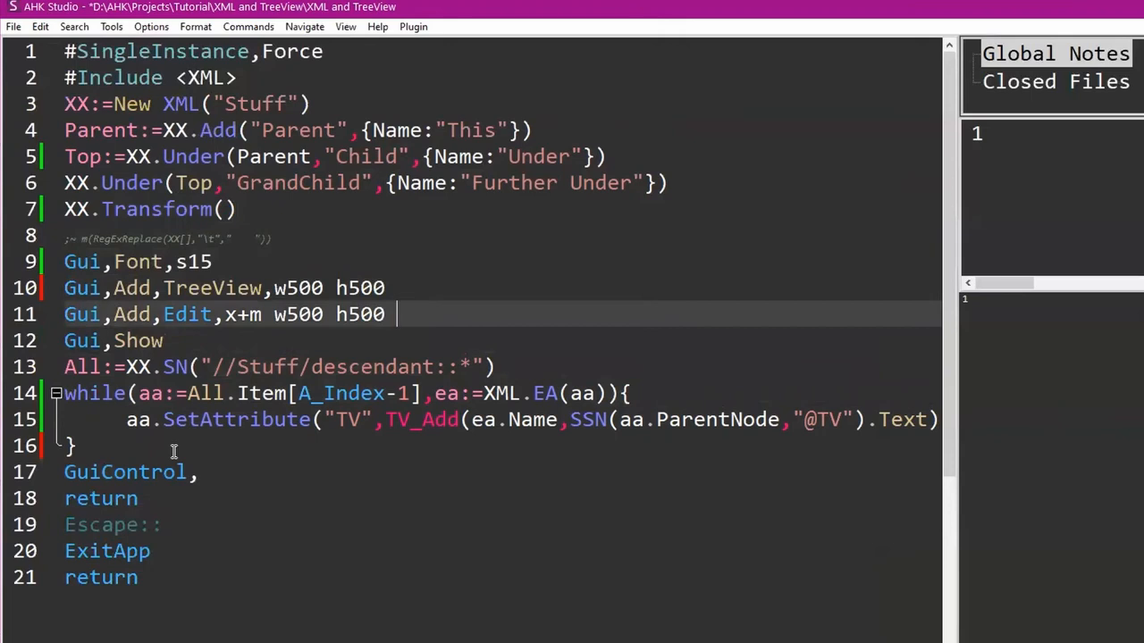
text(HWNDEdit)
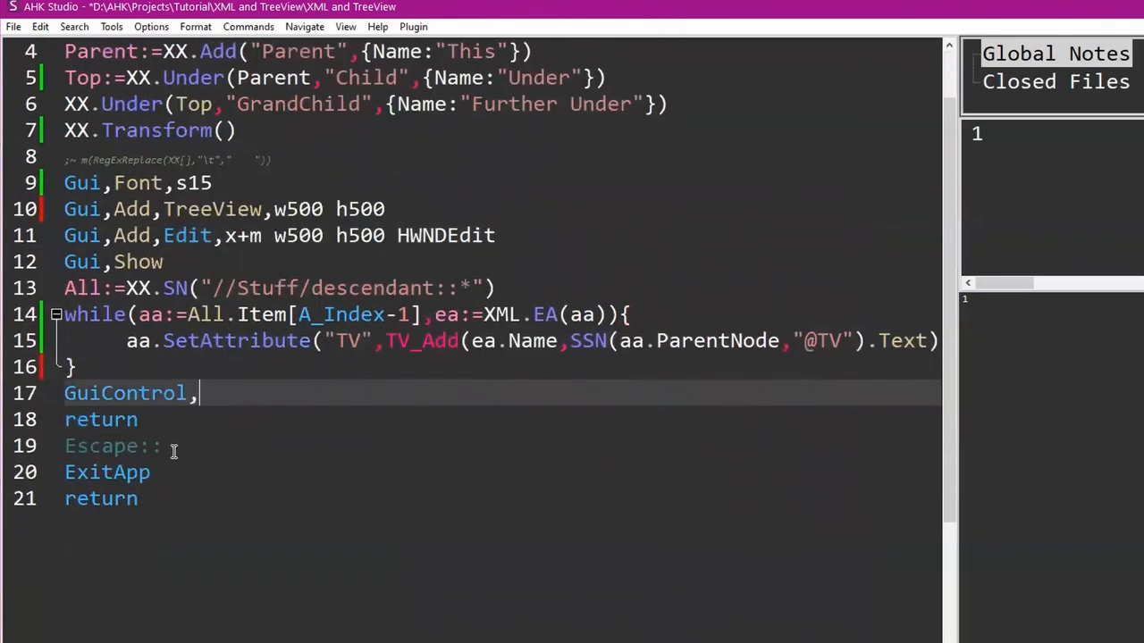
text(,T)
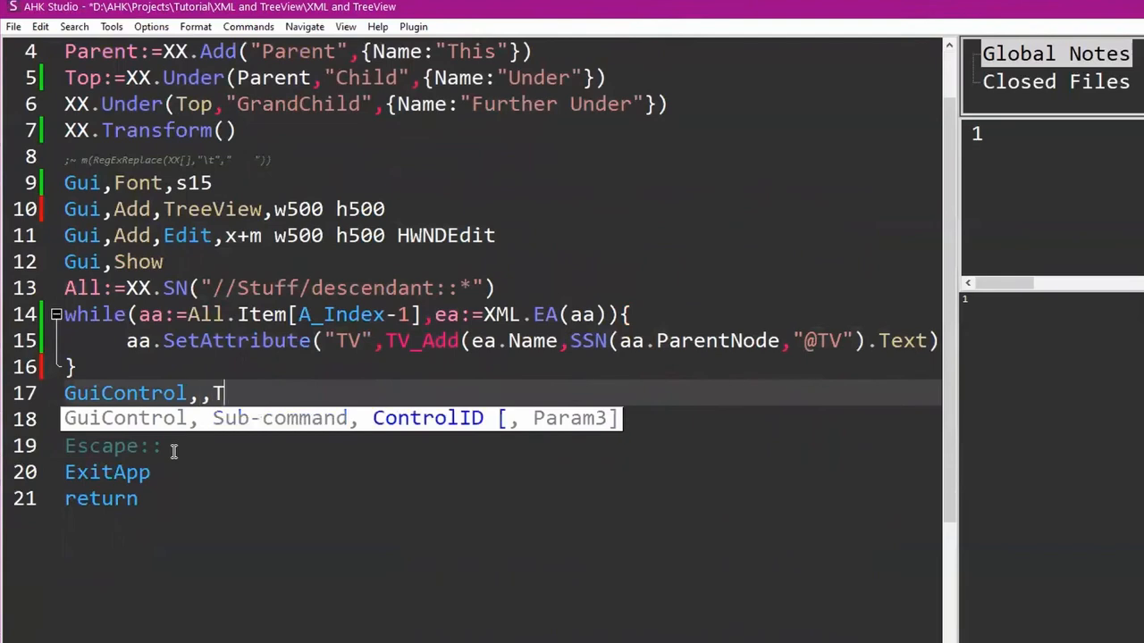
text(%Edit%,%)
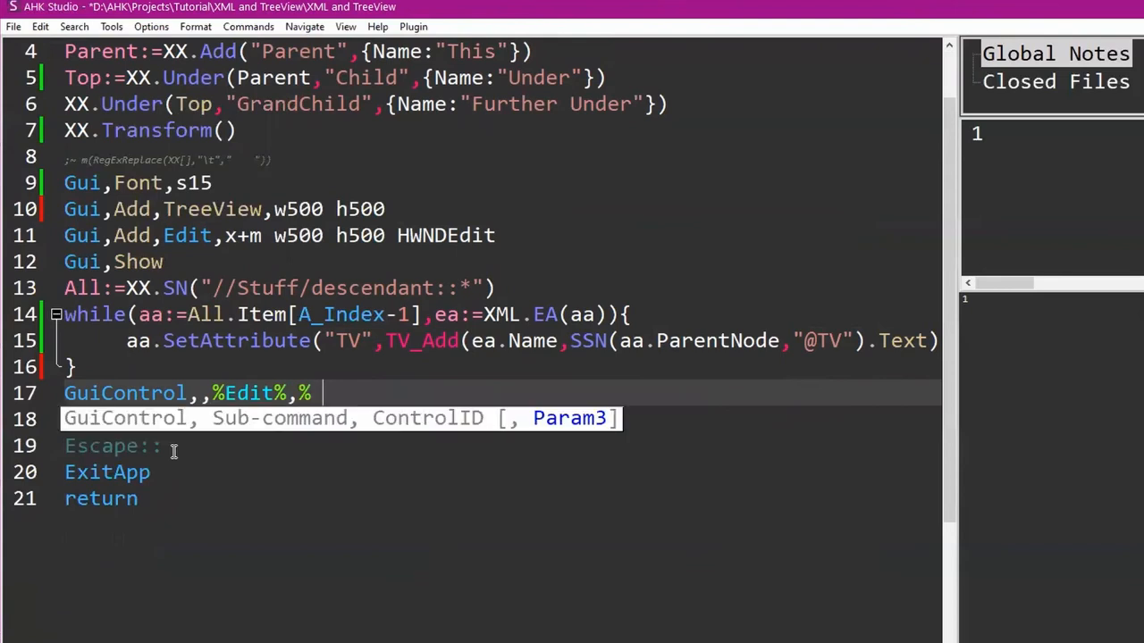
Feed XX[] after XX.Transform(), and make the Edit control h800 with -Wrap.
text(XX[])
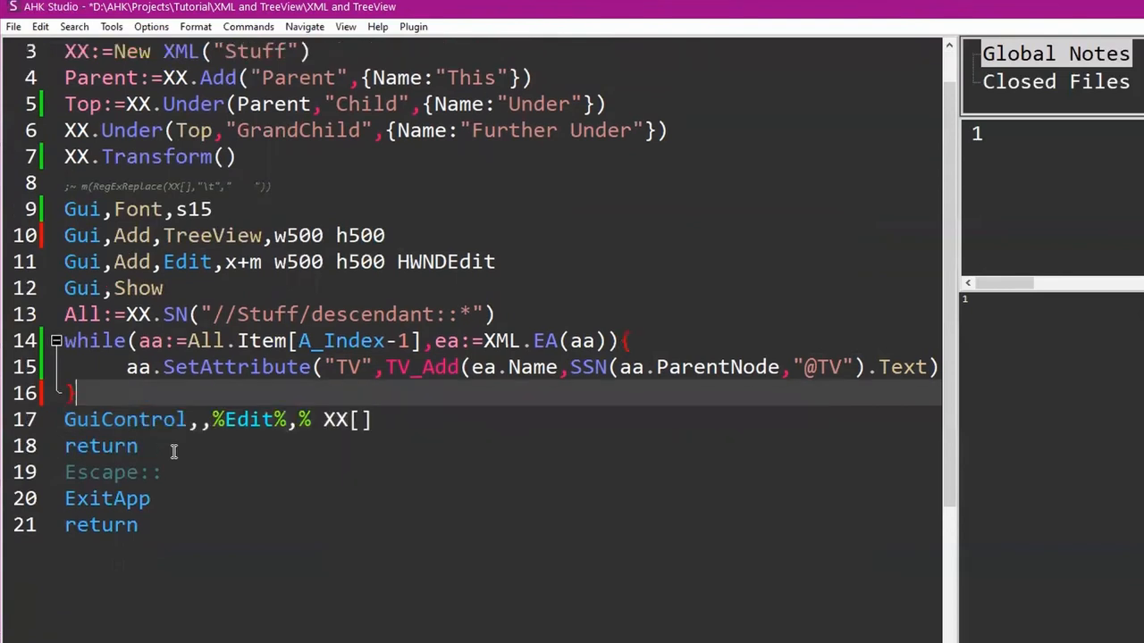
text(x)
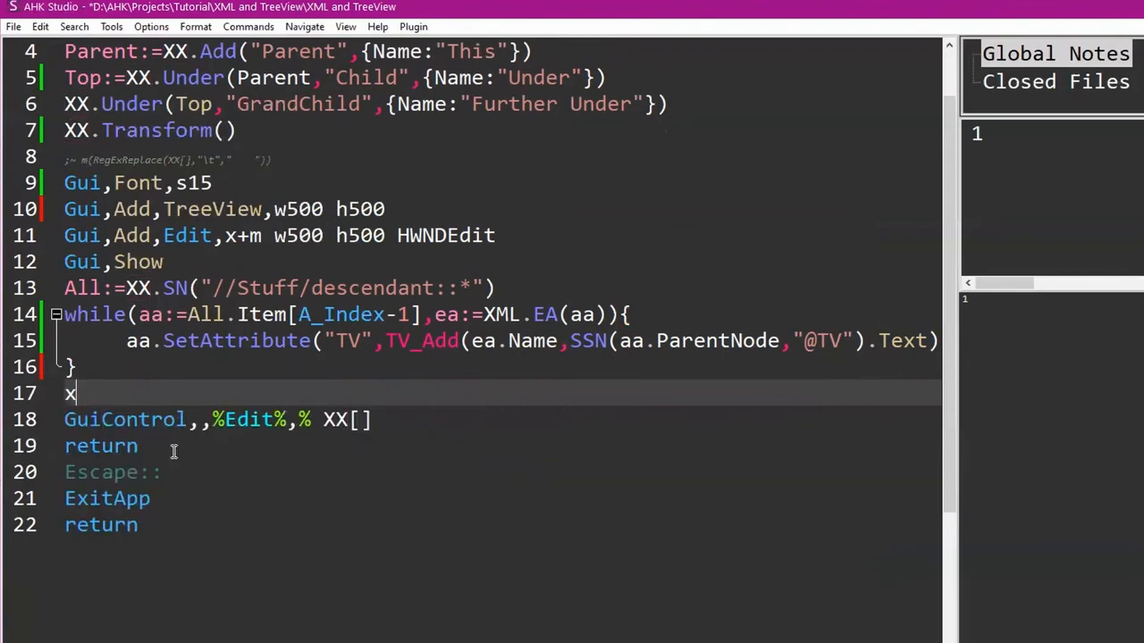
text(X.tr)
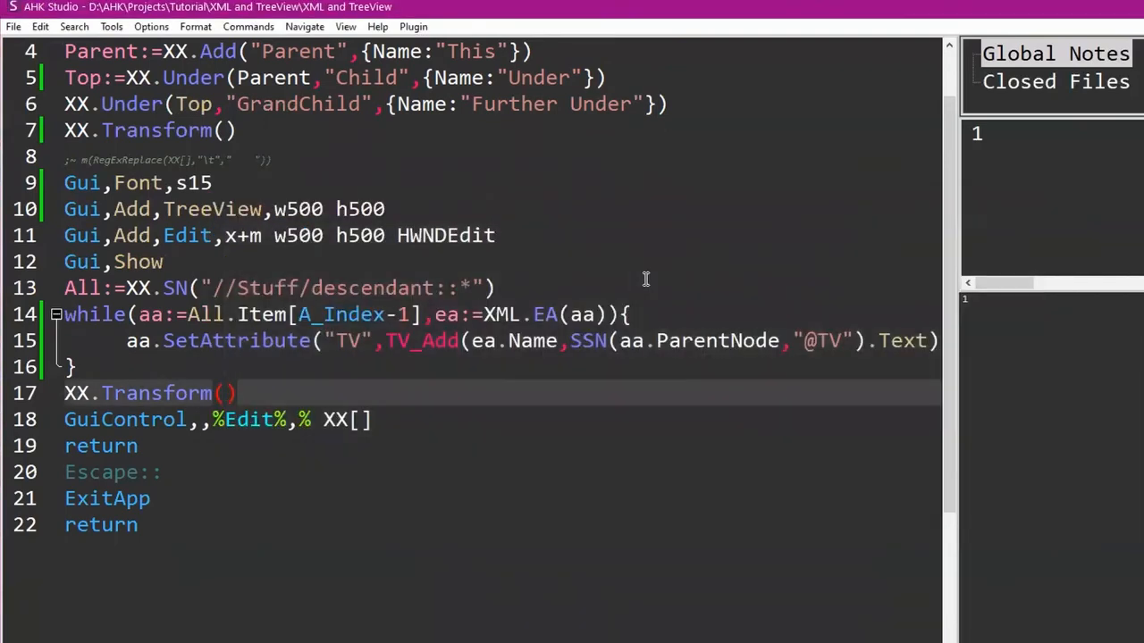
scroll(up, 3)
text(8)
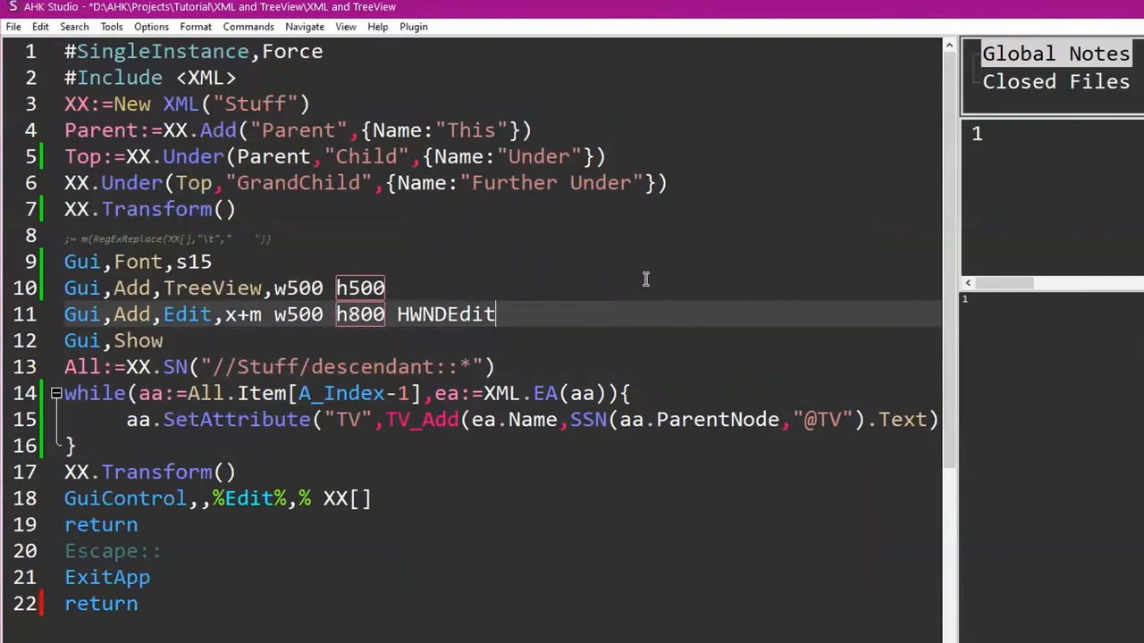
text(-Wrap)
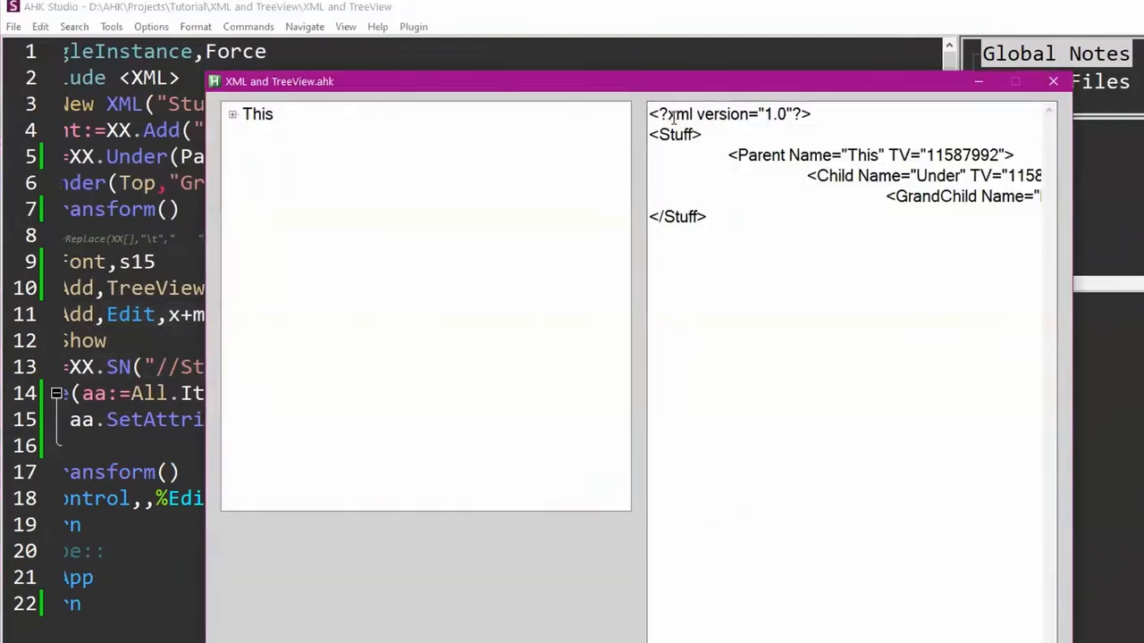
mouse_move(783, 133)
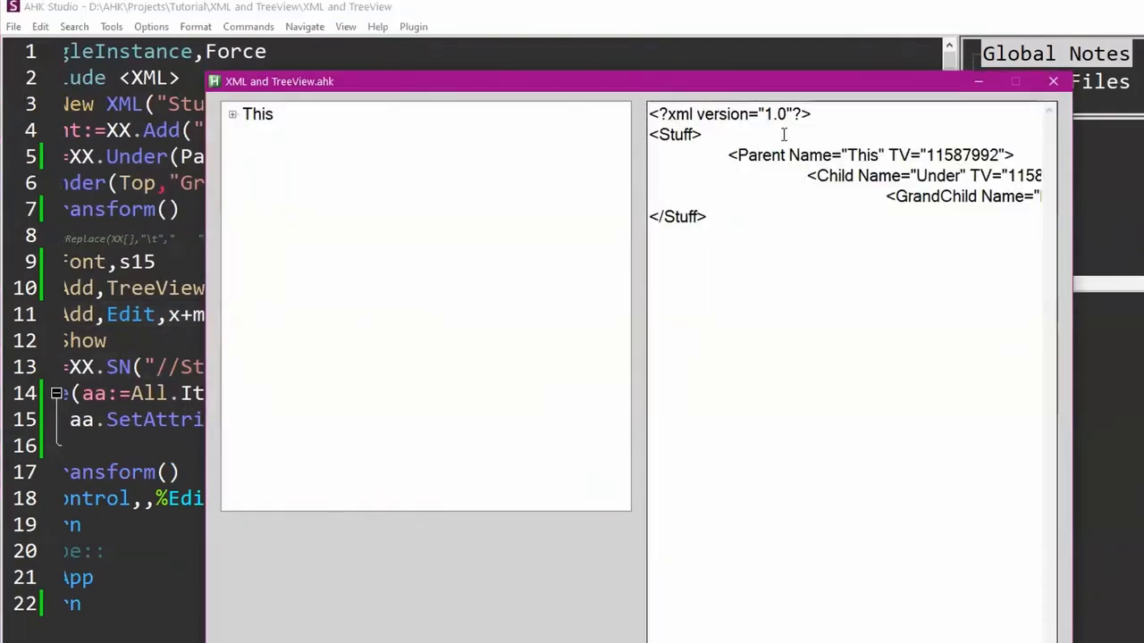
Expand This and Under, select Further Under, and check the TV ids in the XML text.
click(233, 114)
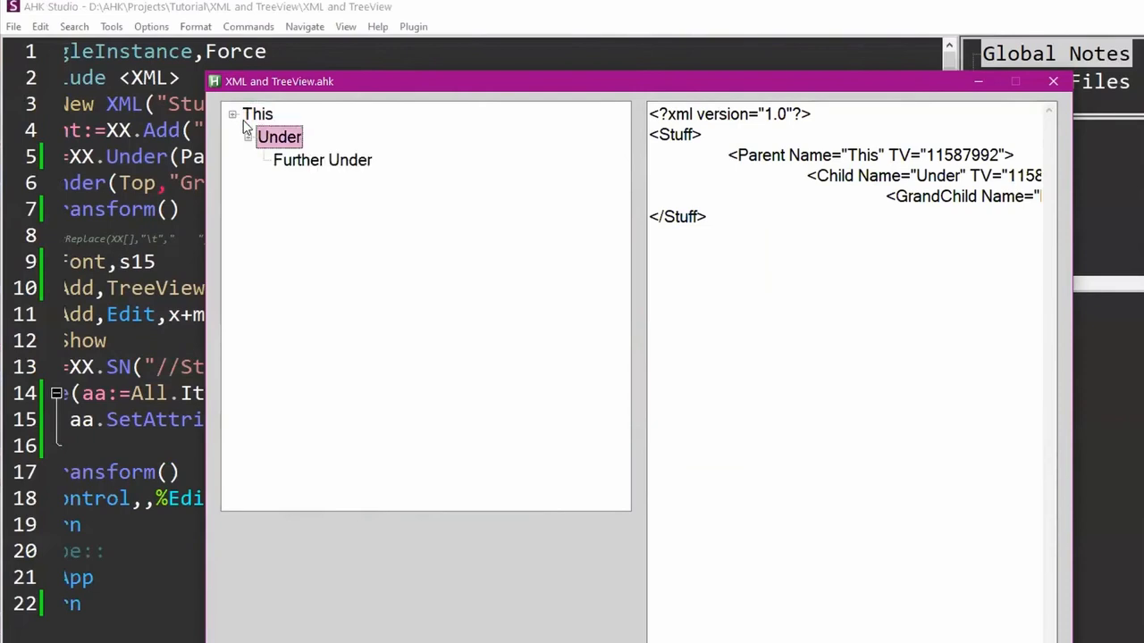
click(322, 160)
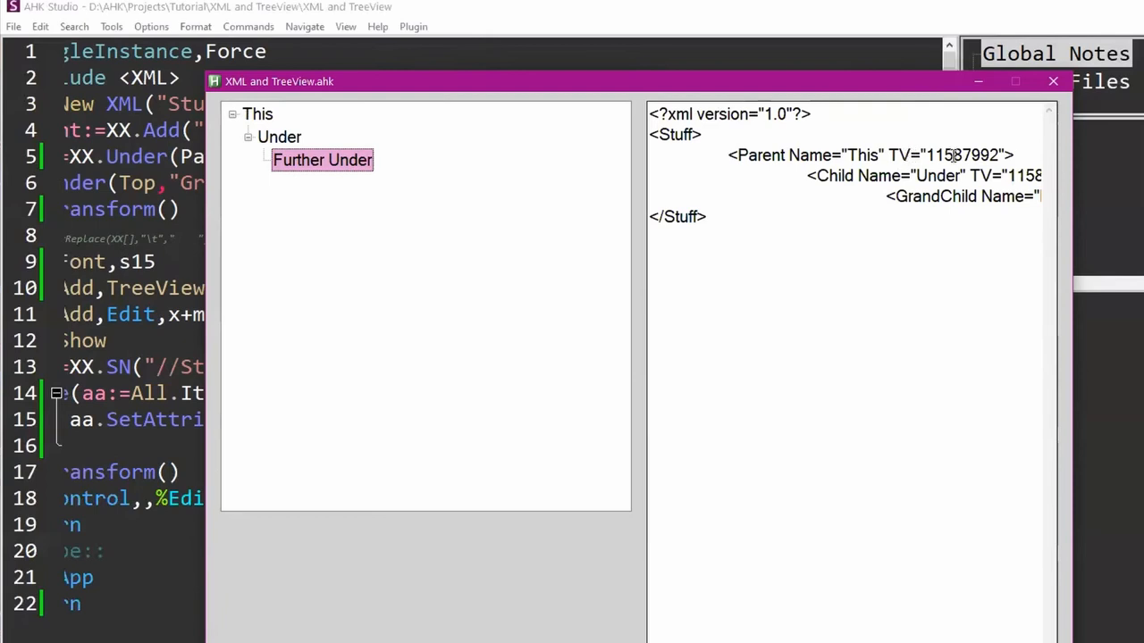
mouse_move(816, 154)
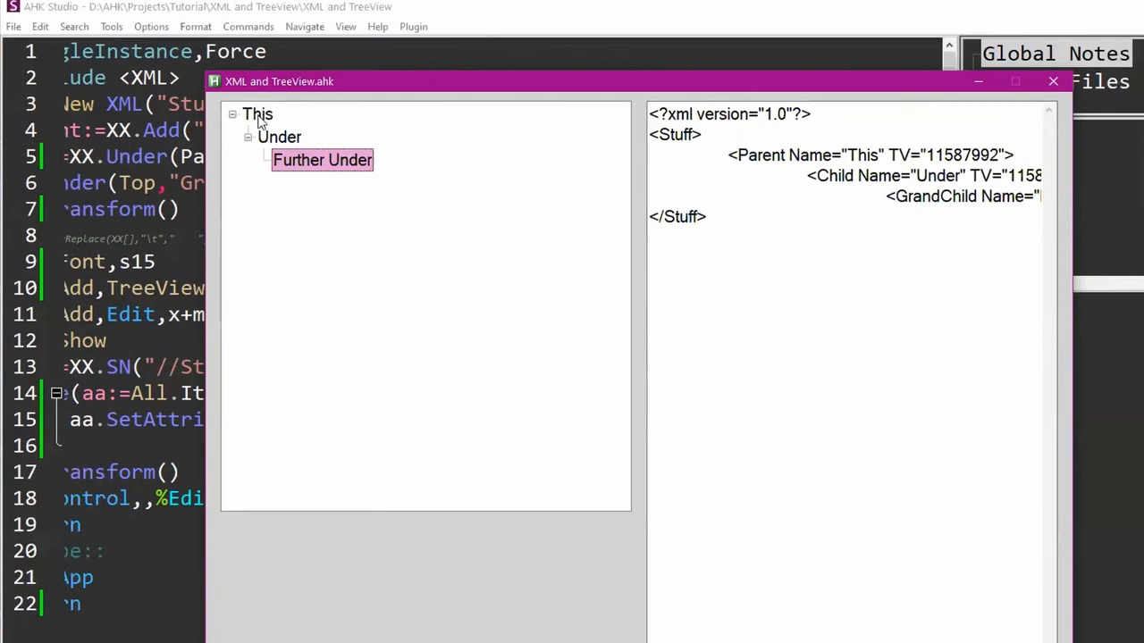
mouse_move(265, 115)
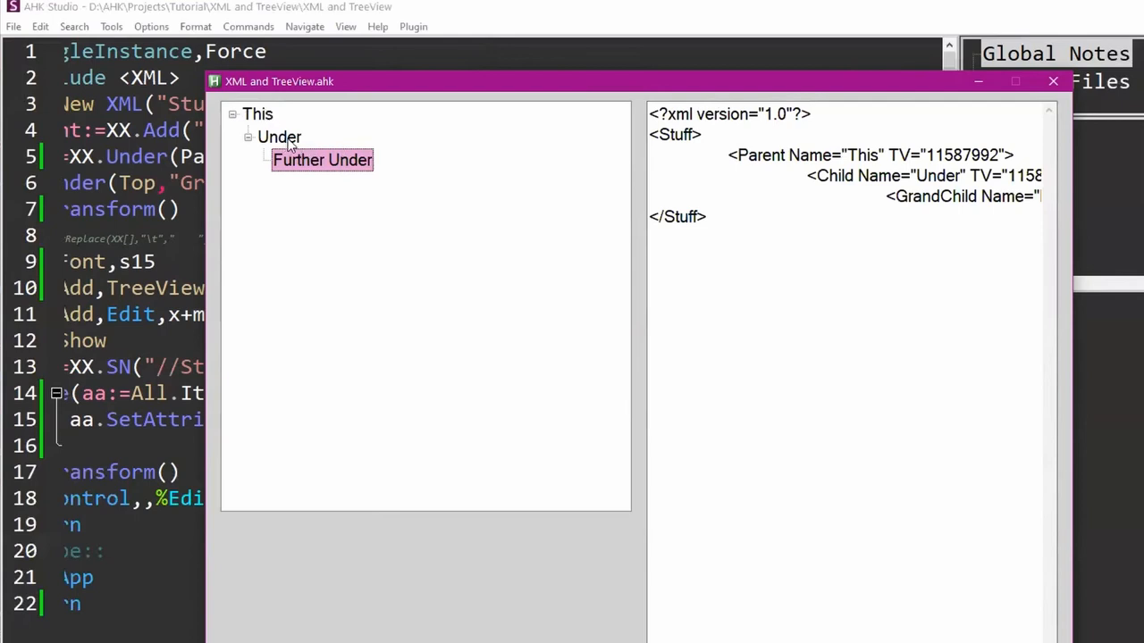
click(279, 136)
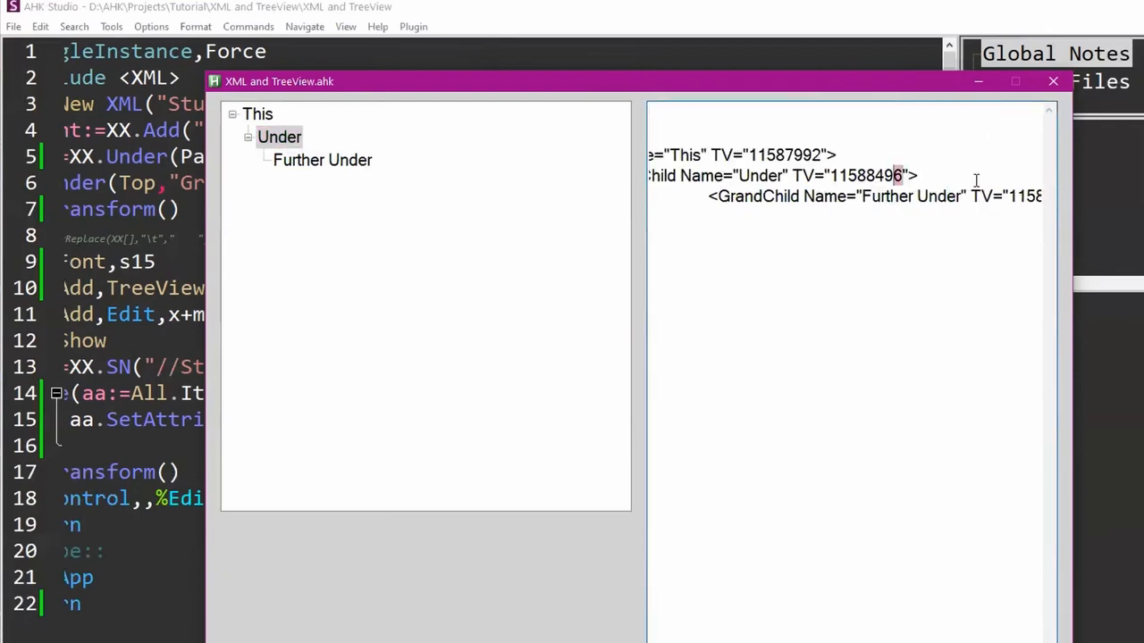
double_click(865, 175)
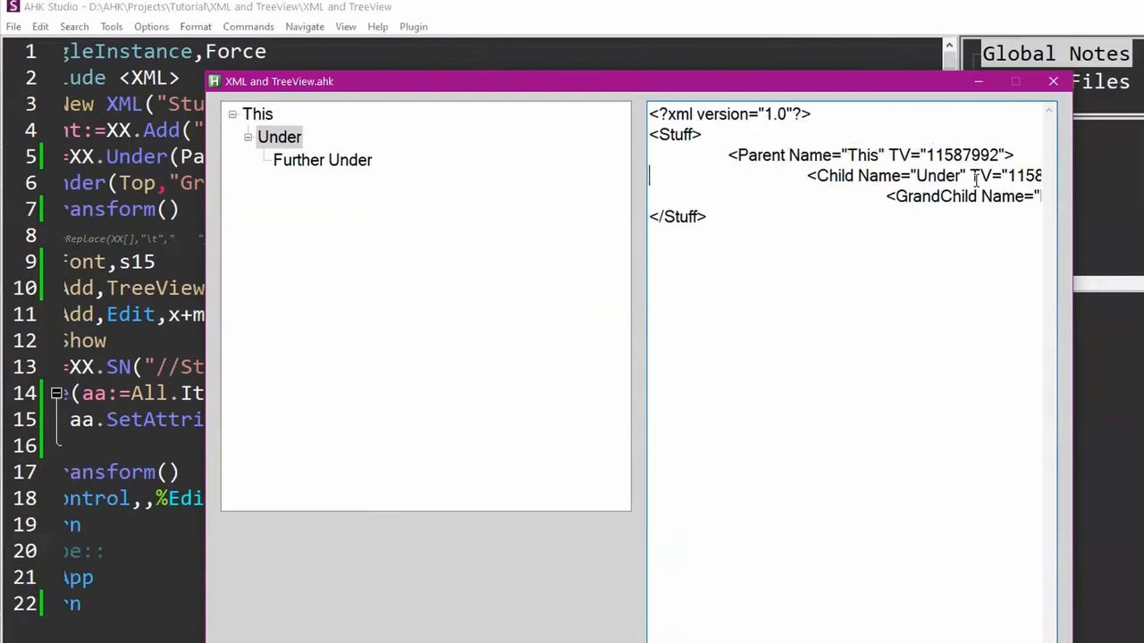
mouse_move(423, 143)
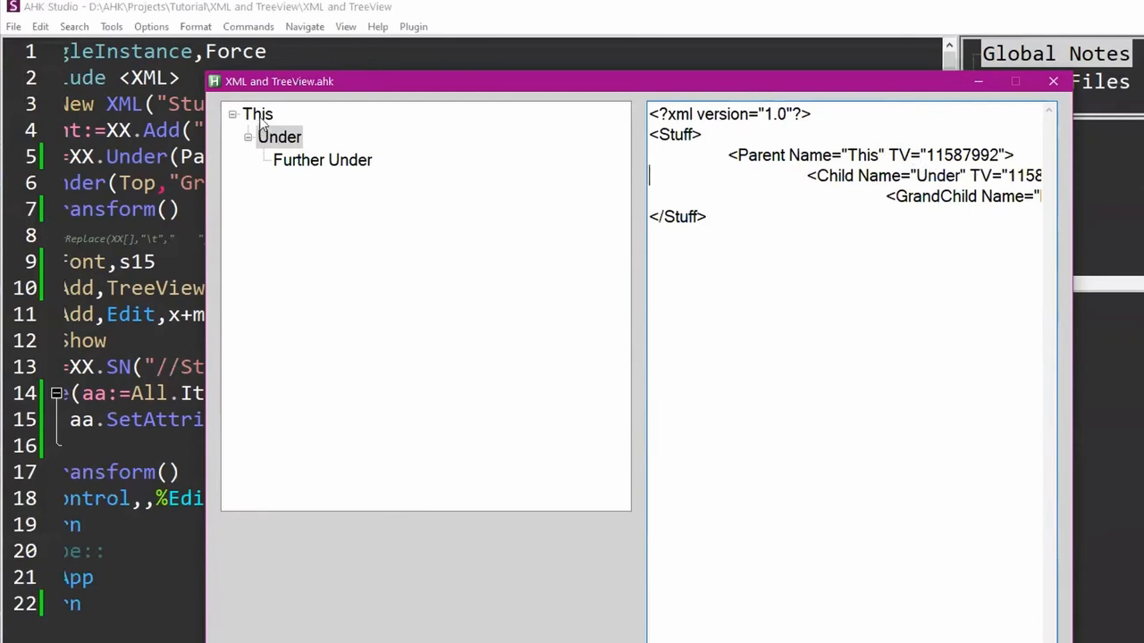
mouse_move(786, 165)
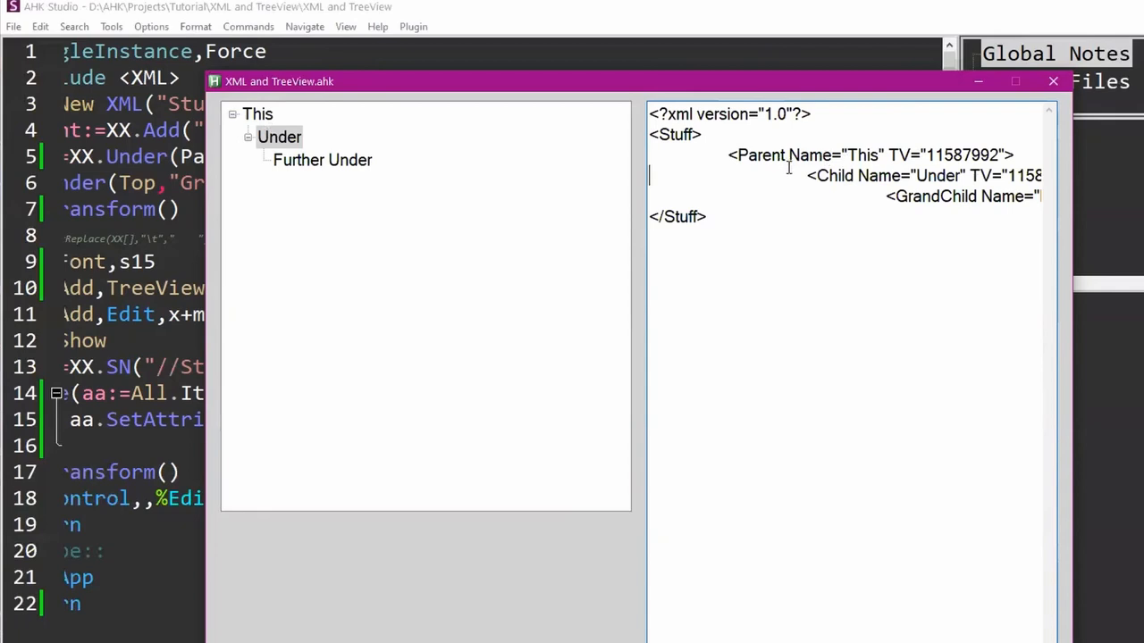
mouse_move(831, 256)
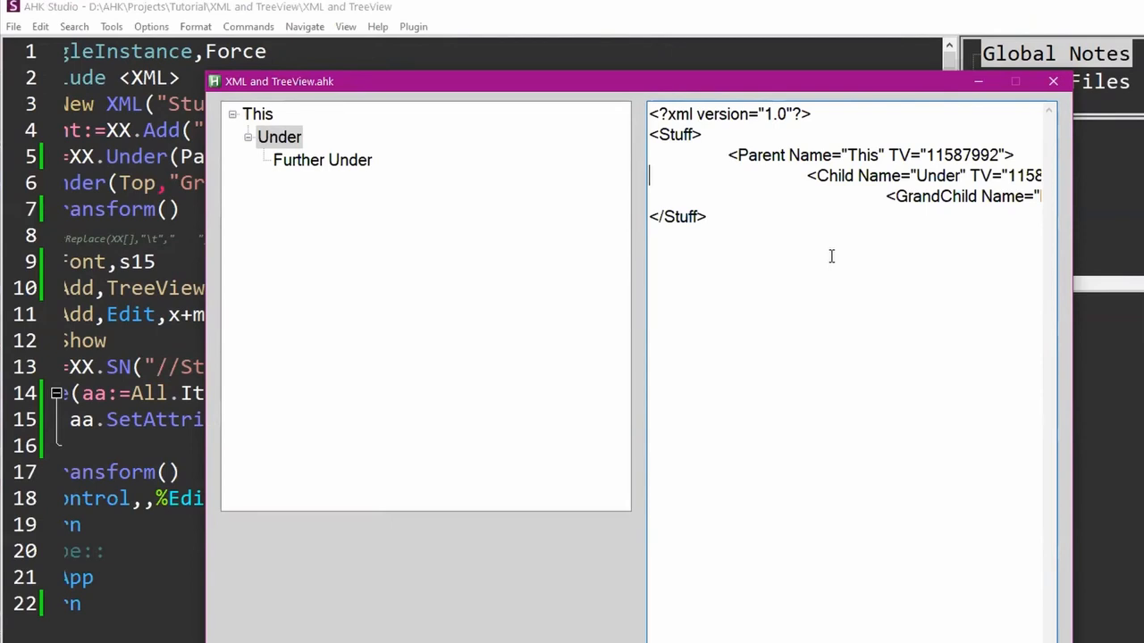
click(1053, 81)
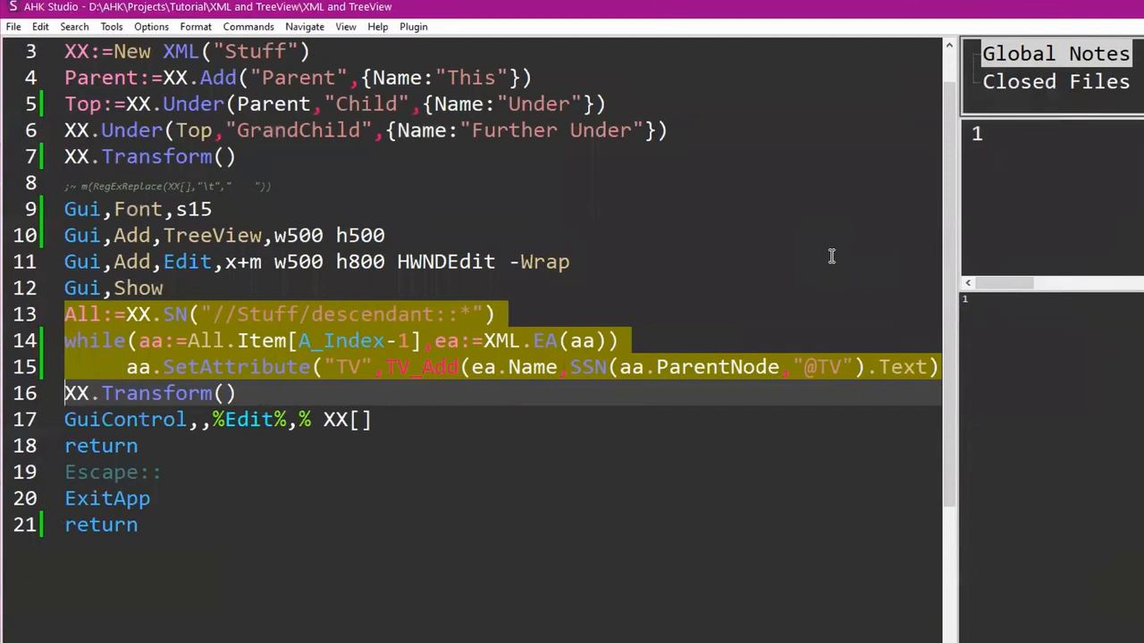
scroll(up, 3)
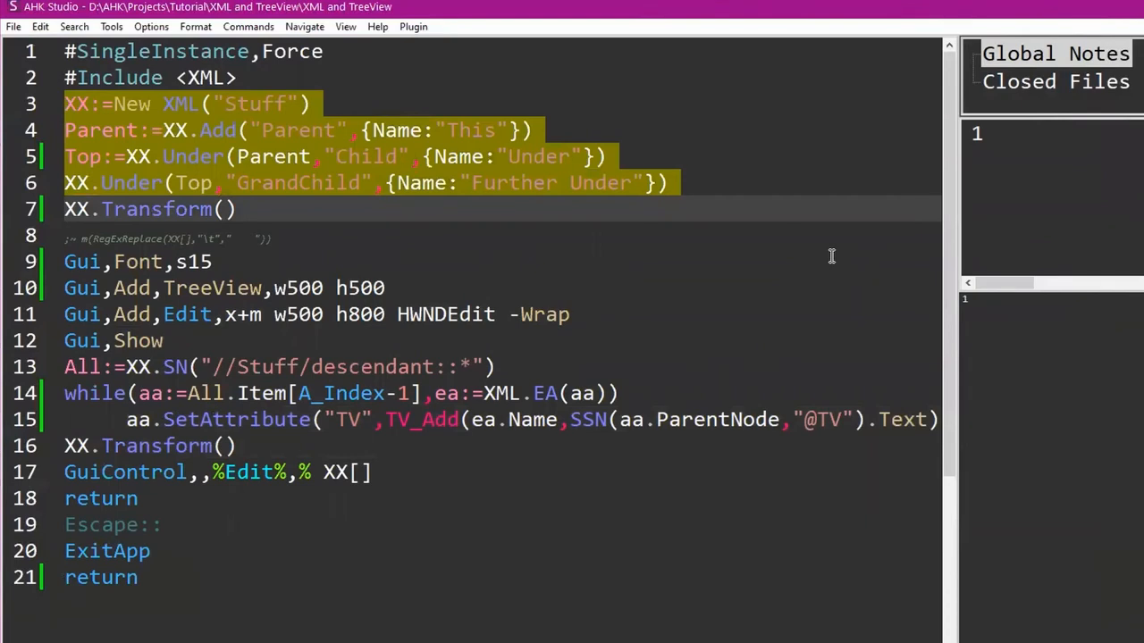
click(65, 208)
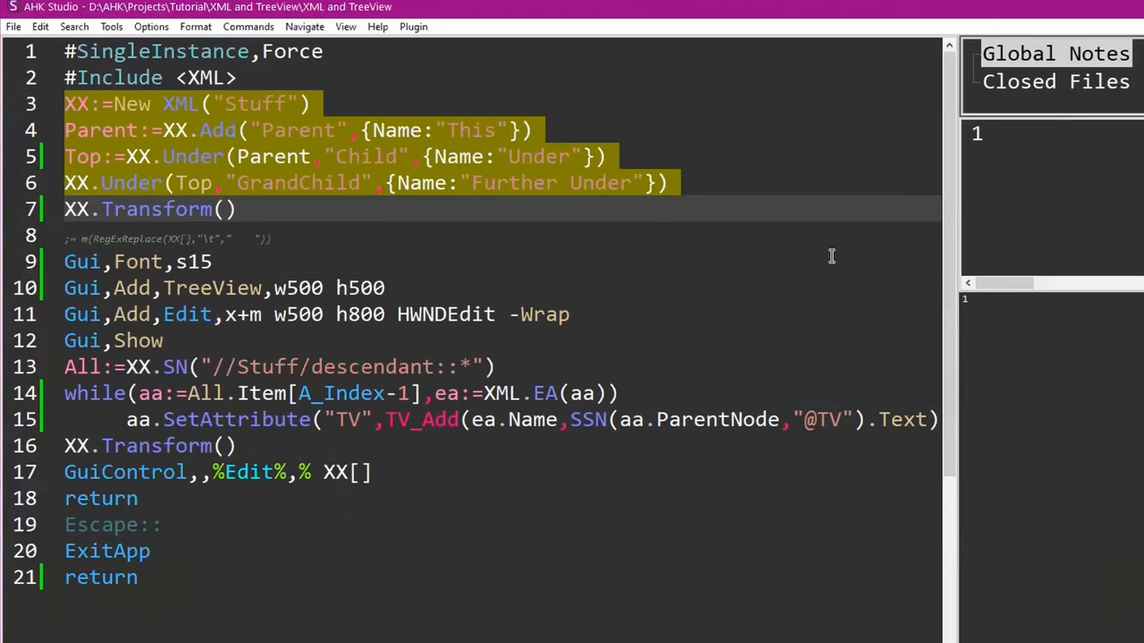
click(74, 26)
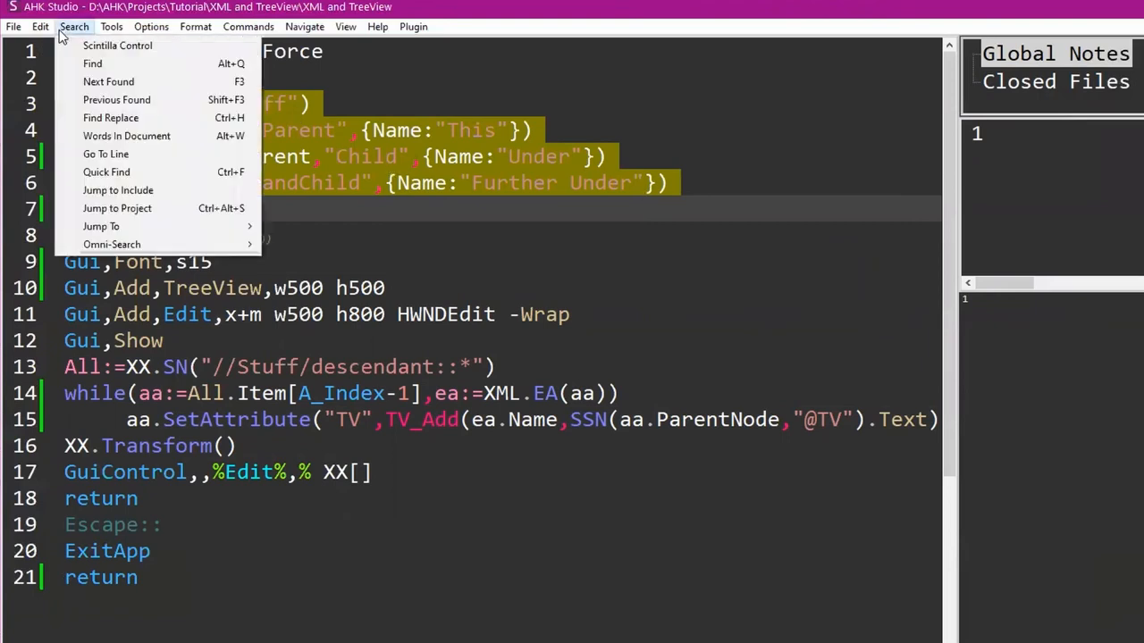
click(195, 26)
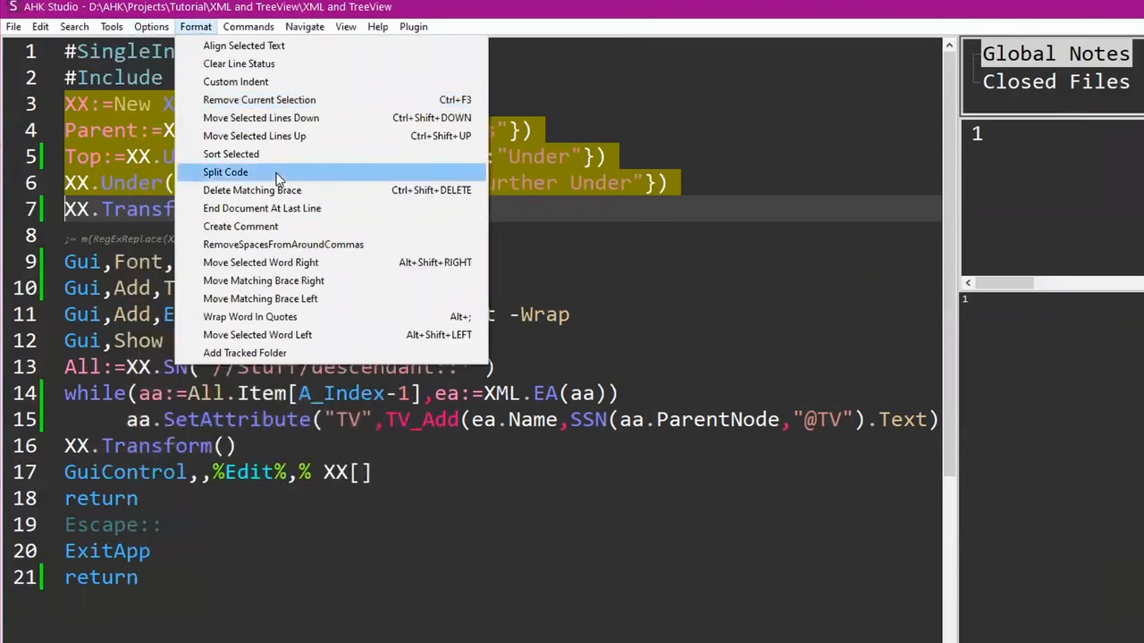
click(151, 26)
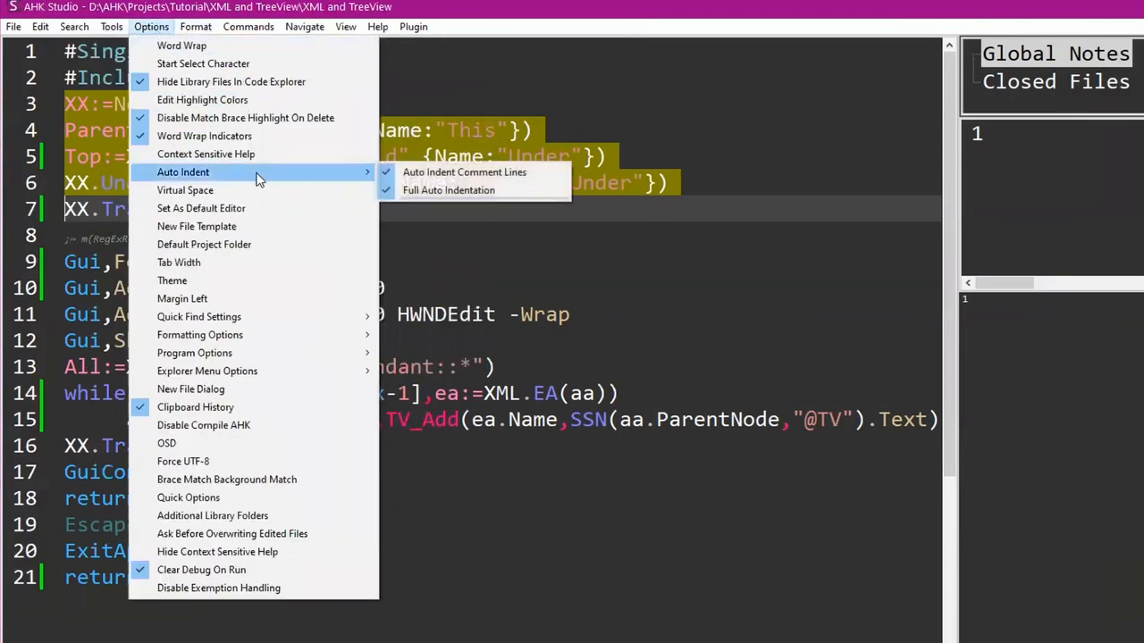
mouse_move(199, 316)
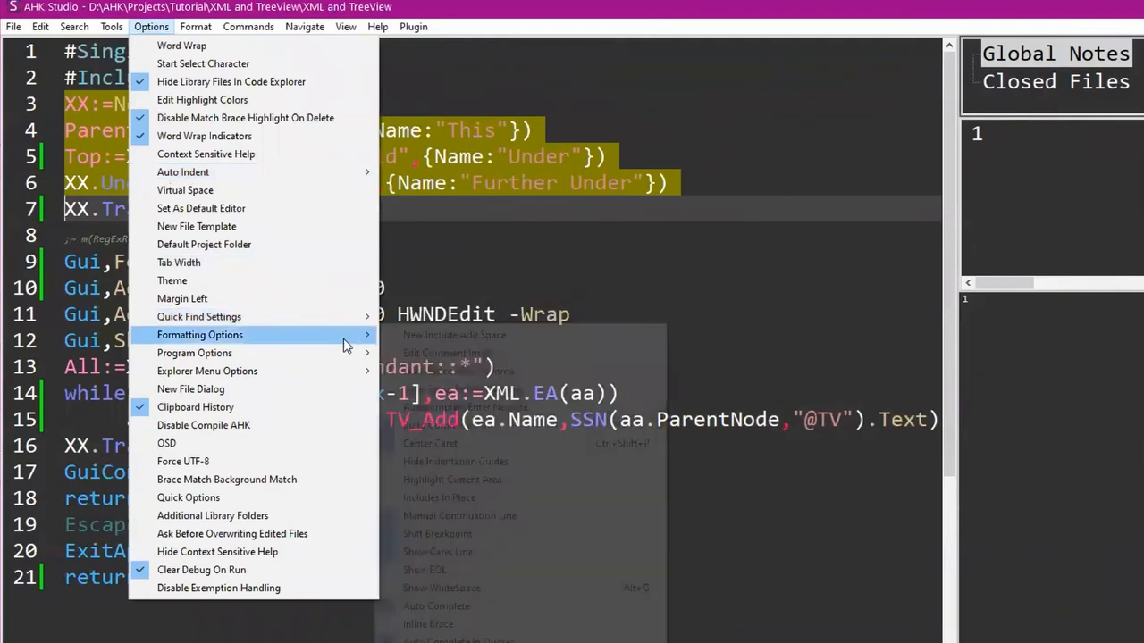
mouse_move(194, 352)
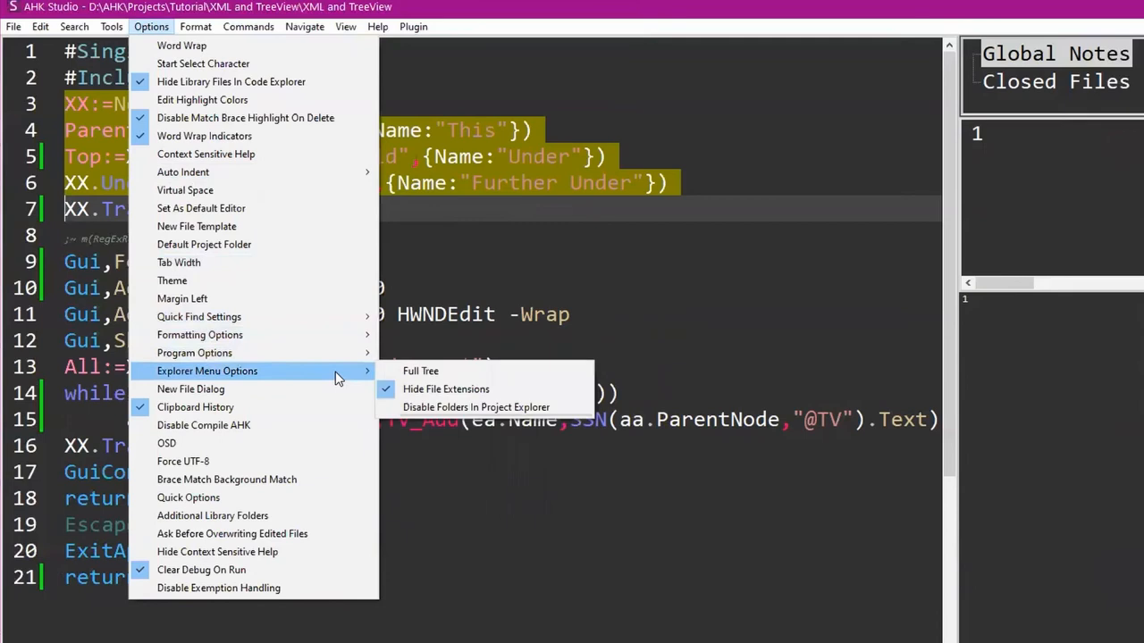
click(305, 25)
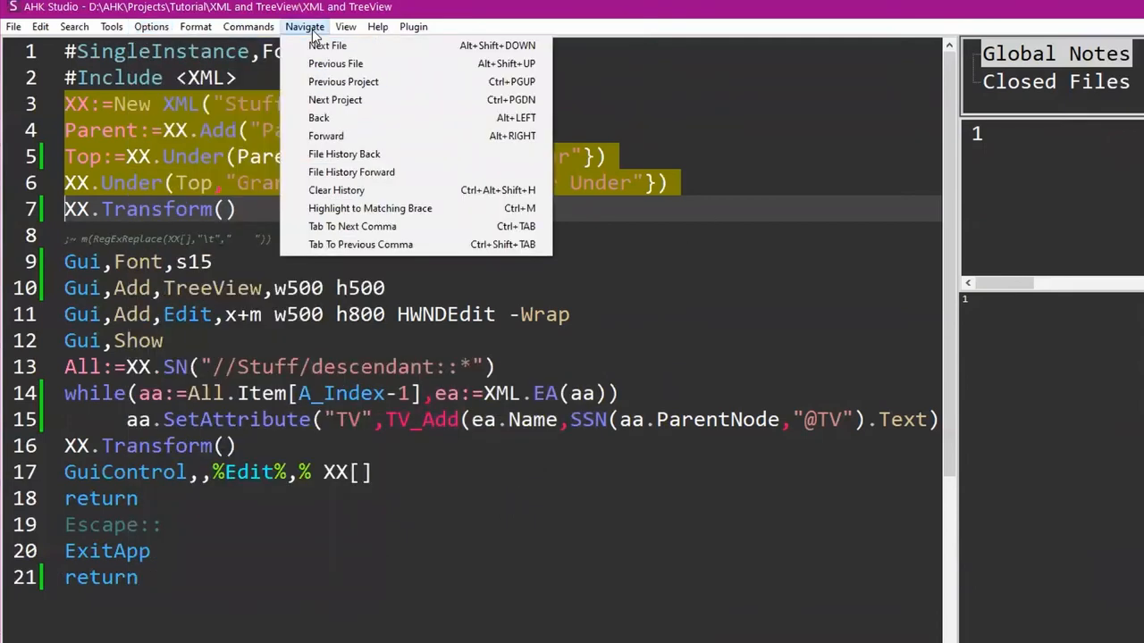
click(345, 26)
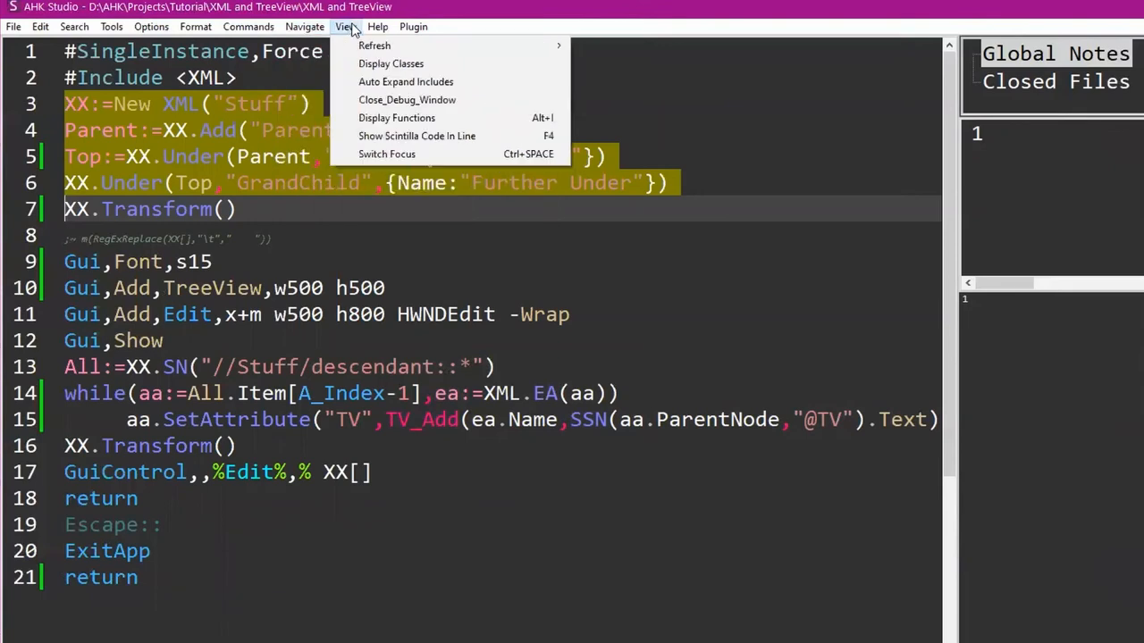
click(377, 26)
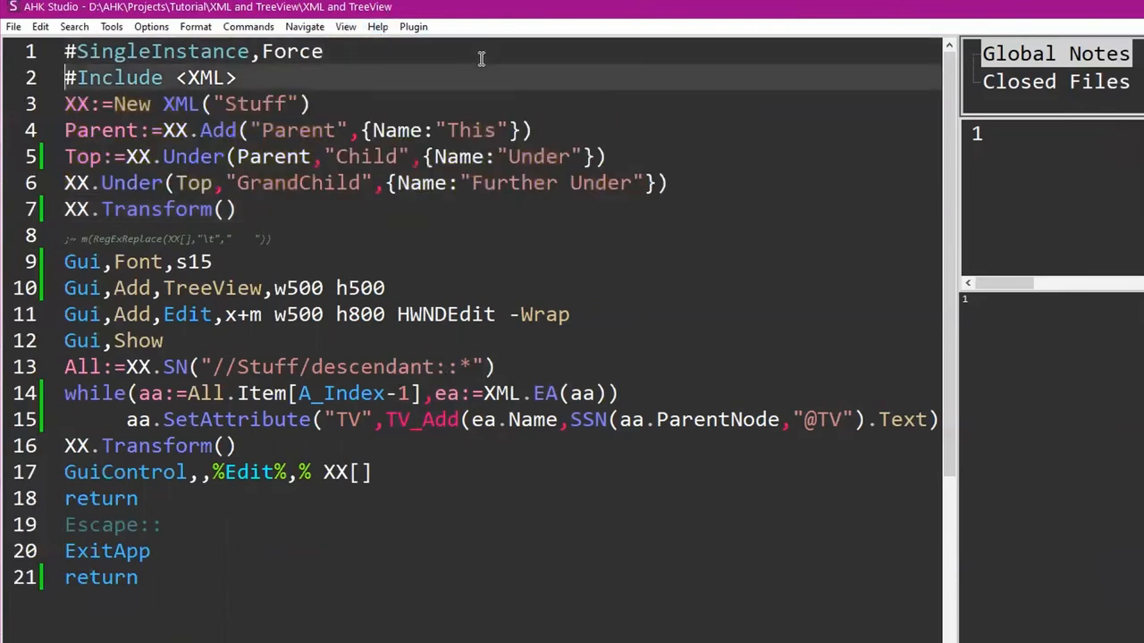
double_click(76, 103)
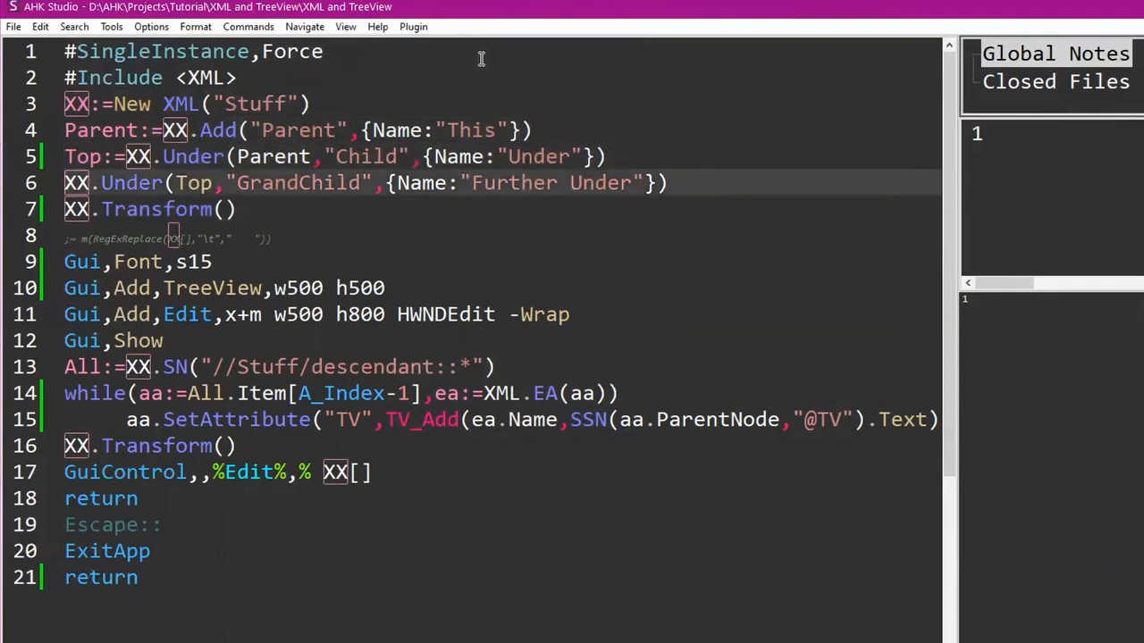